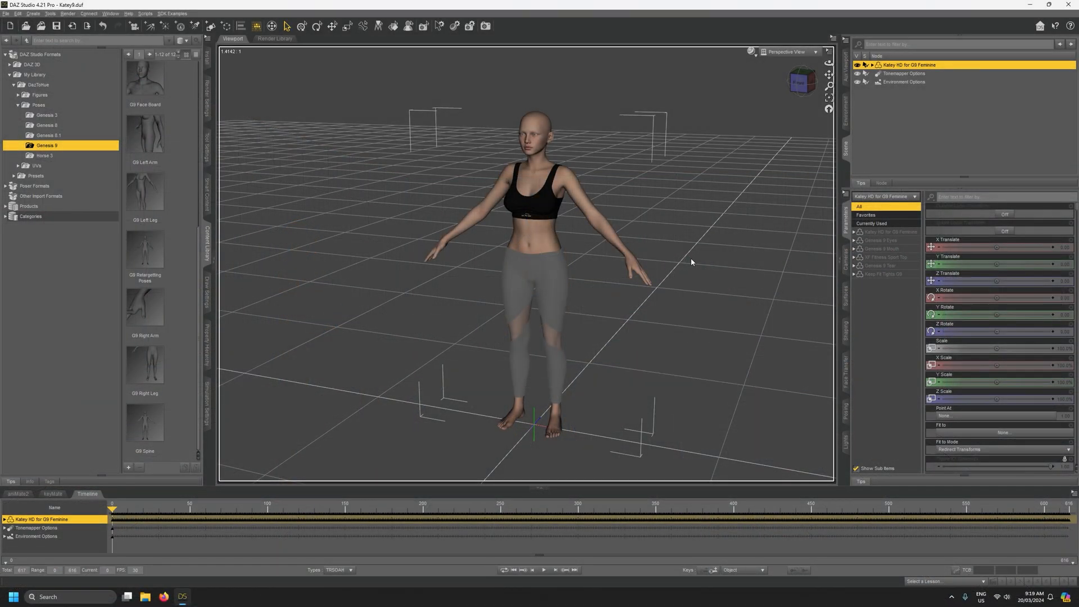
mouse_move(771, 208)
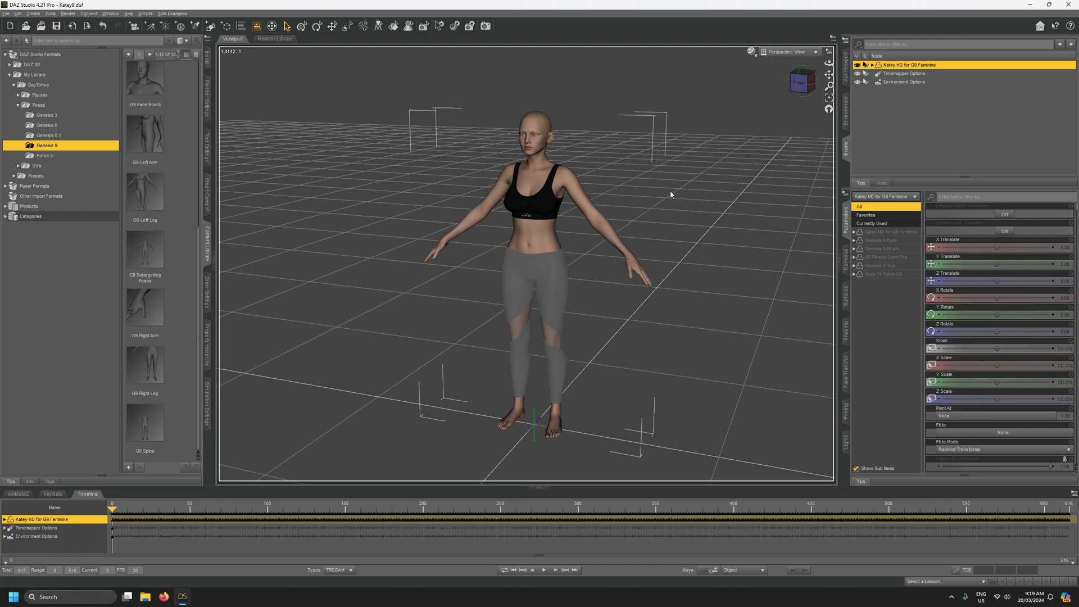
mouse_move(373, 514)
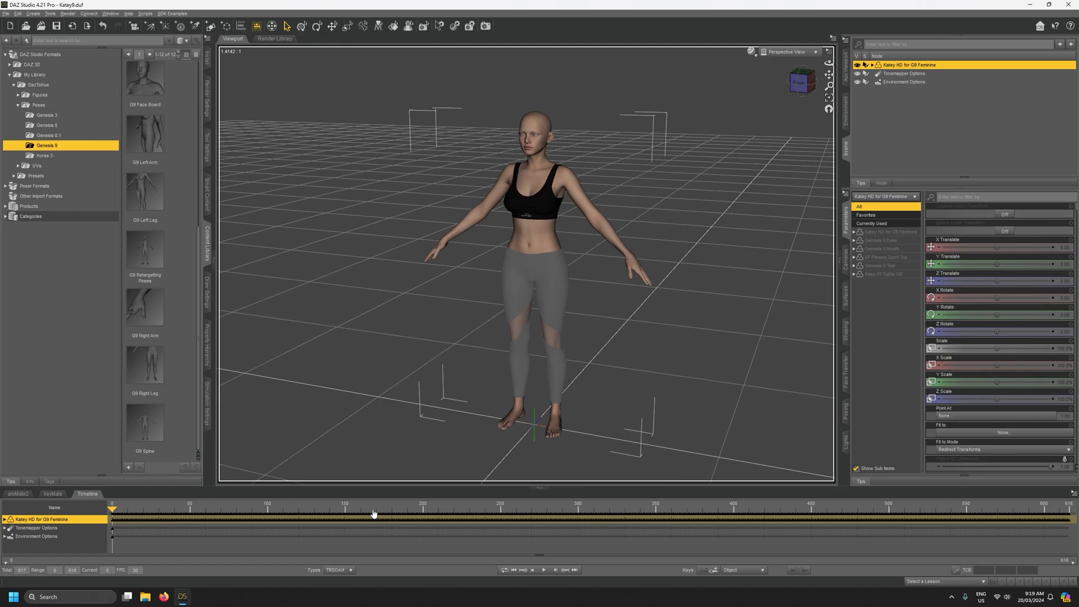
mouse_move(528, 514)
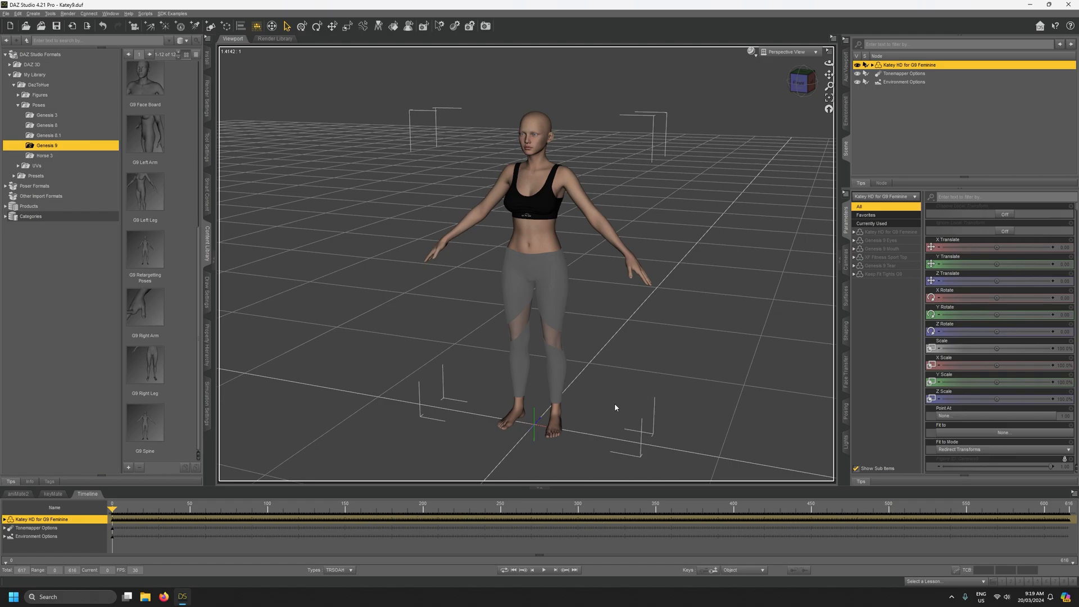
mouse_move(739, 187)
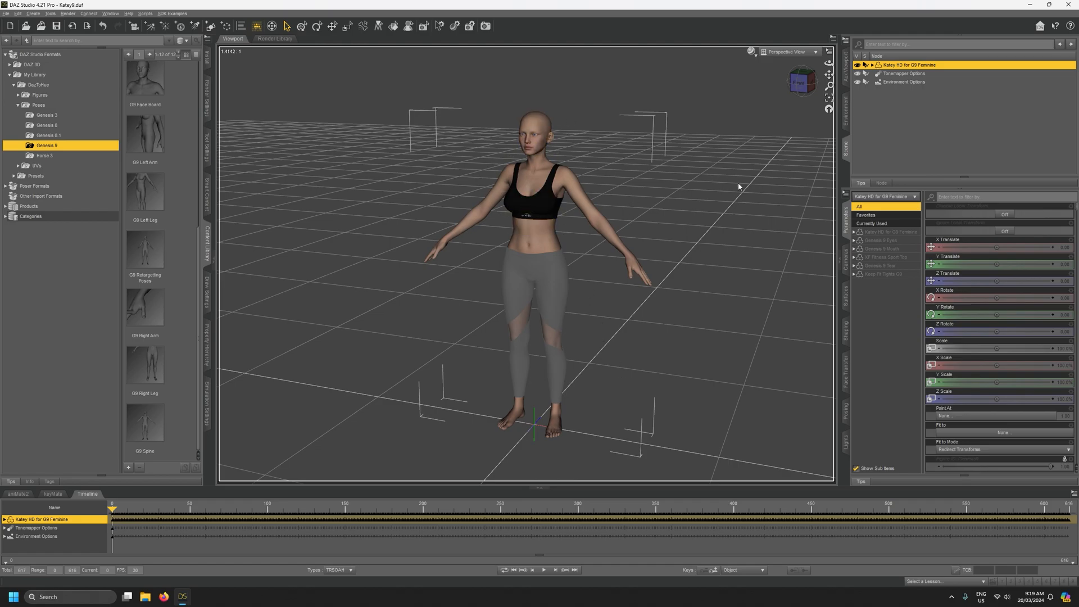
- Scrub back to frame 0 and apply the Genesis 9 preset that lowers Katey's arms
scroll(up, 3)
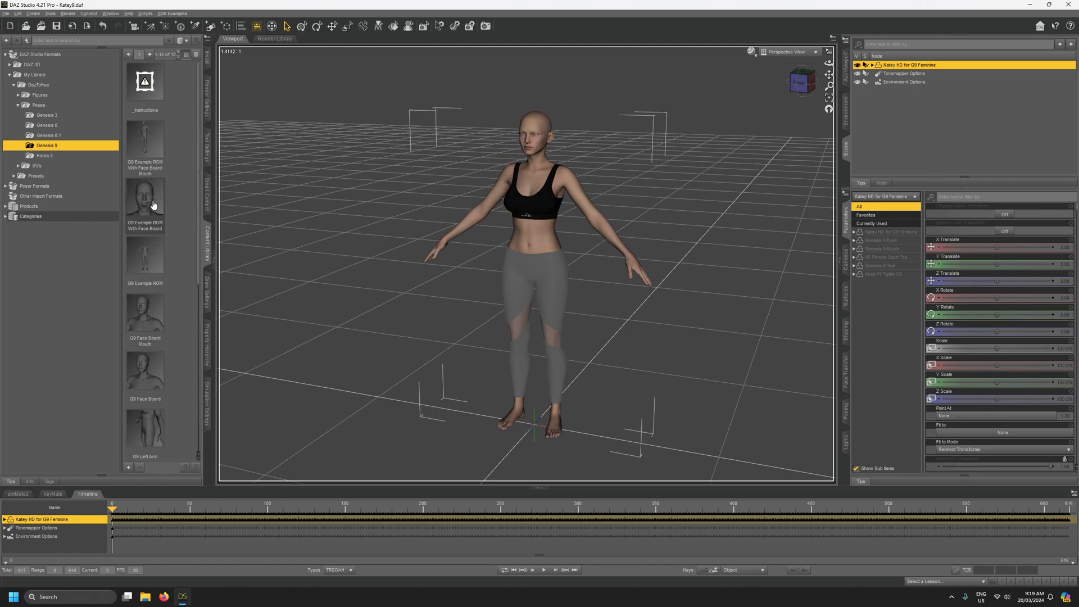
mouse_move(145, 153)
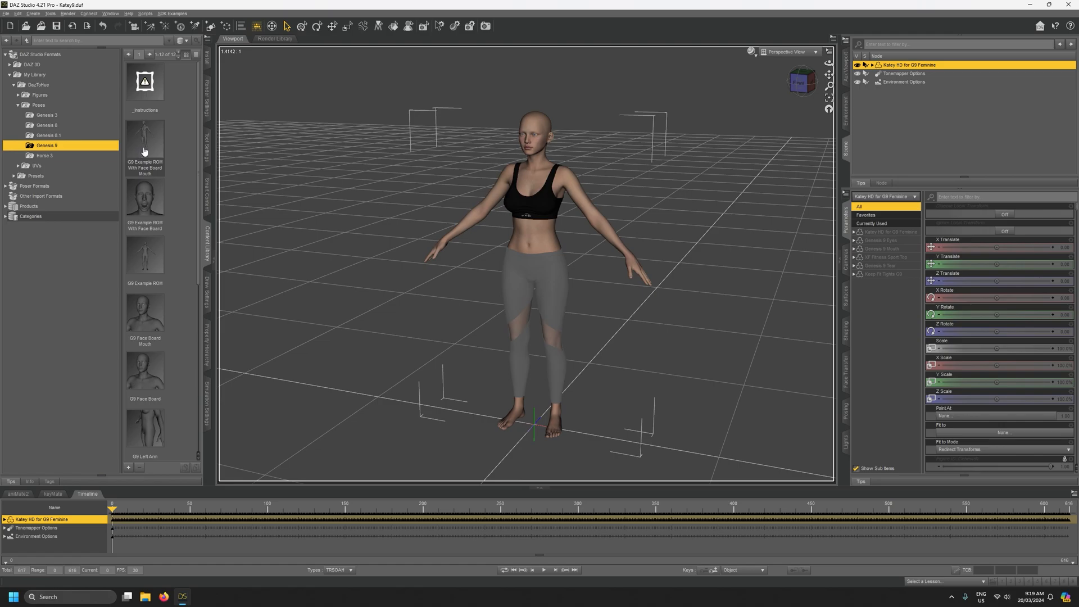
mouse_move(344, 501)
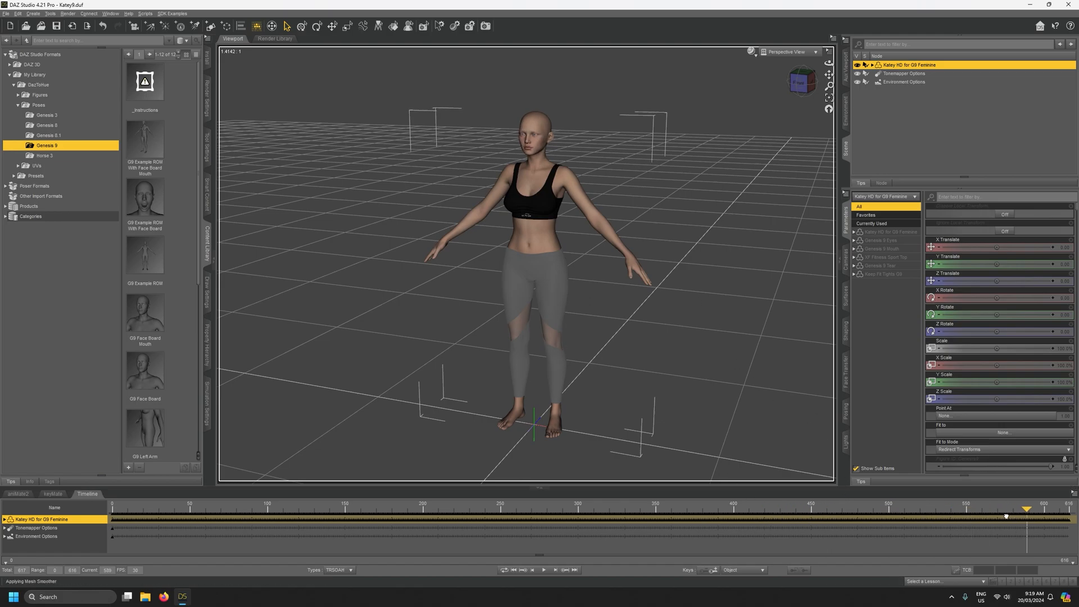
click(113, 508)
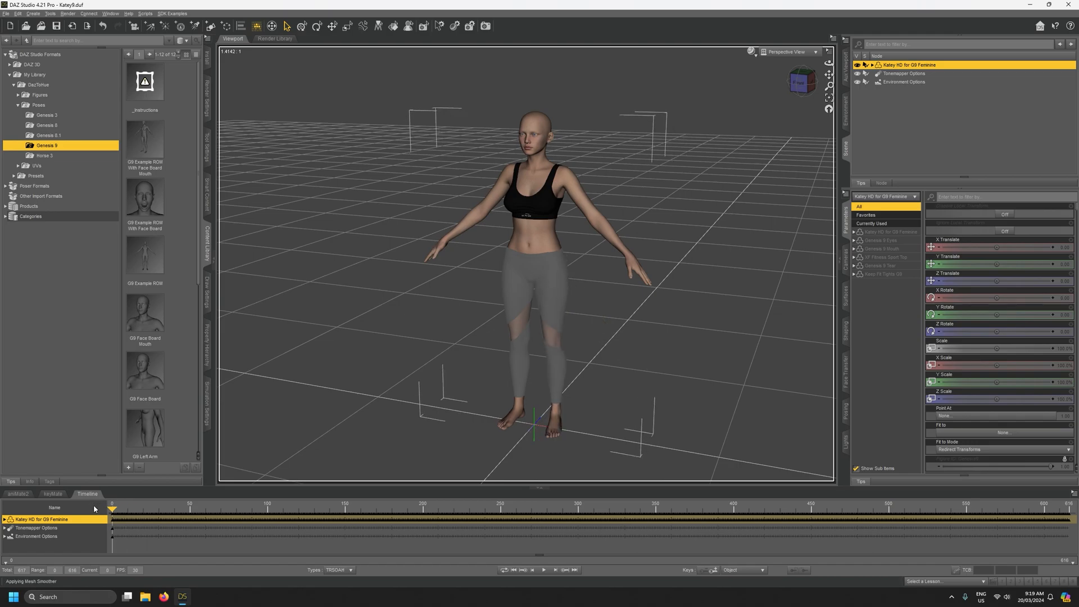
scroll(down, 3)
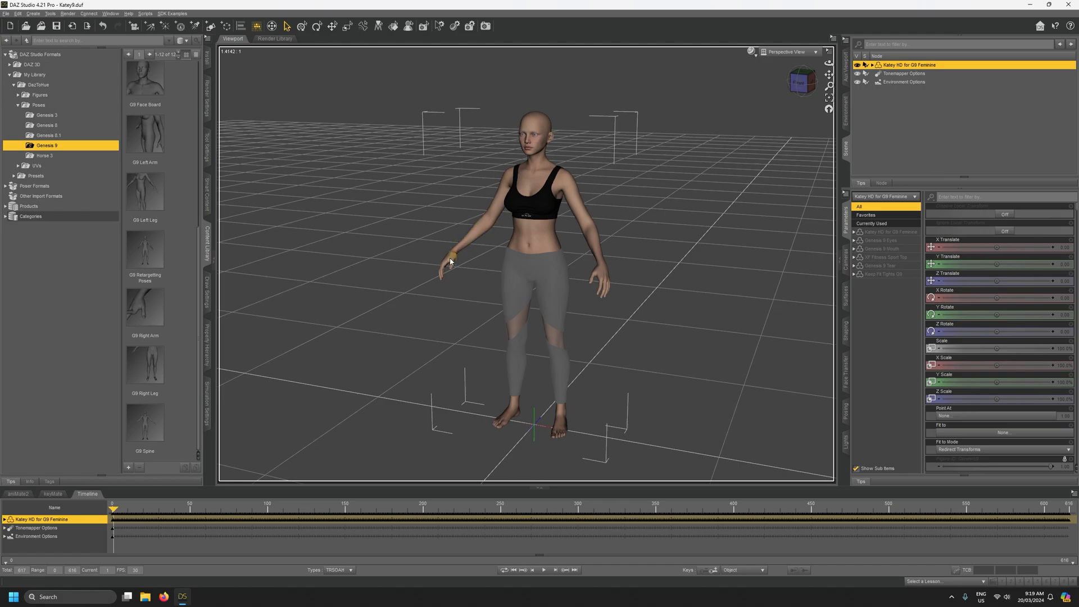
- Deselect Katey, expand the figure in Scene, then switch to Houdini's DazToHue Skeleton node
click(550, 310)
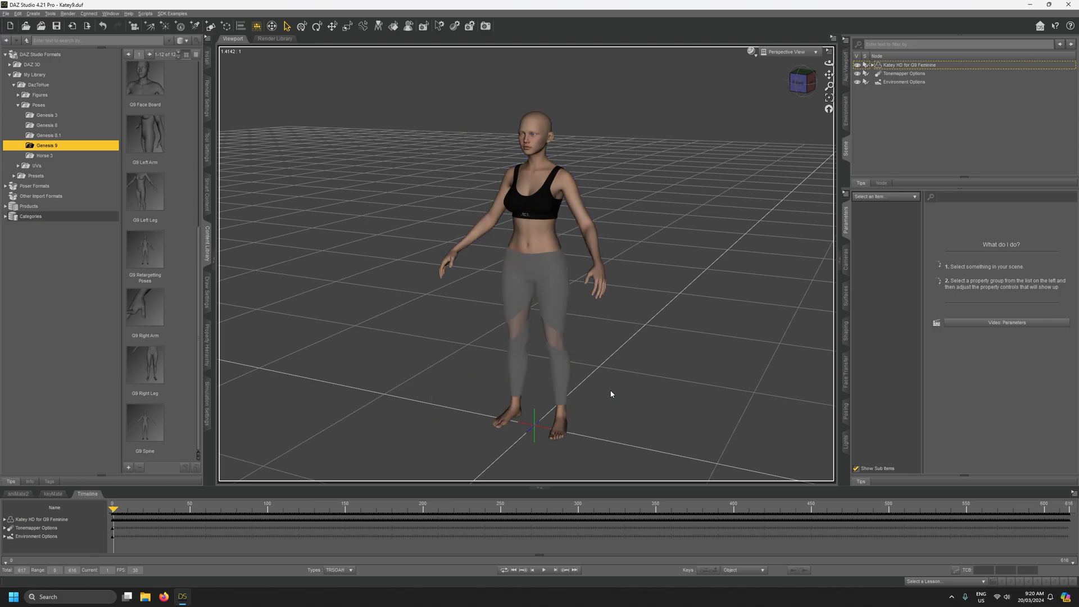
mouse_move(697, 315)
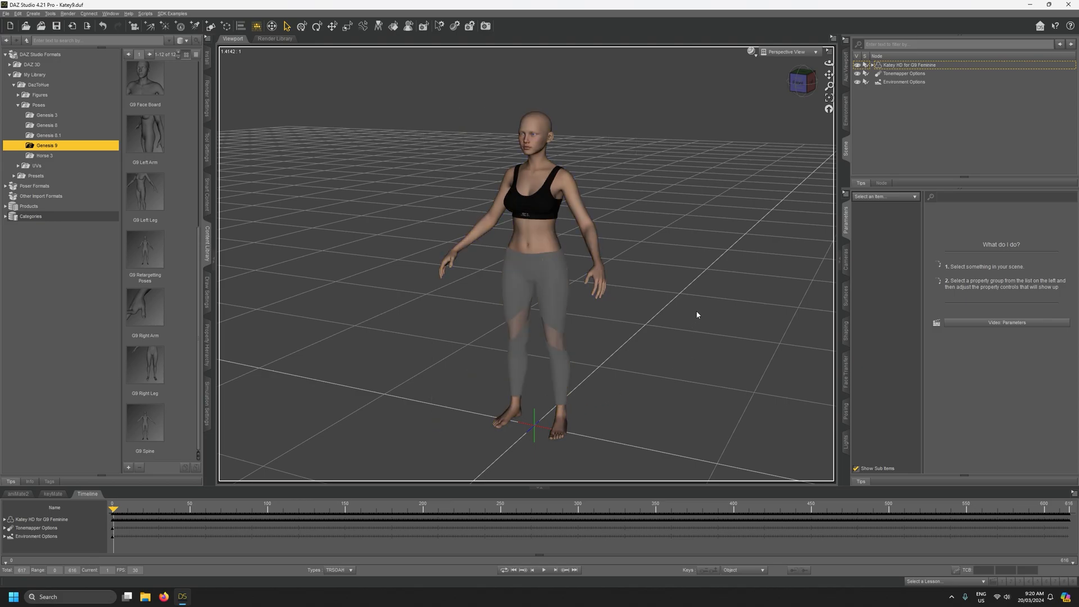
click(580, 204)
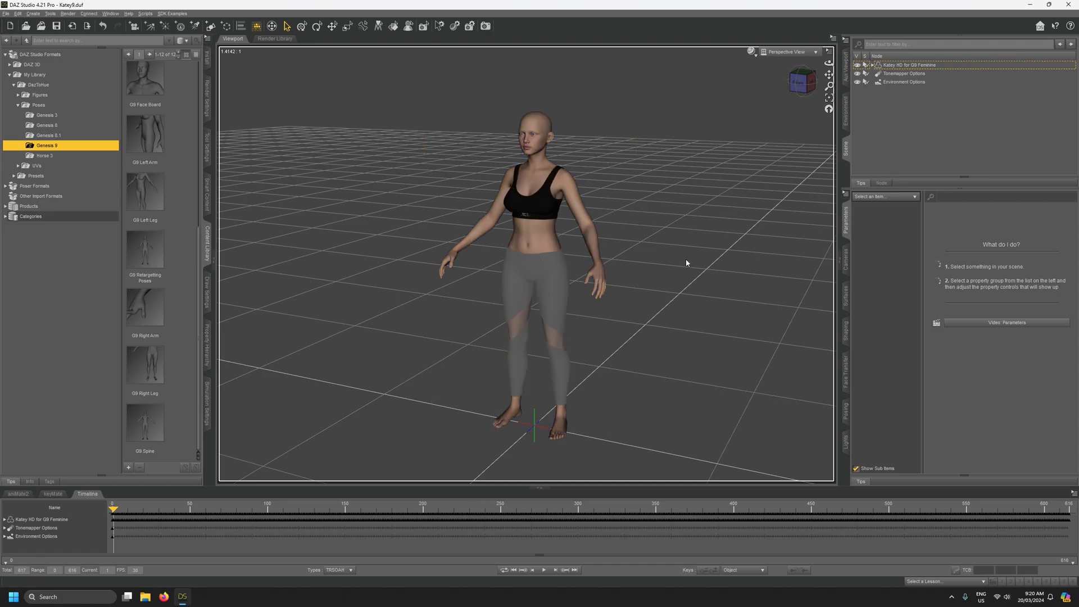
click(865, 65)
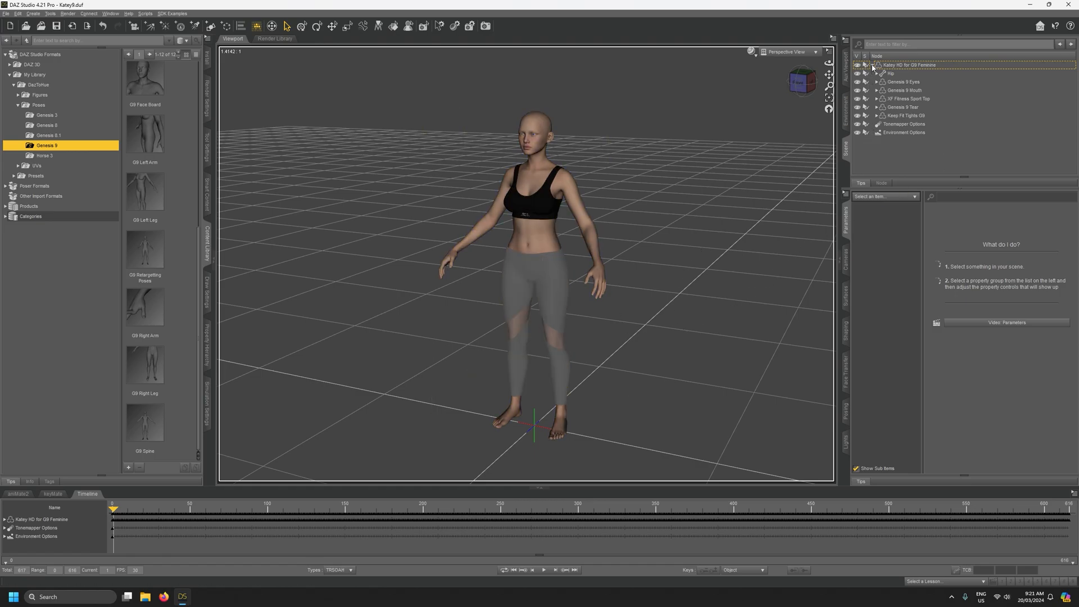
click(872, 65)
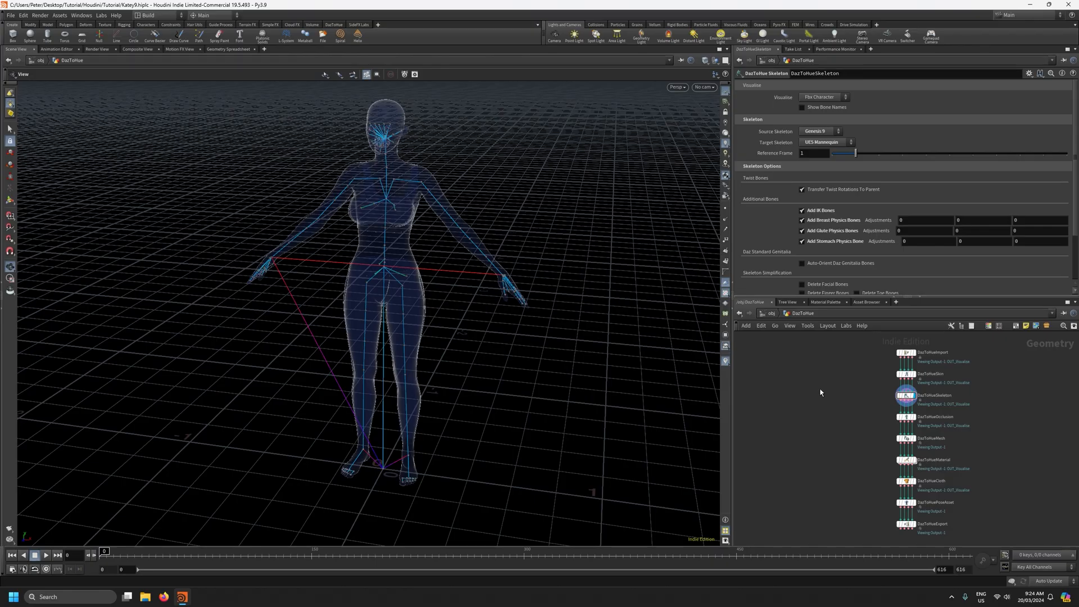
mouse_move(904, 538)
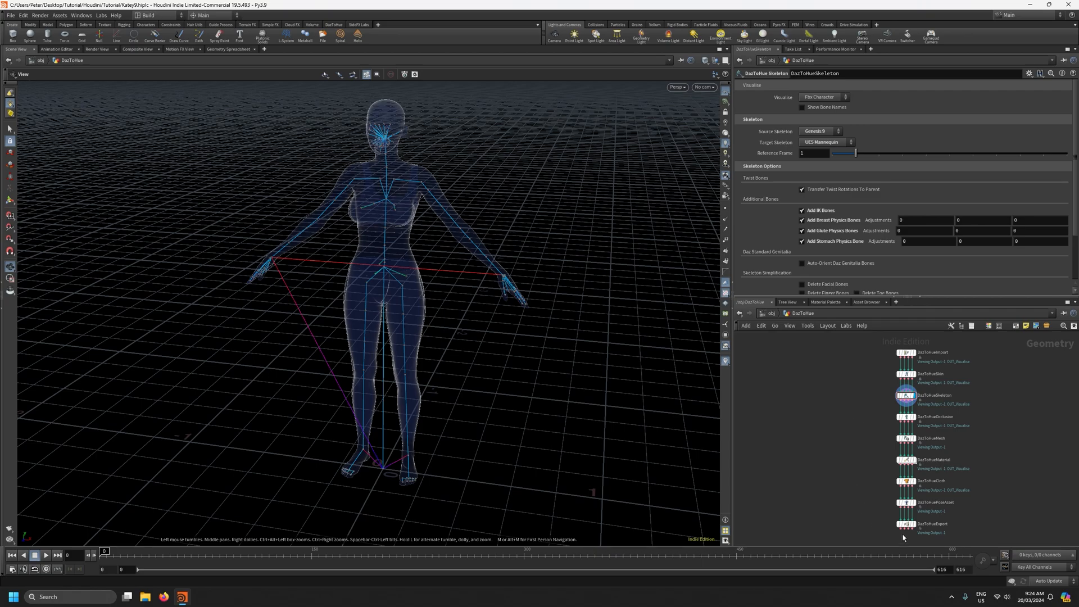
mouse_move(773, 236)
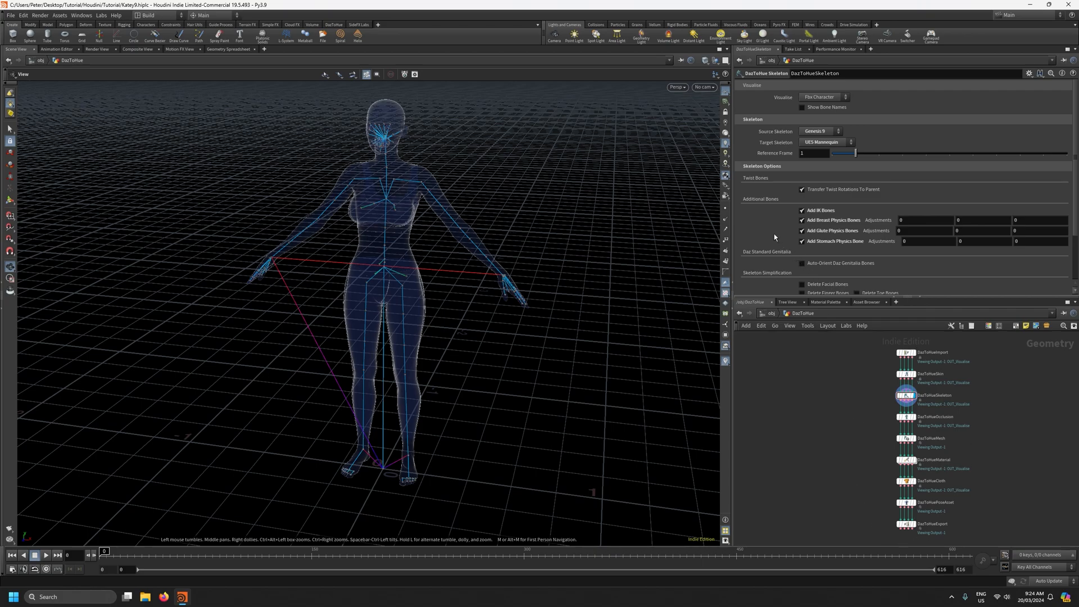
mouse_move(662, 426)
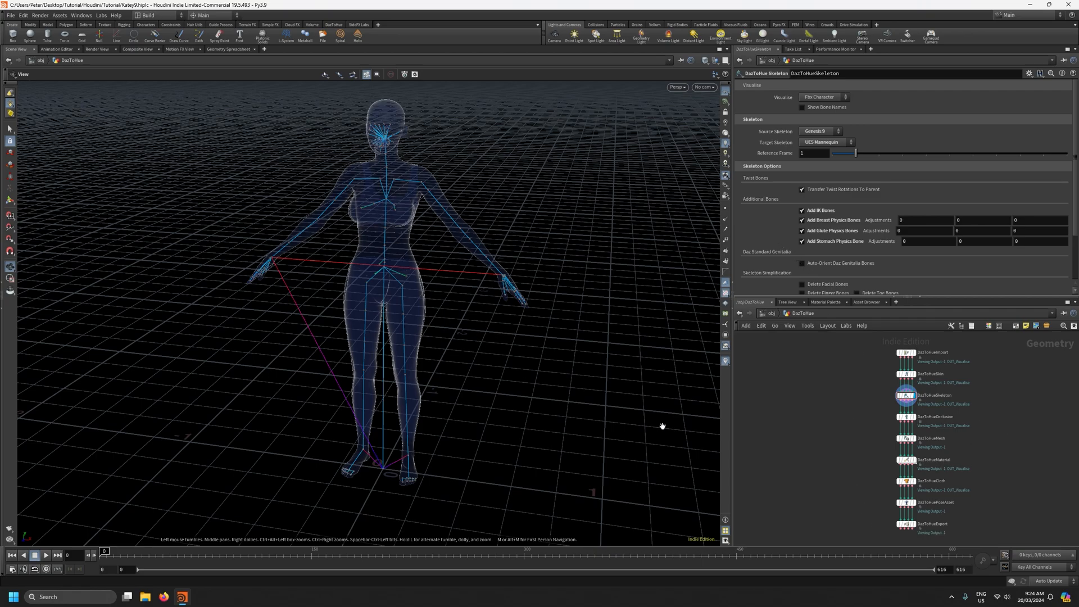
mouse_move(871, 401)
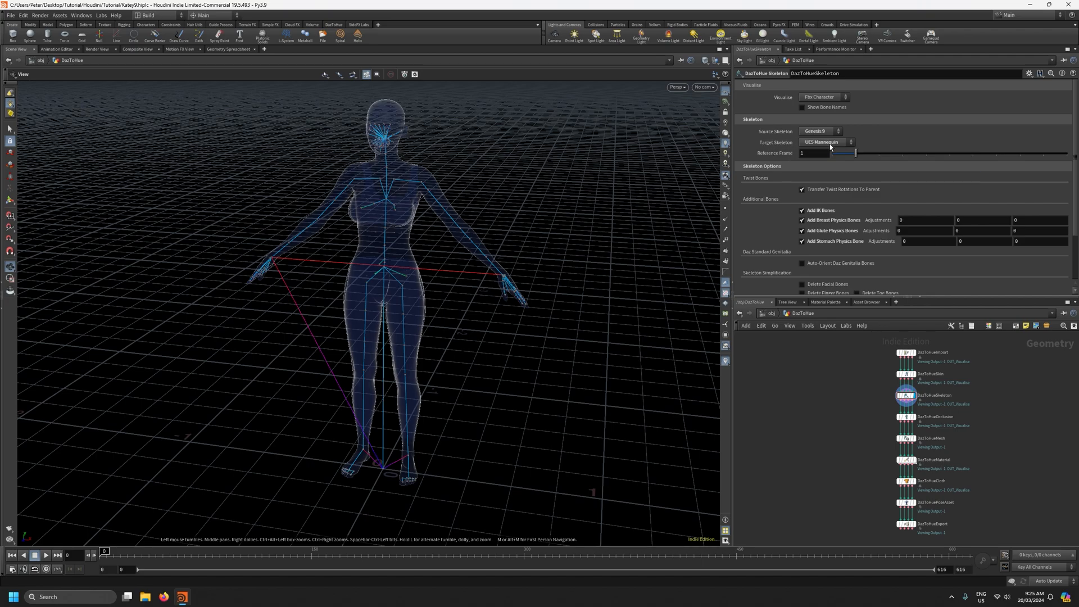
mouse_move(781, 157)
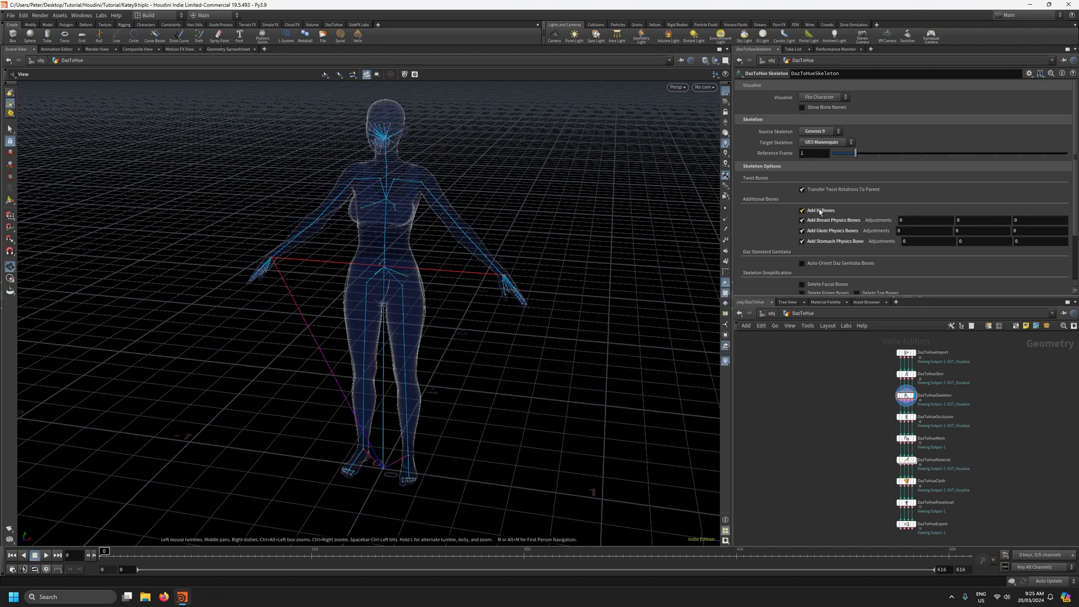
mouse_move(822, 209)
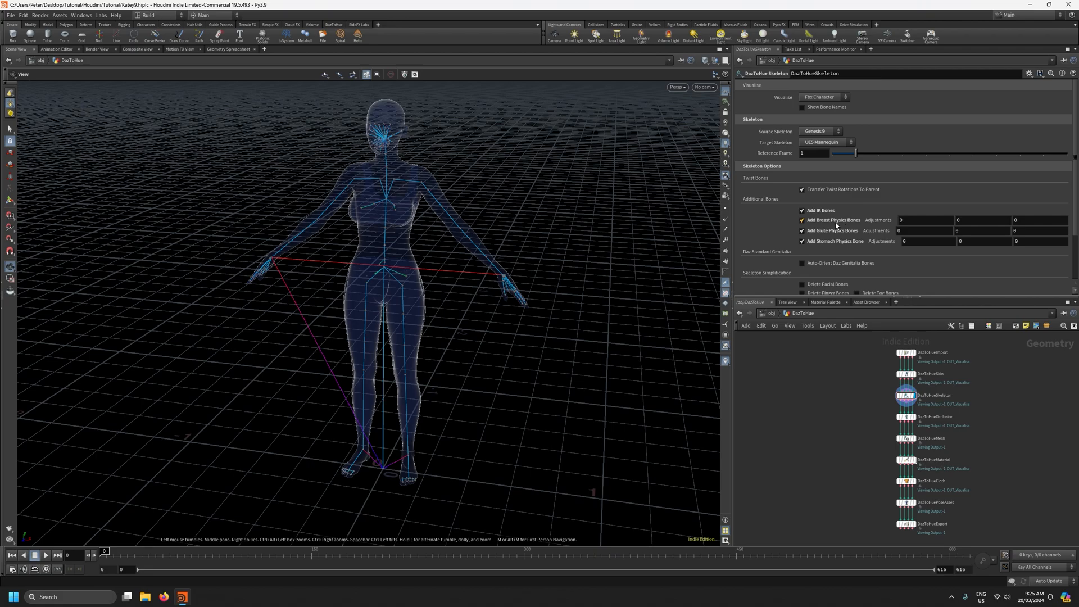
mouse_move(833, 241)
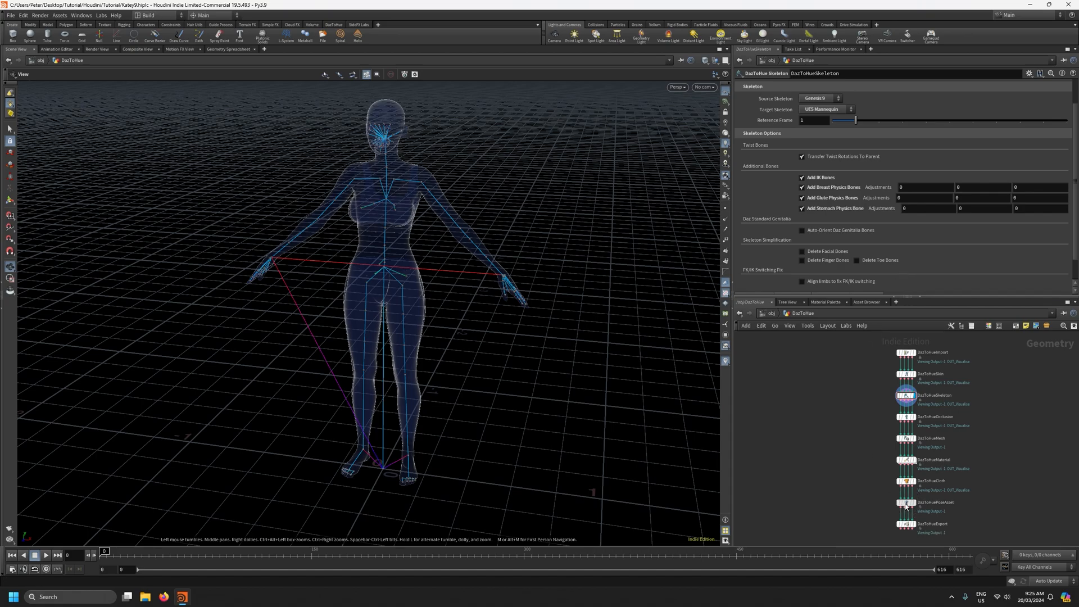
- View the DazToHuePoseAsset settings, then display the DazToHueExport node with its export directory
click(933, 502)
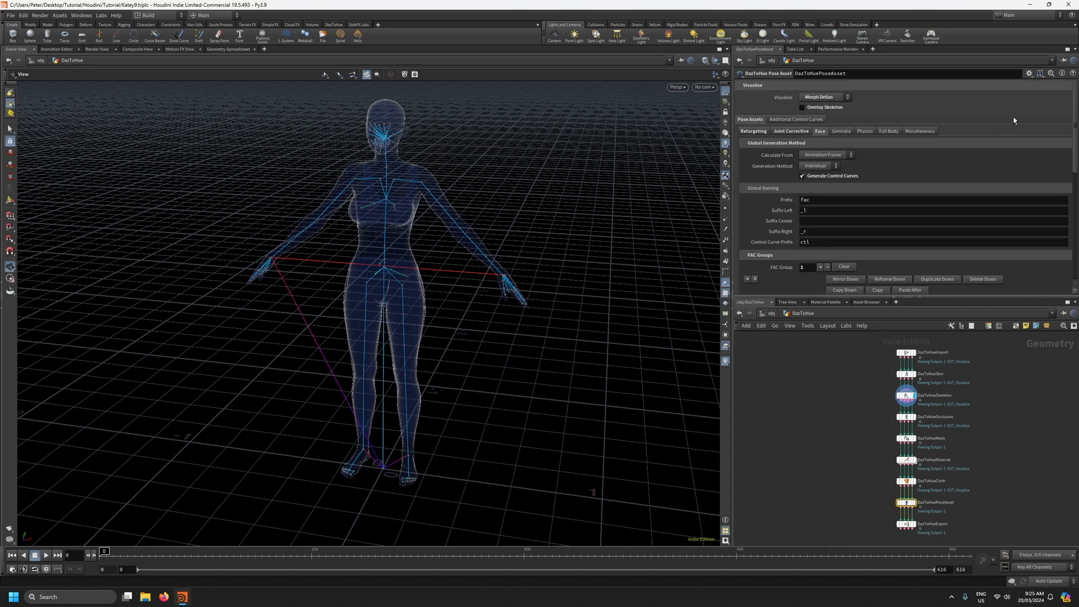
click(1029, 73)
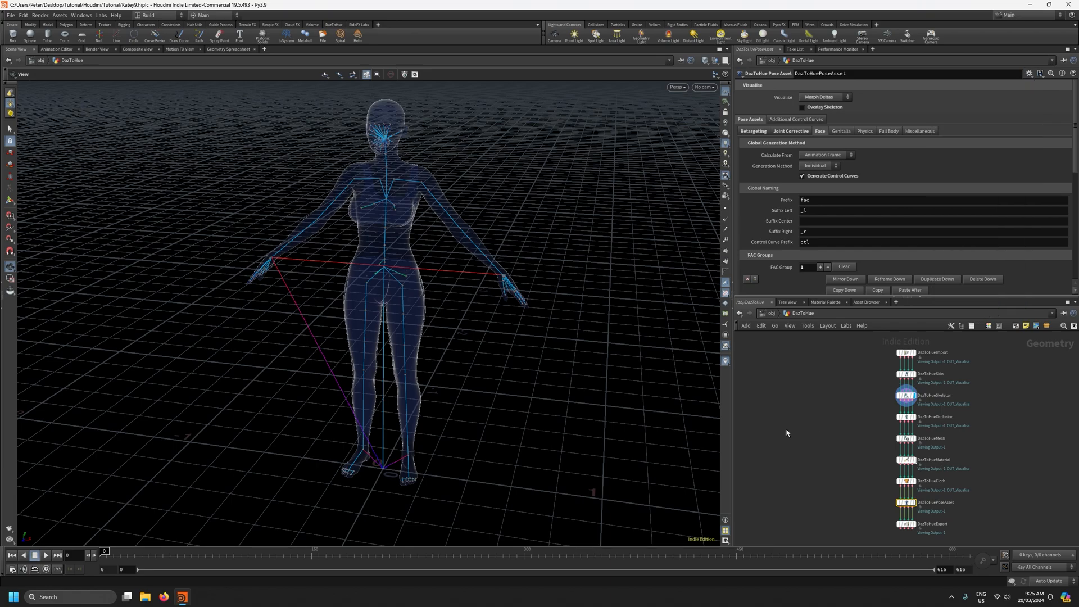
mouse_move(851, 496)
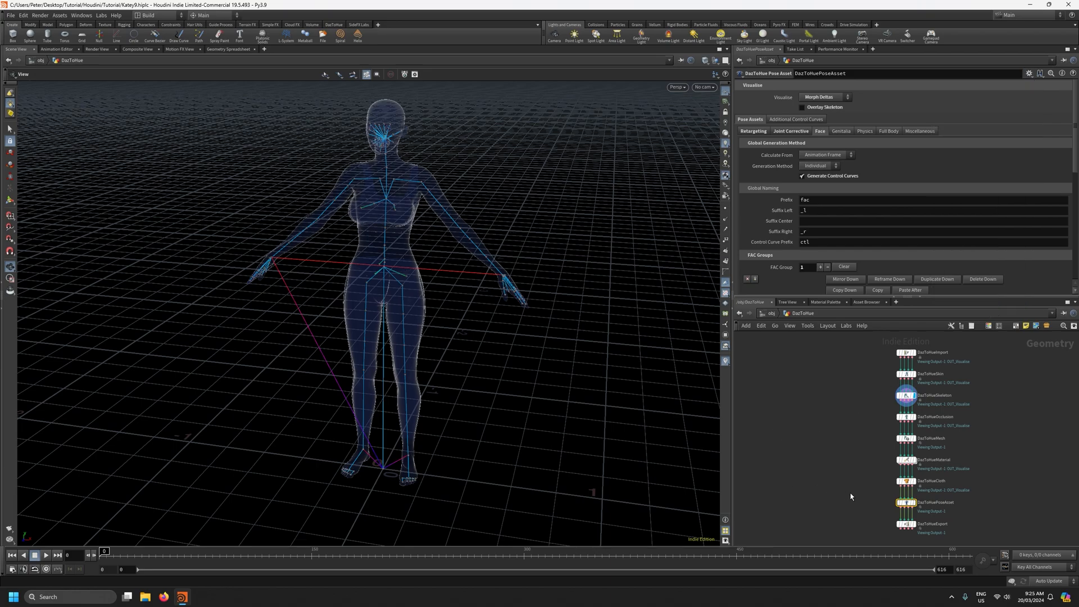
click(905, 524)
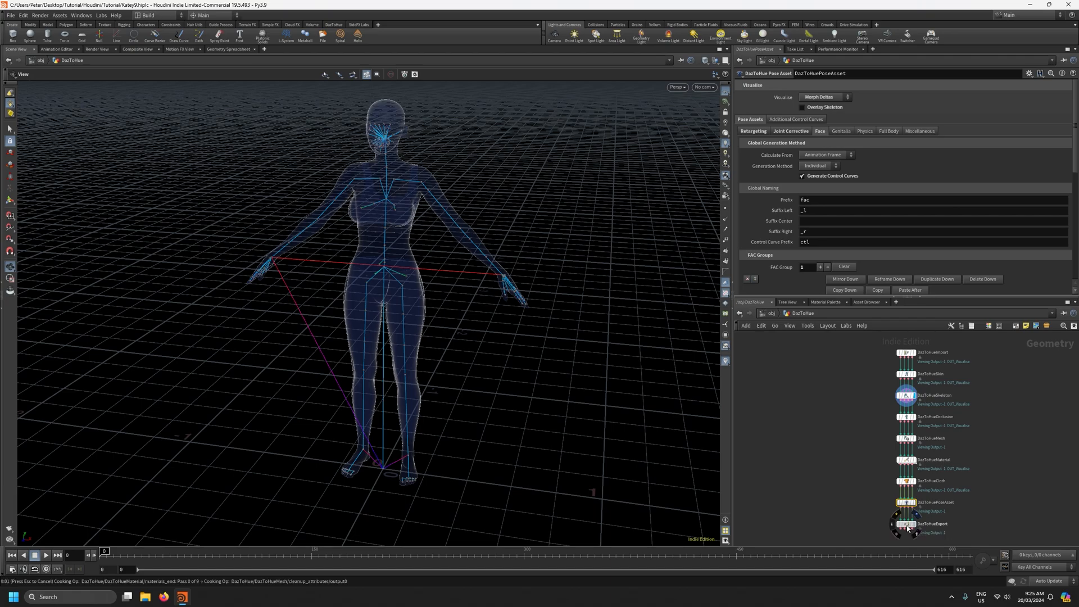
click(907, 524)
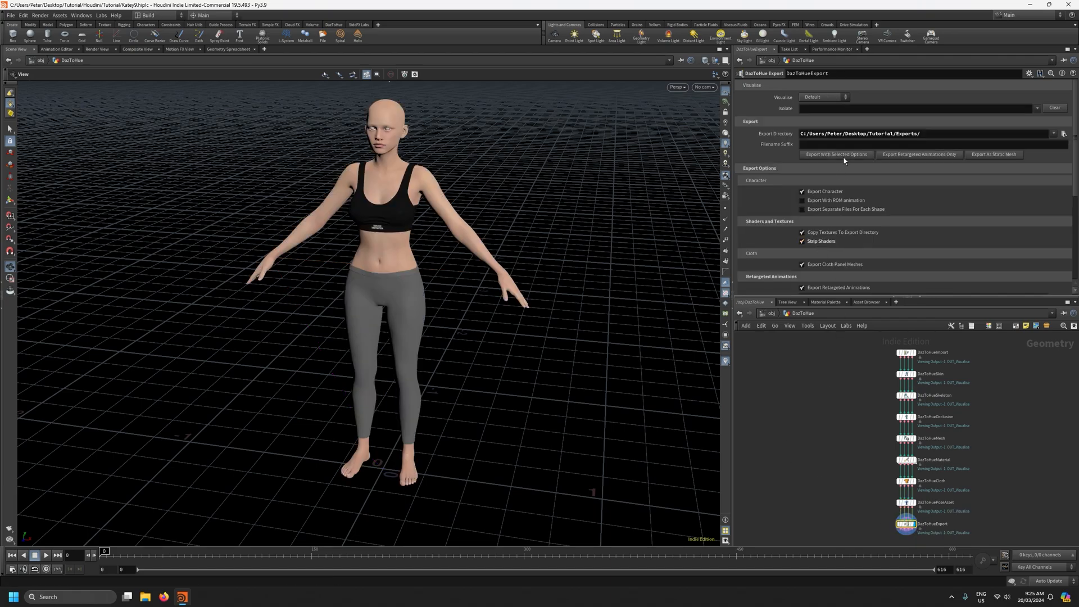
mouse_move(819, 431)
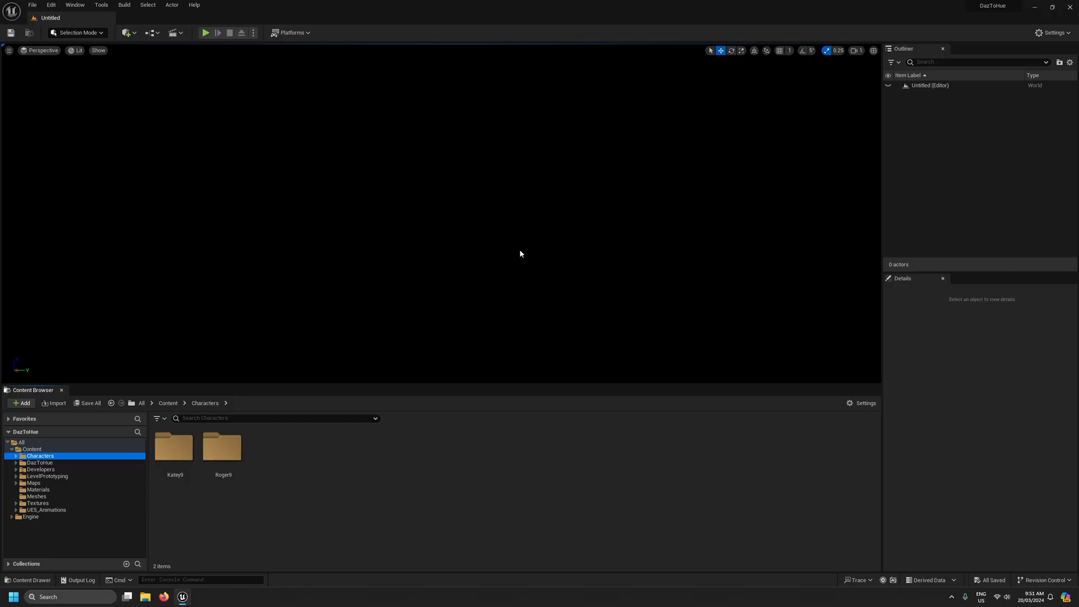
mouse_move(574, 255)
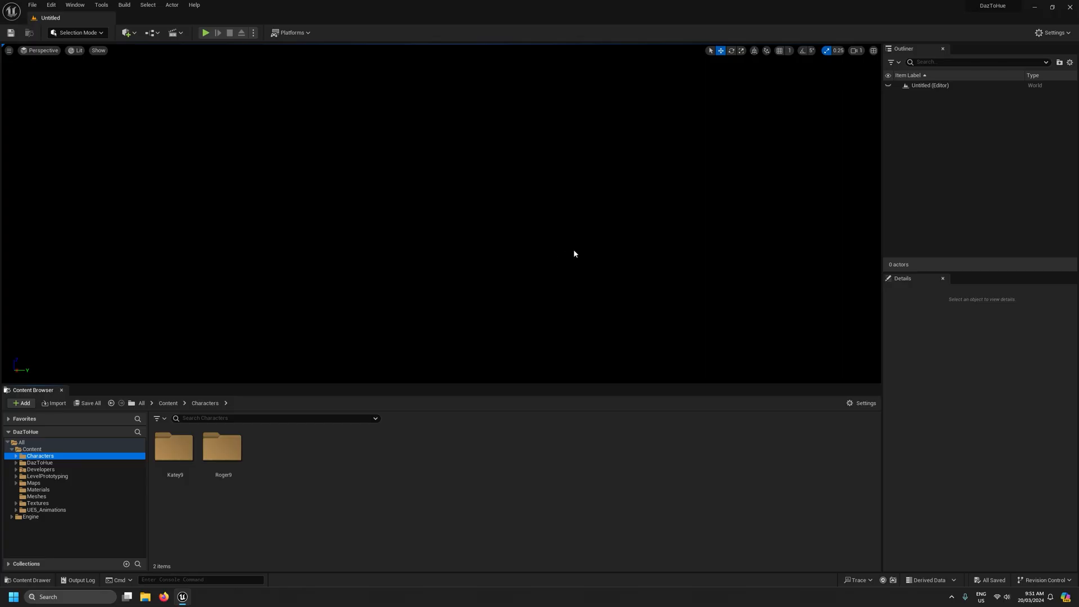
- Add the Third Person feature pack to the project from Add Feature or Content Pack
click(20, 402)
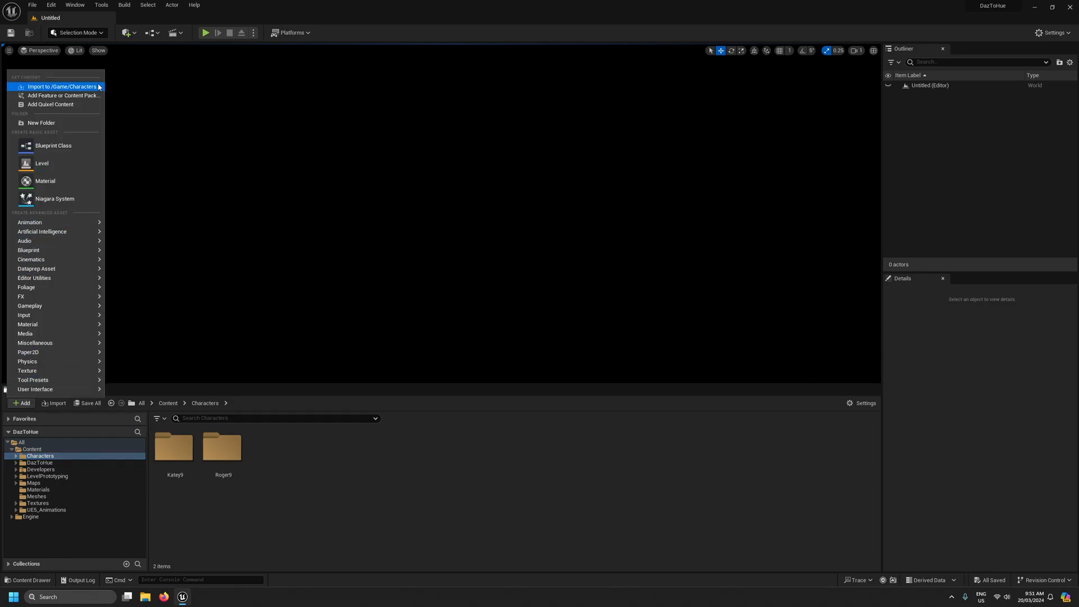
click(64, 95)
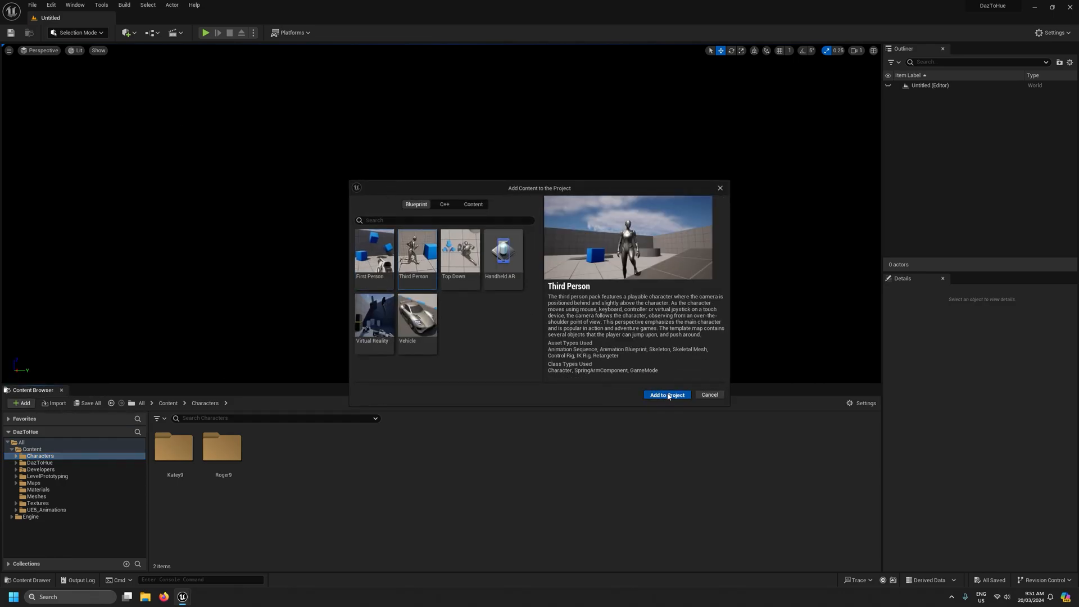
click(666, 395)
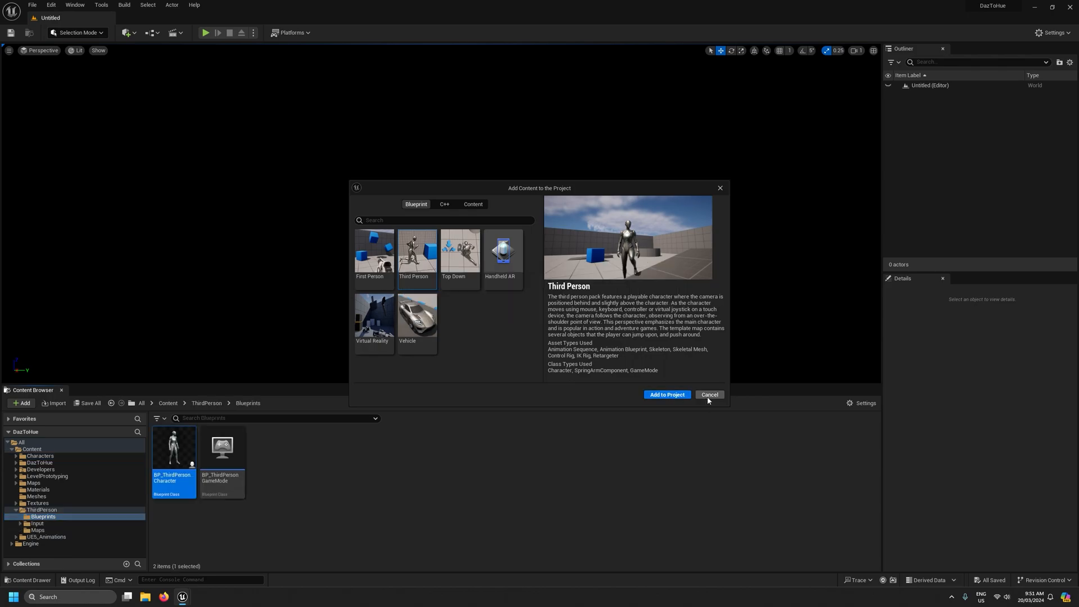
click(709, 395)
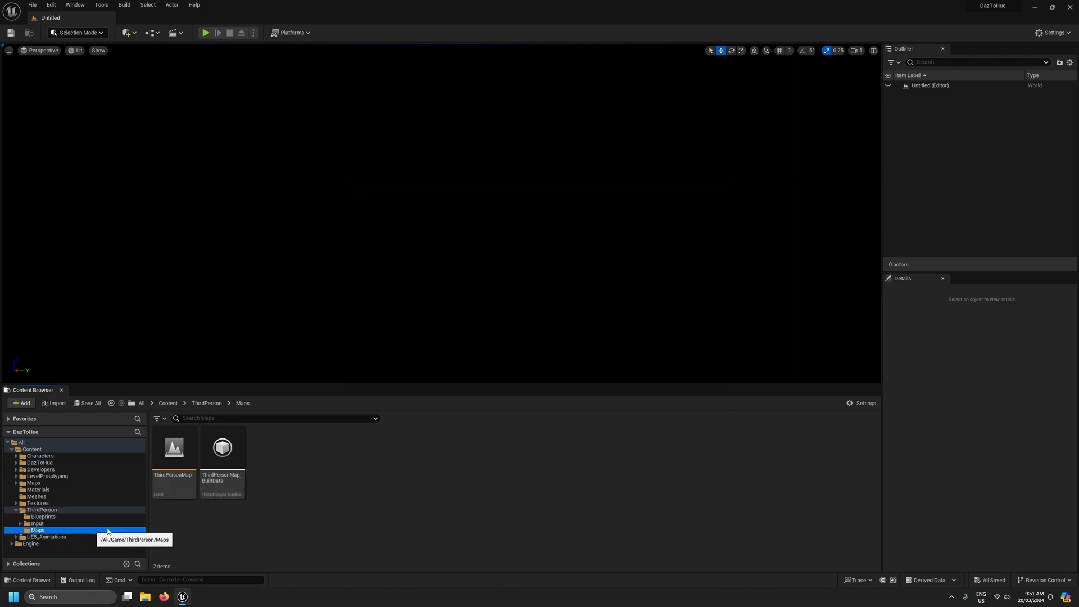
- Load ThirdPersonMap and delete the DirectionalLight, ExponentialHeightFog and SkyAtmosphere actors
double_click(174, 448)
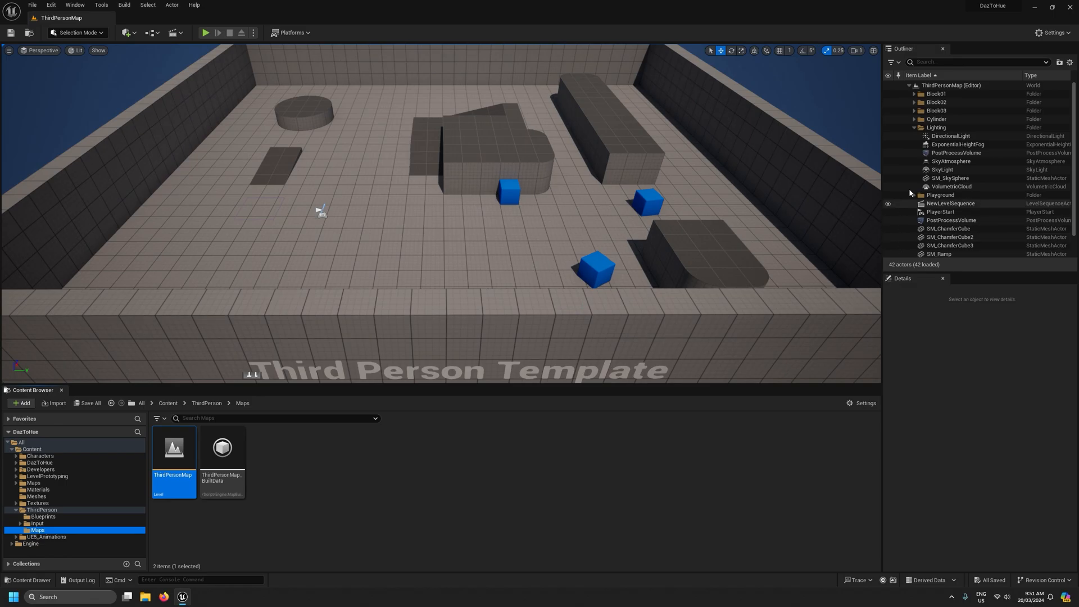
click(952, 162)
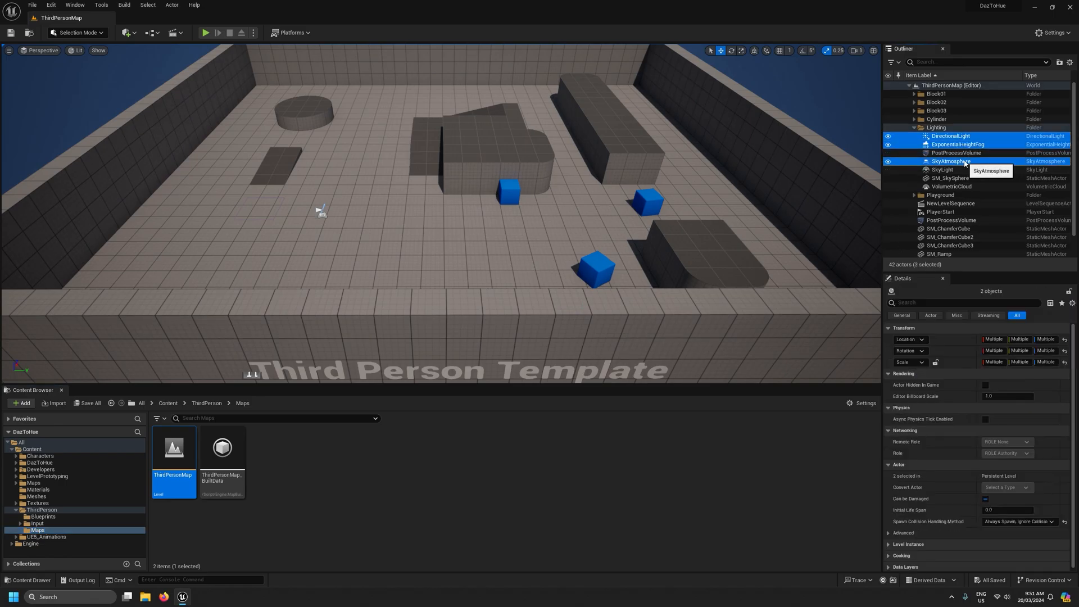
click(943, 170)
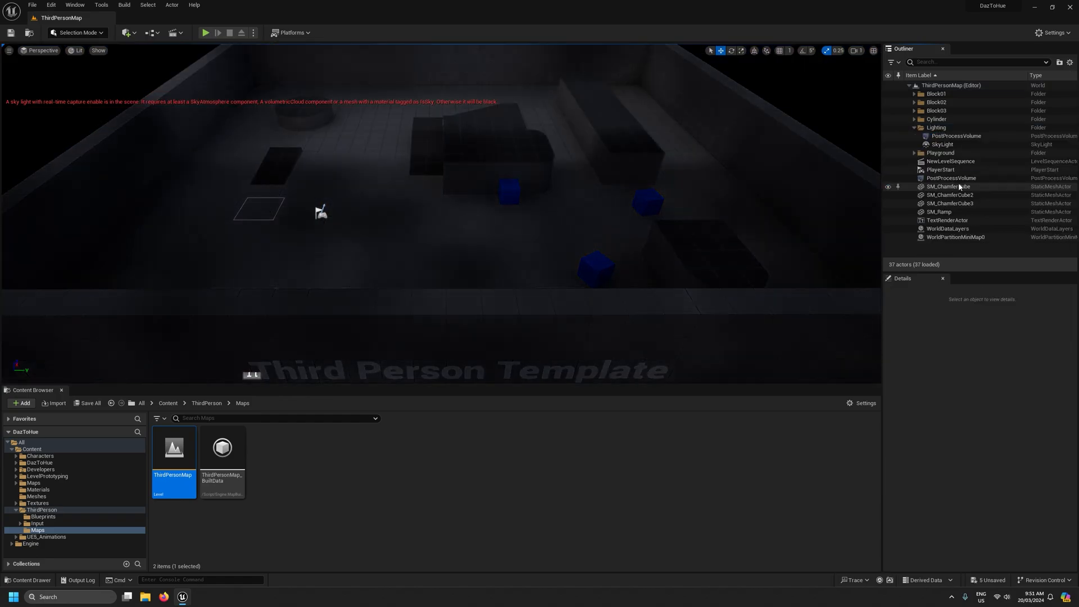
- Set the SkyLight to no Real Time Capture with Source Type SLS Specified Cubemap
click(942, 145)
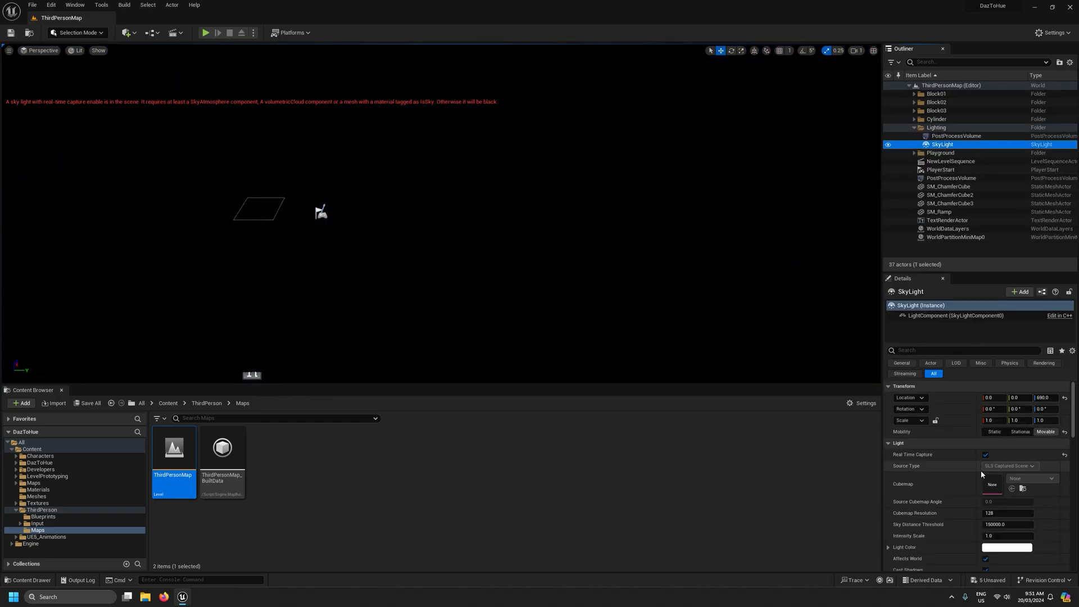
click(1012, 466)
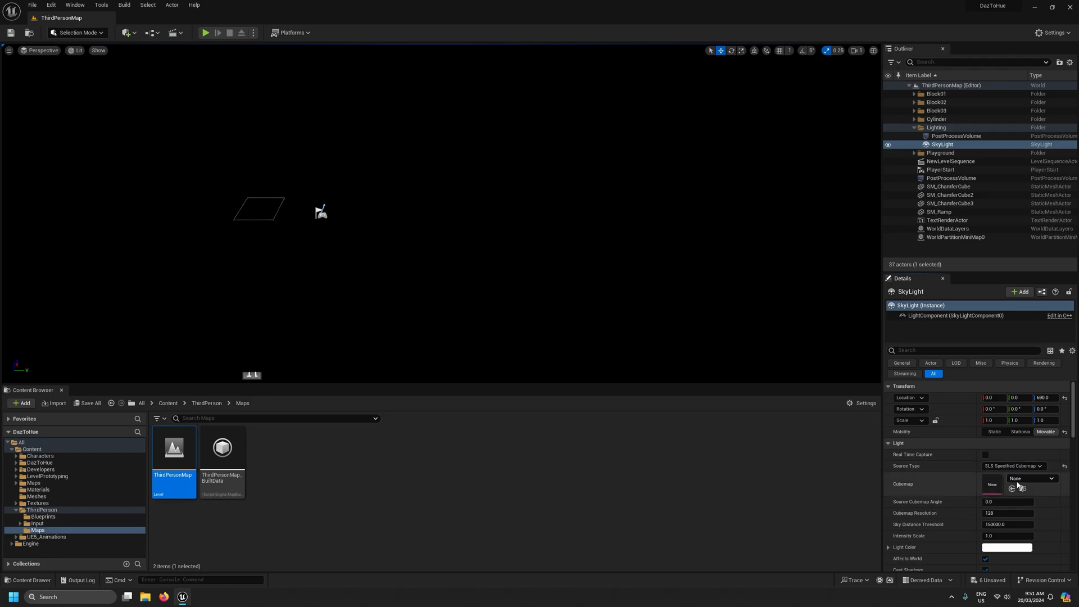
click(1032, 479)
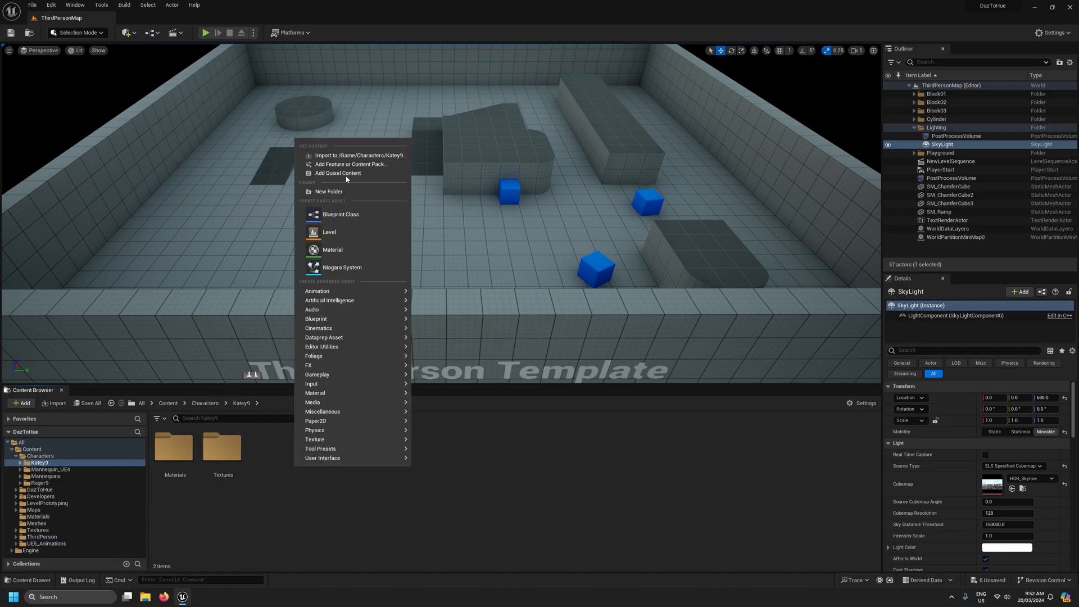
- Import the Katey9 FBX into /Game/Characters/Katey9 using the SK_Mannequin skeleton
click(361, 155)
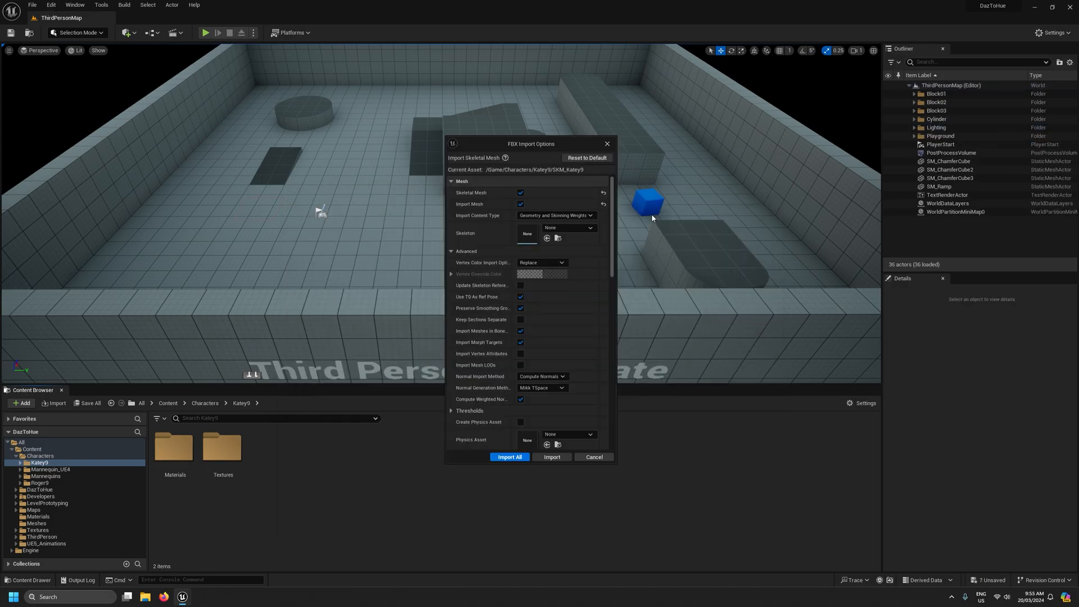
mouse_move(612, 242)
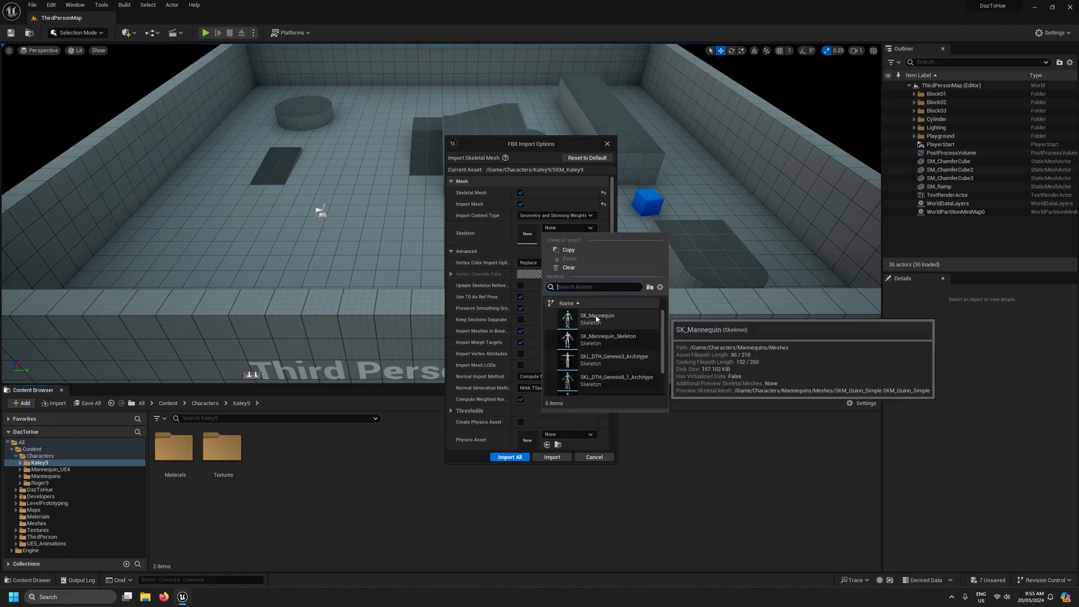
click(597, 318)
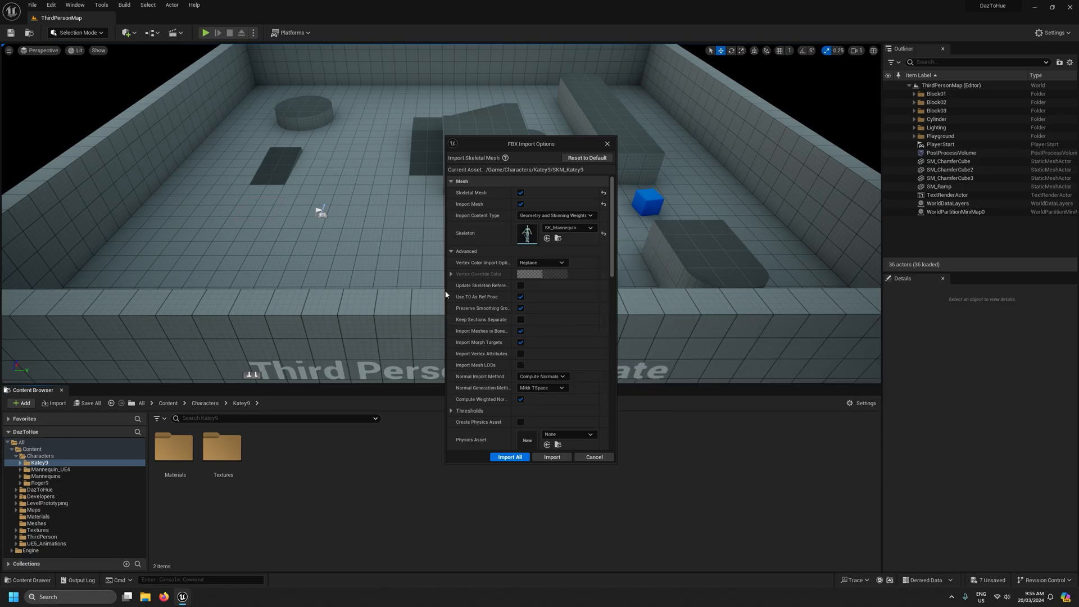
mouse_move(482, 297)
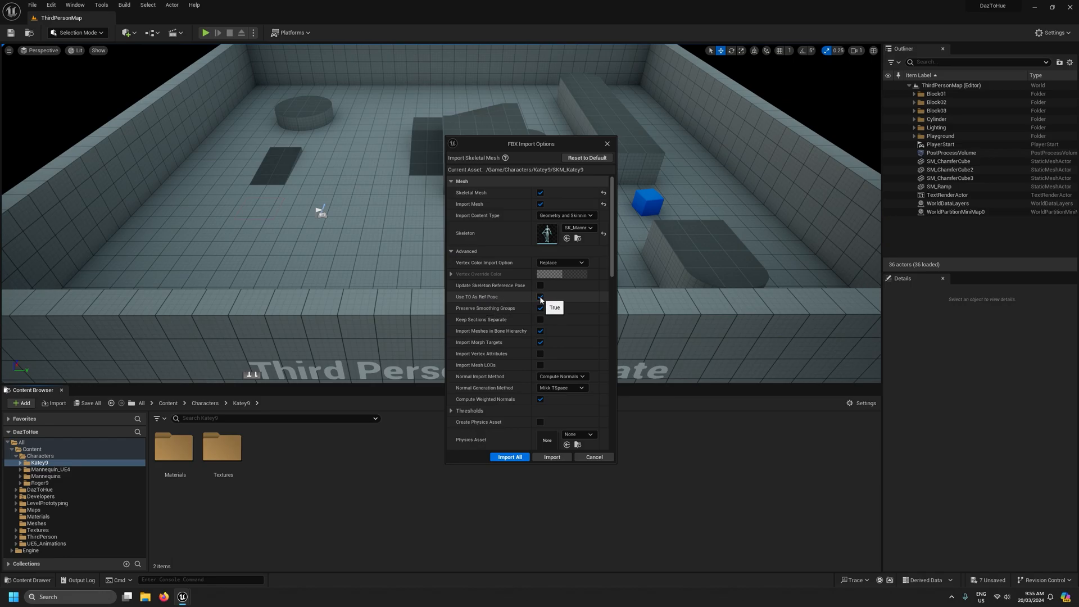
mouse_move(490, 285)
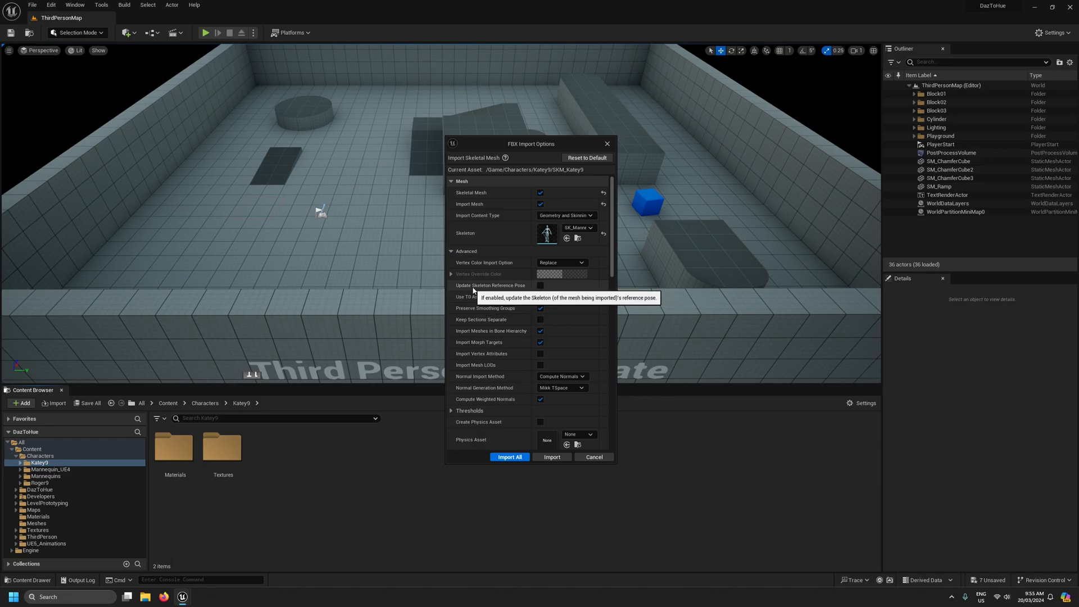
mouse_move(516, 297)
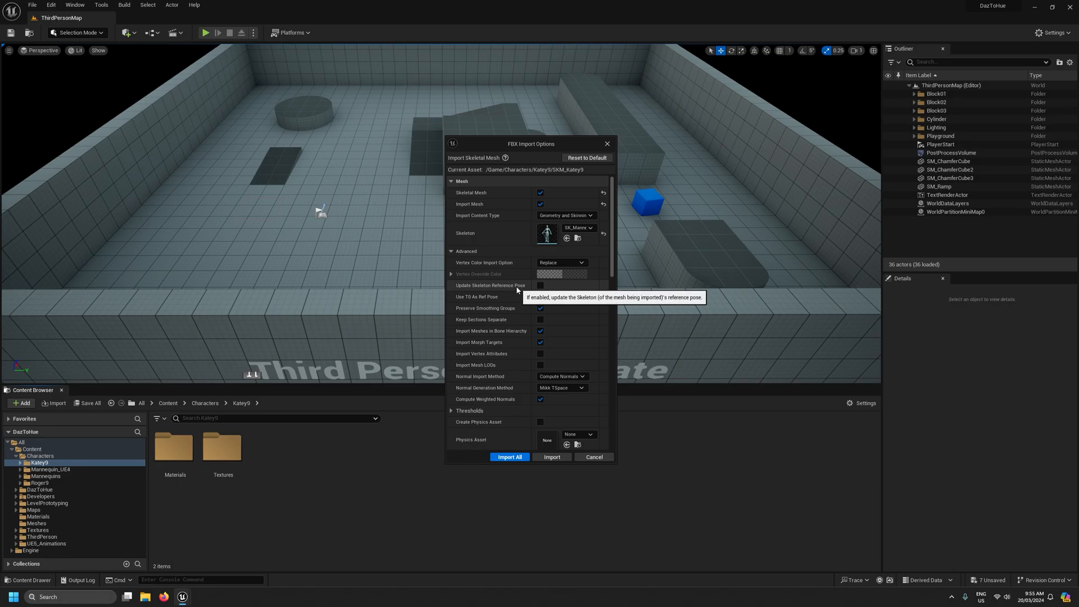
mouse_move(510, 290)
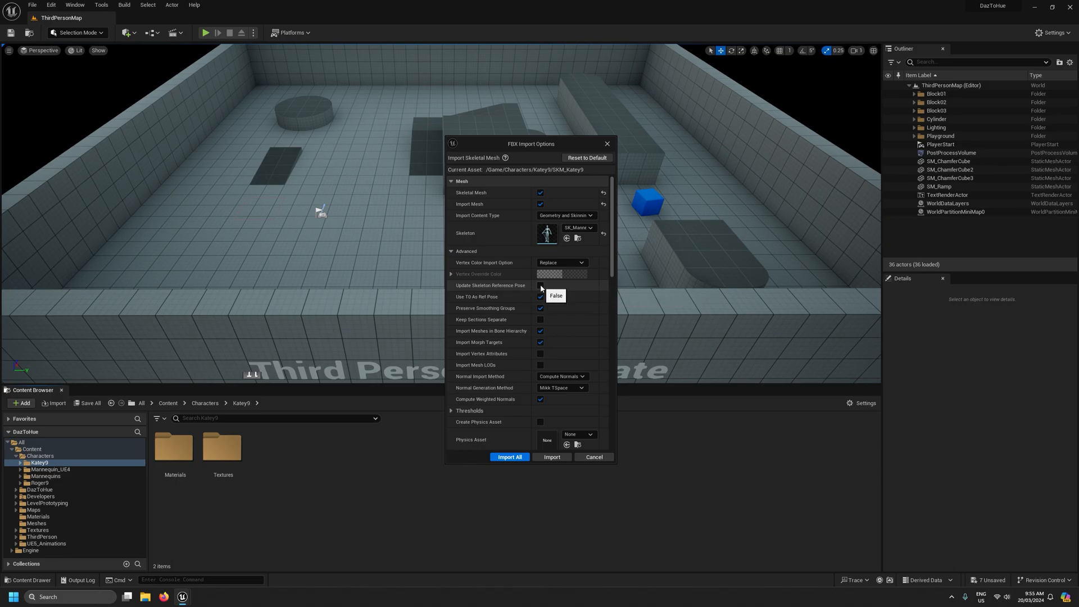
mouse_move(546, 348)
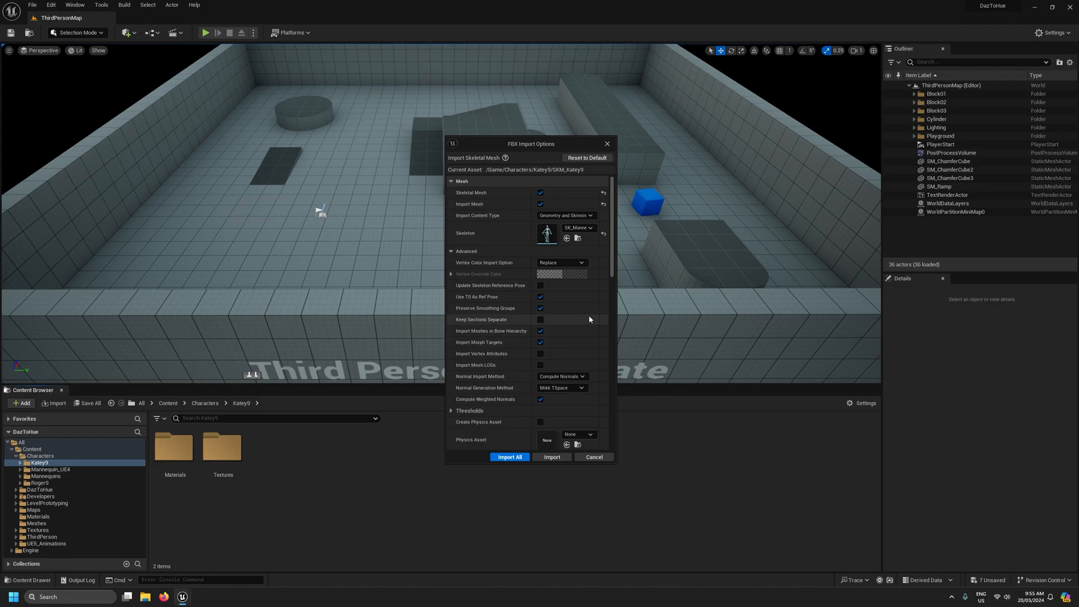
- Review the FBX options and set Material Import Method to Do Not Create Material
scroll(down, 3)
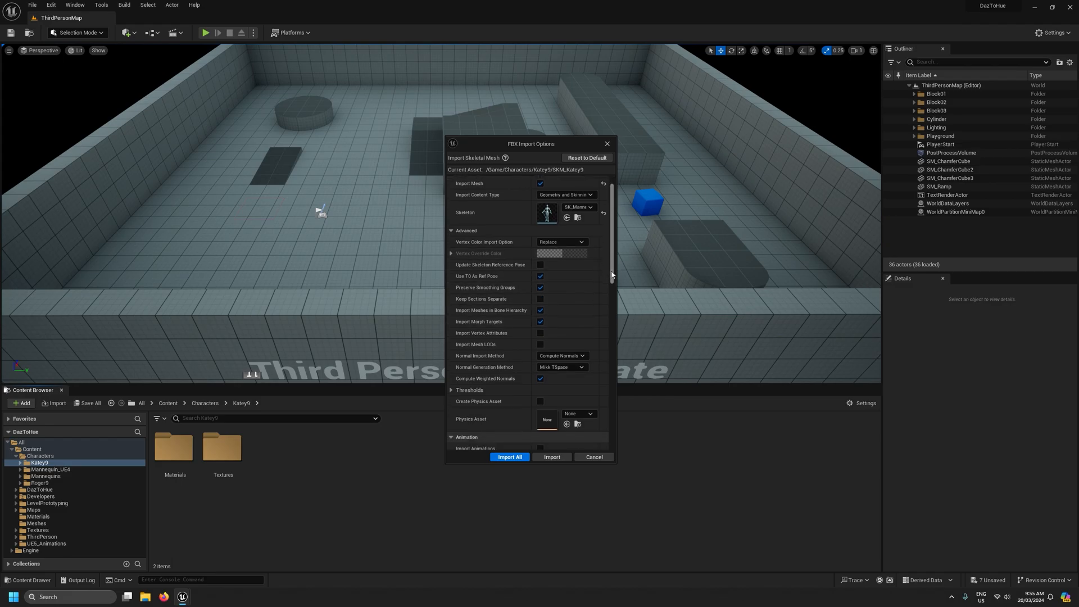
scroll(down, 3)
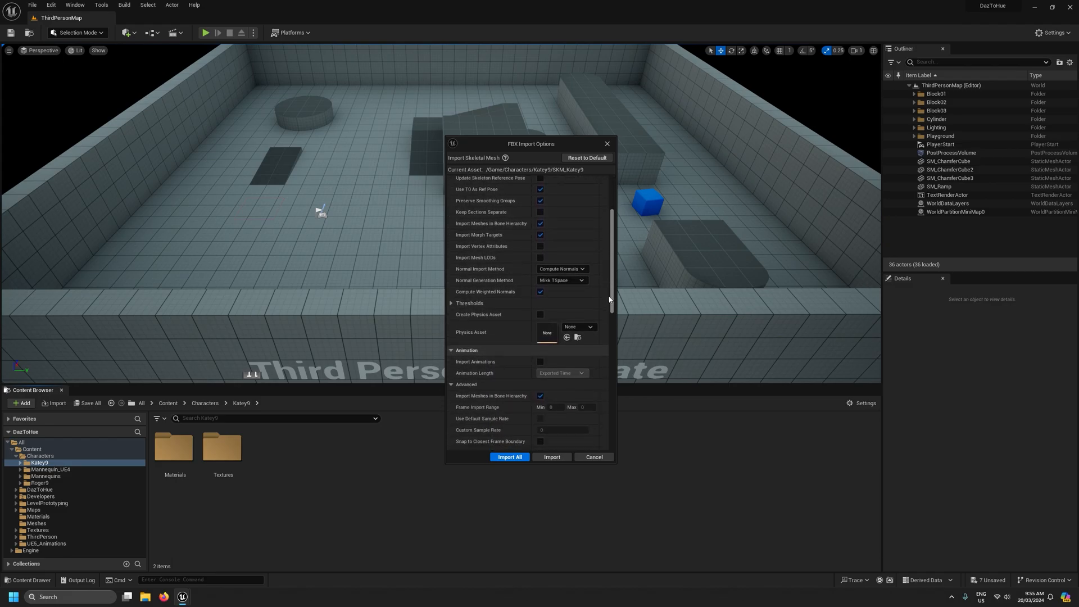
scroll(down, 3)
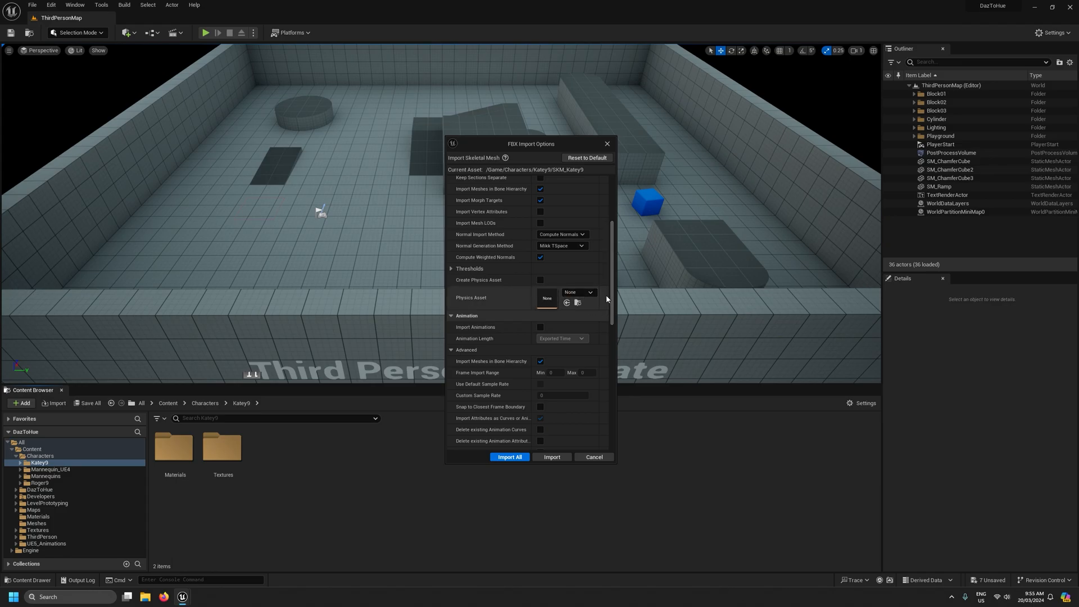
scroll(down, 3)
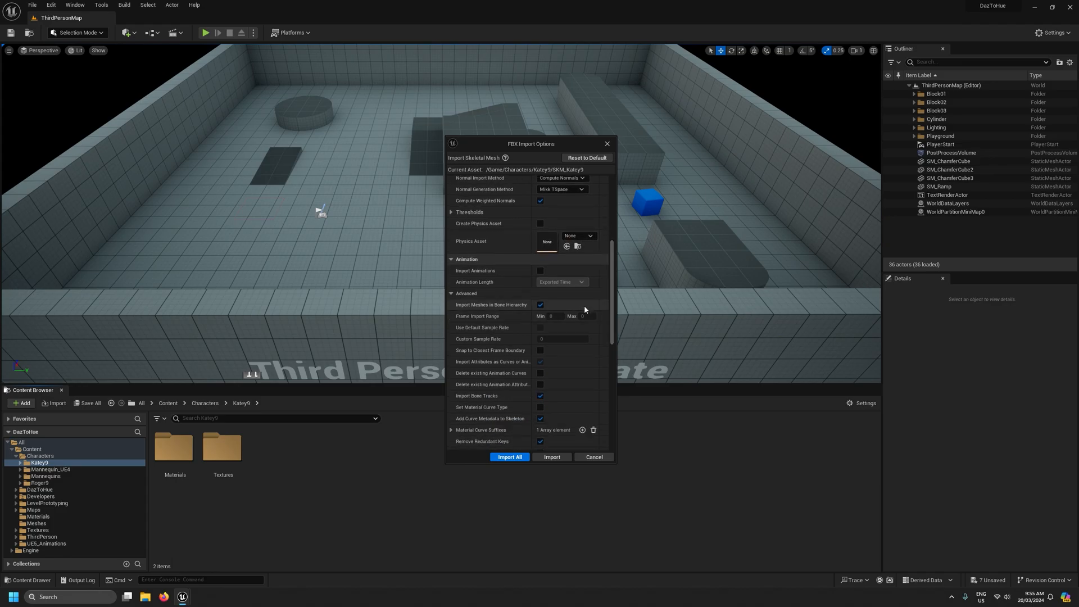
mouse_move(602, 307)
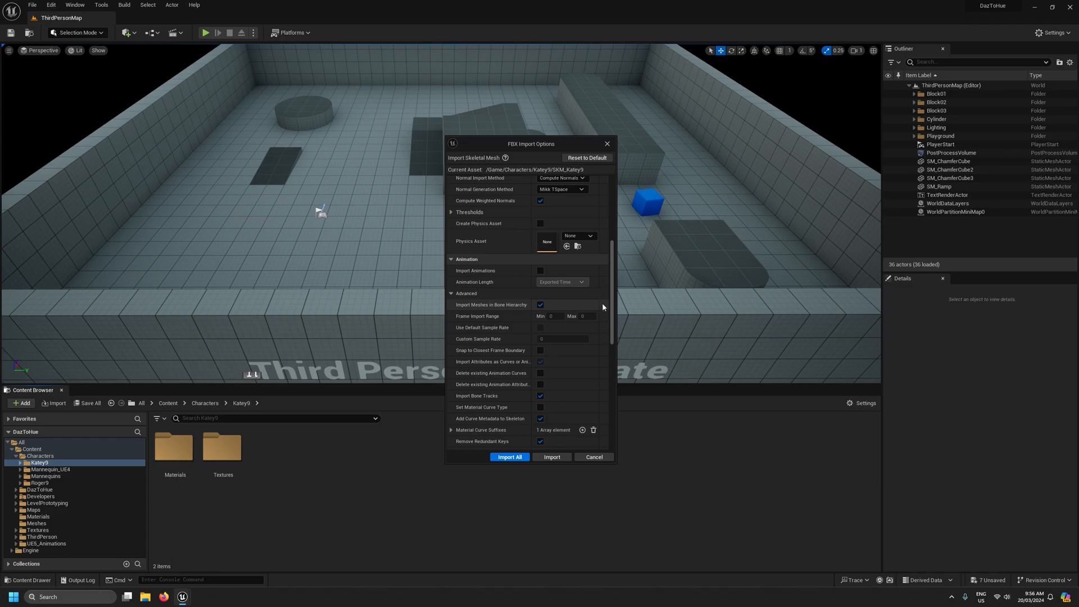
scroll(down, 3)
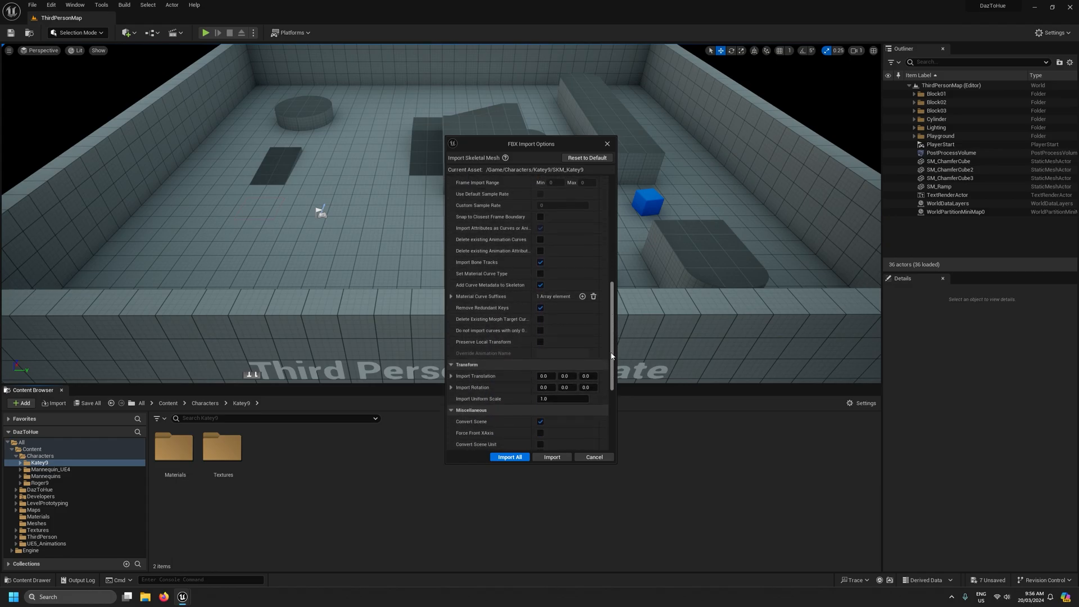
scroll(down, 3)
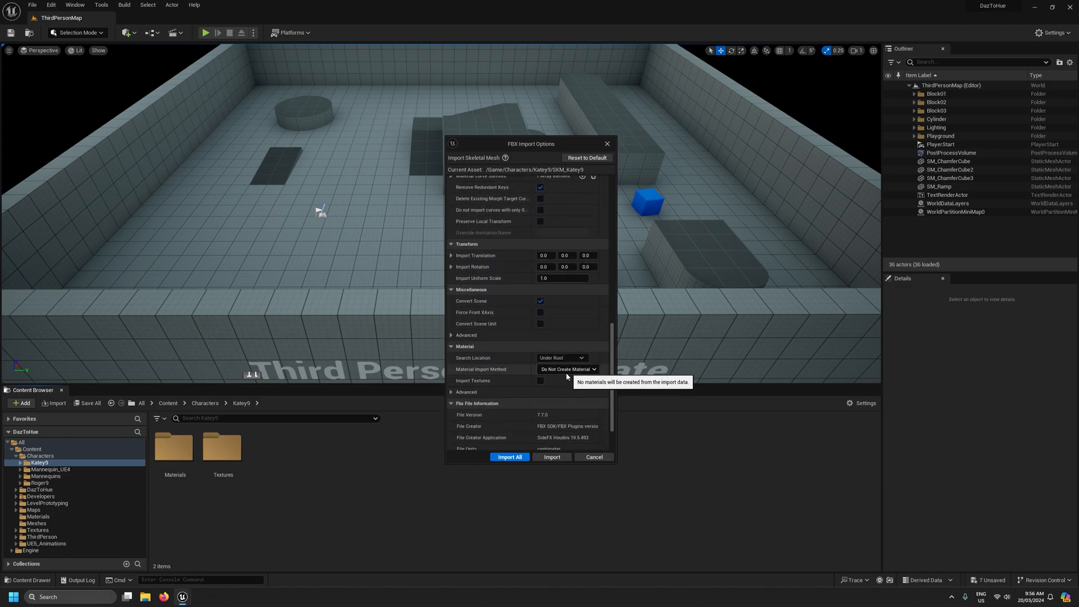
mouse_move(552, 457)
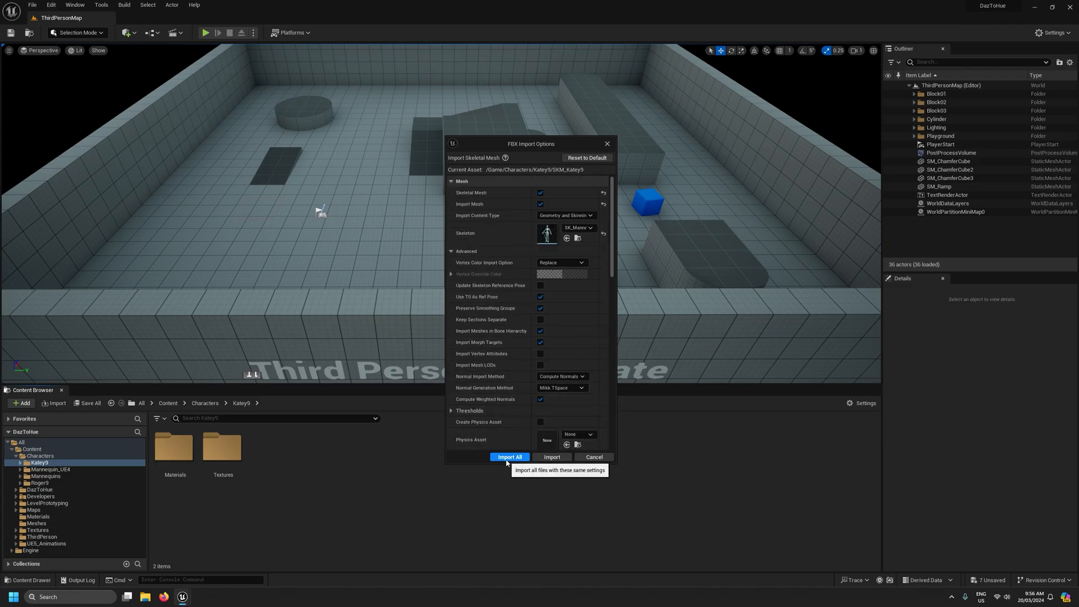
- Run the import and select the resulting SKM_Katey9 skeletal mesh
click(510, 457)
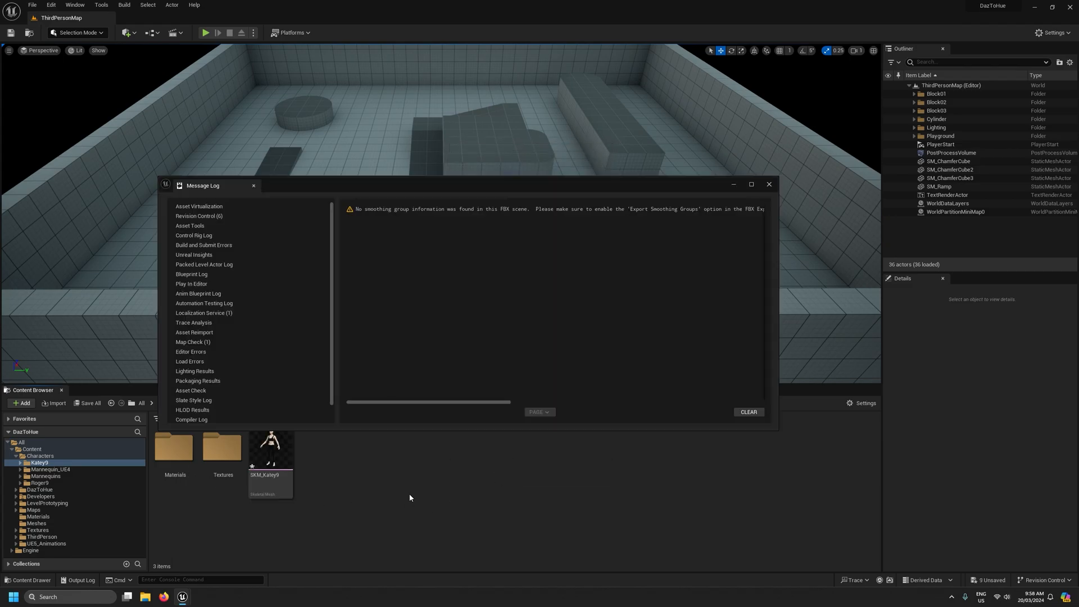
mouse_move(751, 208)
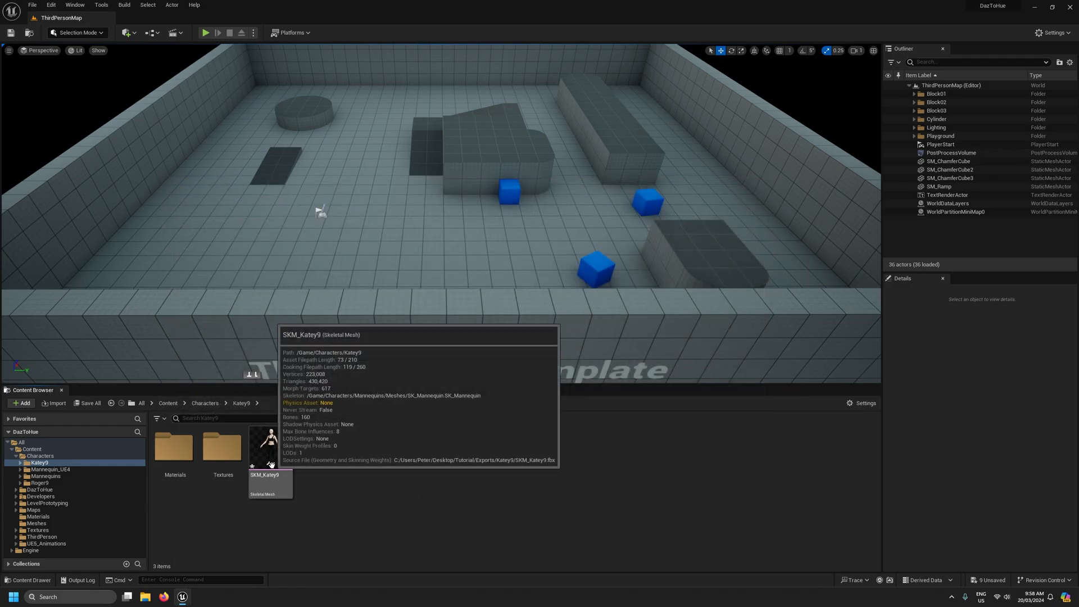
click(271, 446)
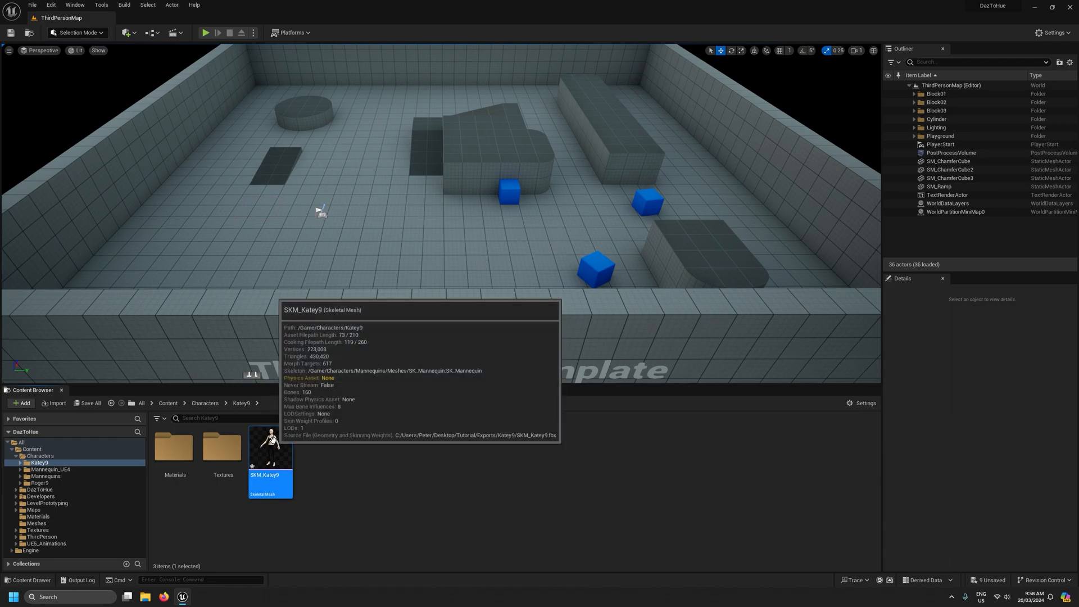
- In SKM_Katey9, recursively set pelvis and children to Animation Relative translation retargeting
double_click(270, 446)
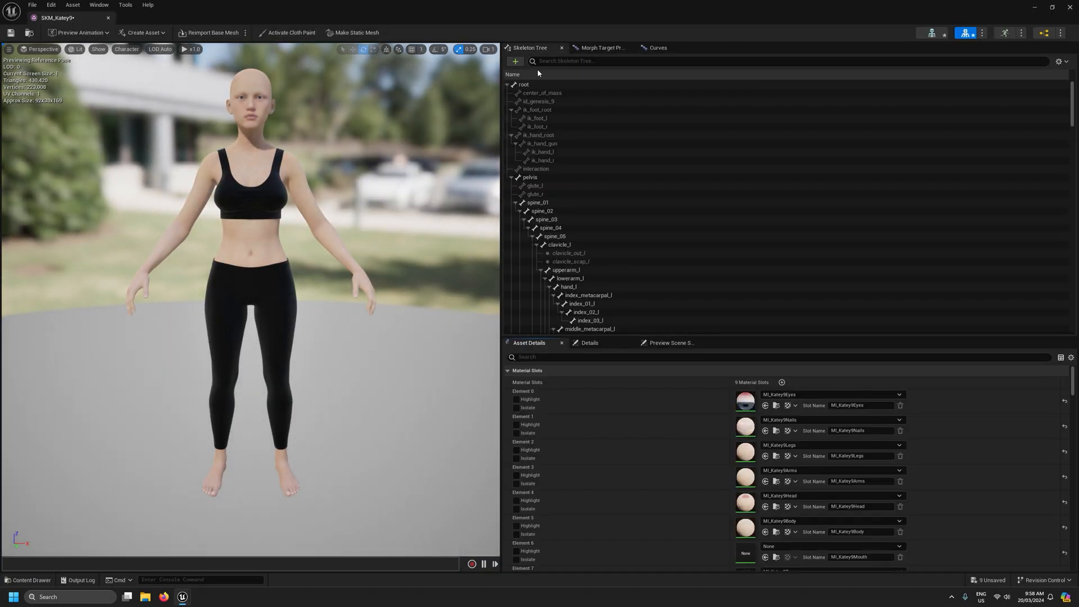
mouse_move(1061, 61)
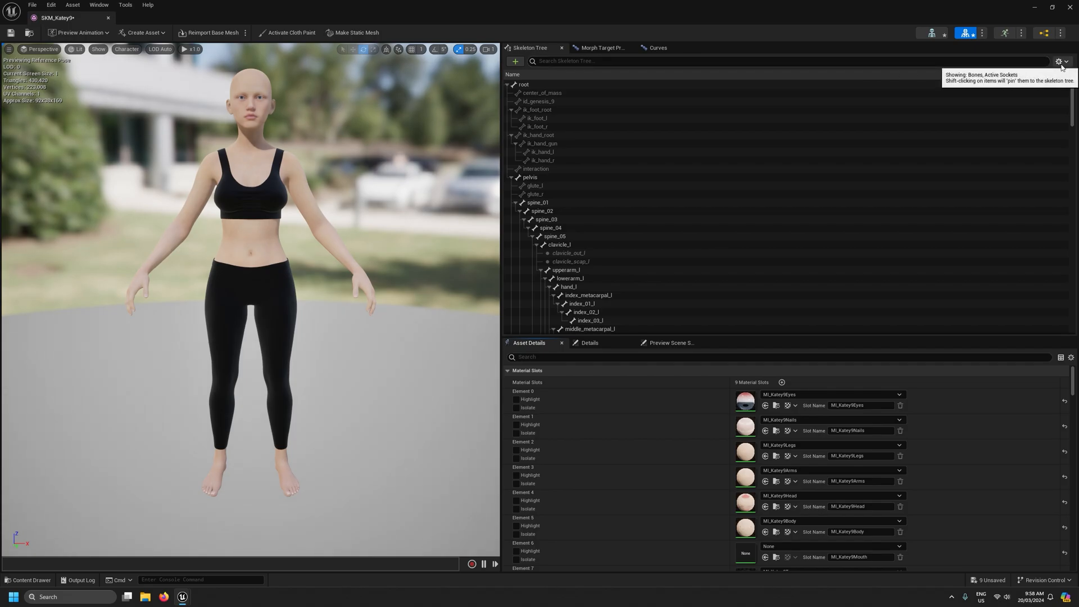
mouse_move(1071, 103)
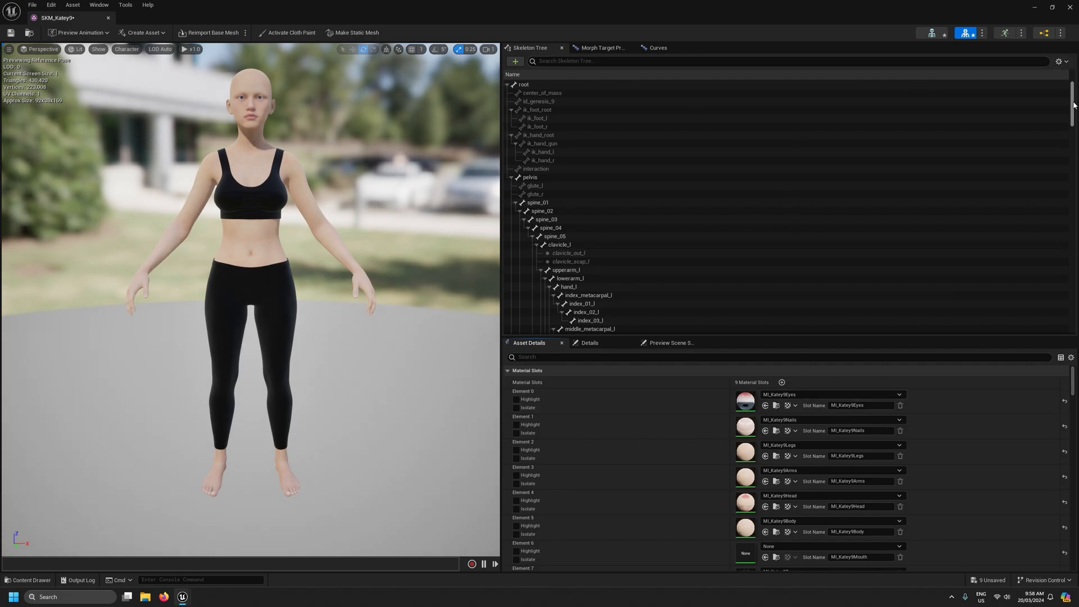
click(1062, 60)
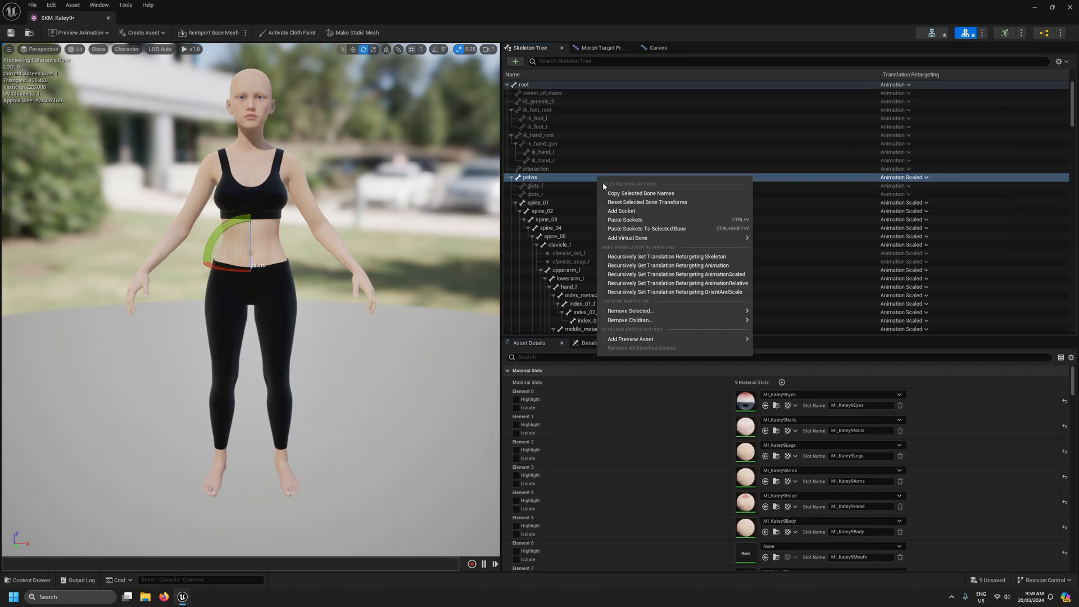
mouse_move(674, 282)
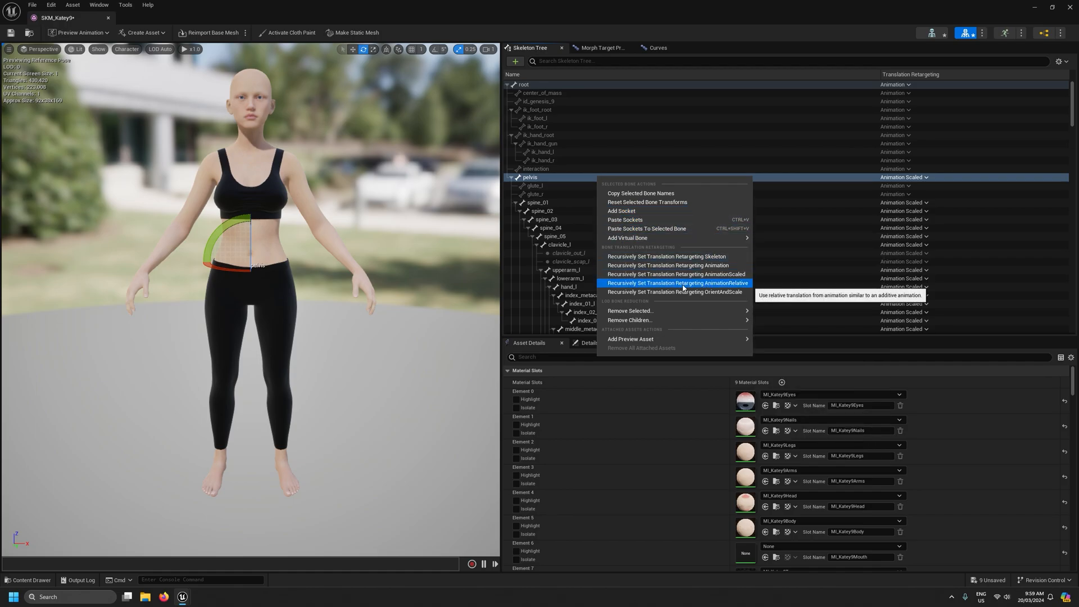
mouse_move(690, 289)
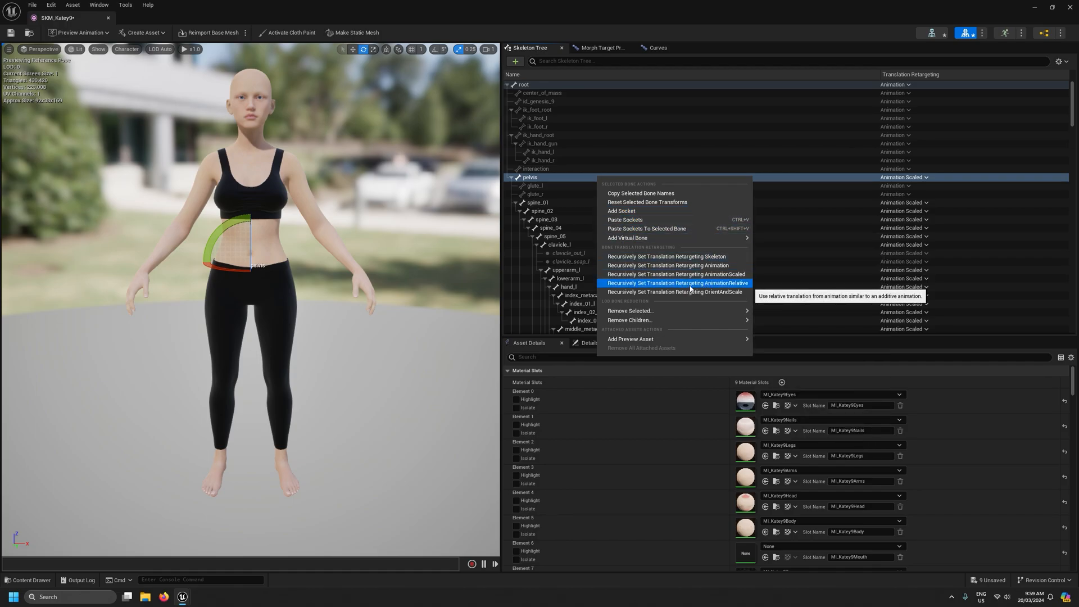
click(676, 283)
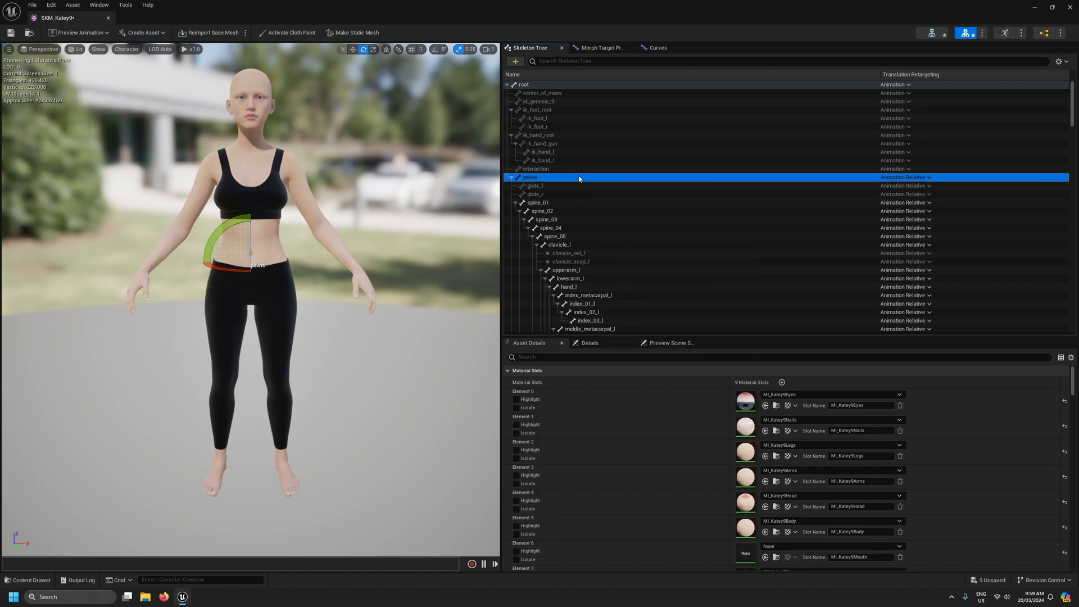
mouse_move(248, 130)
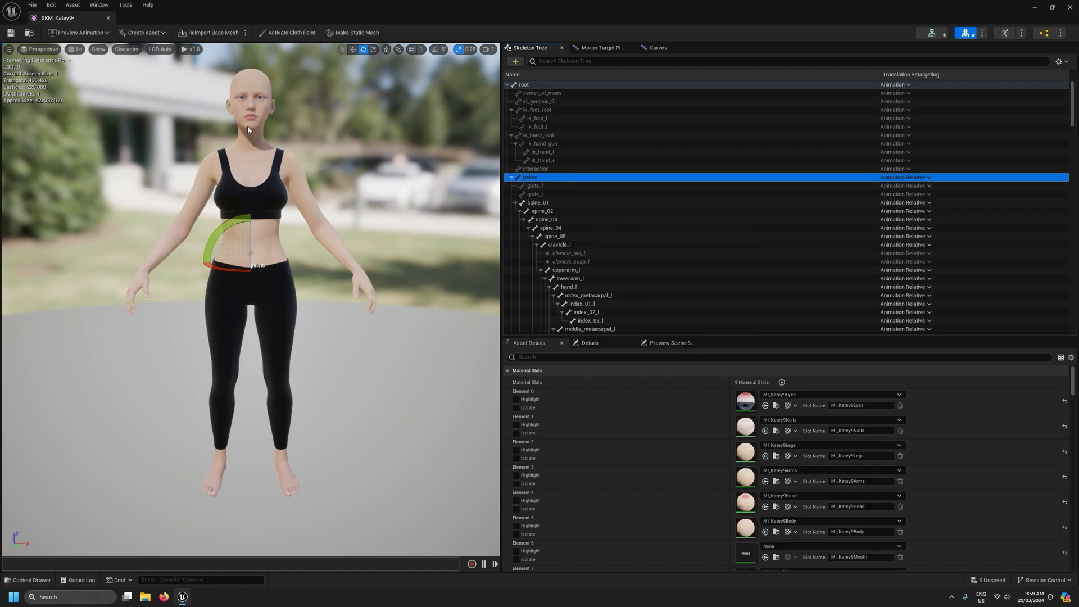
mouse_move(573, 208)
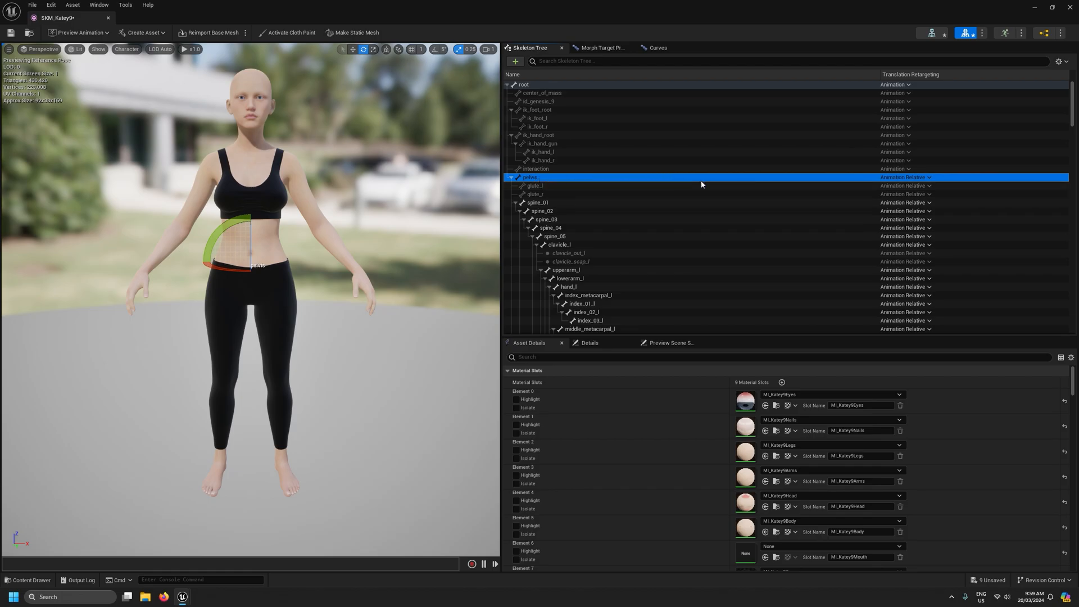
mouse_move(905, 177)
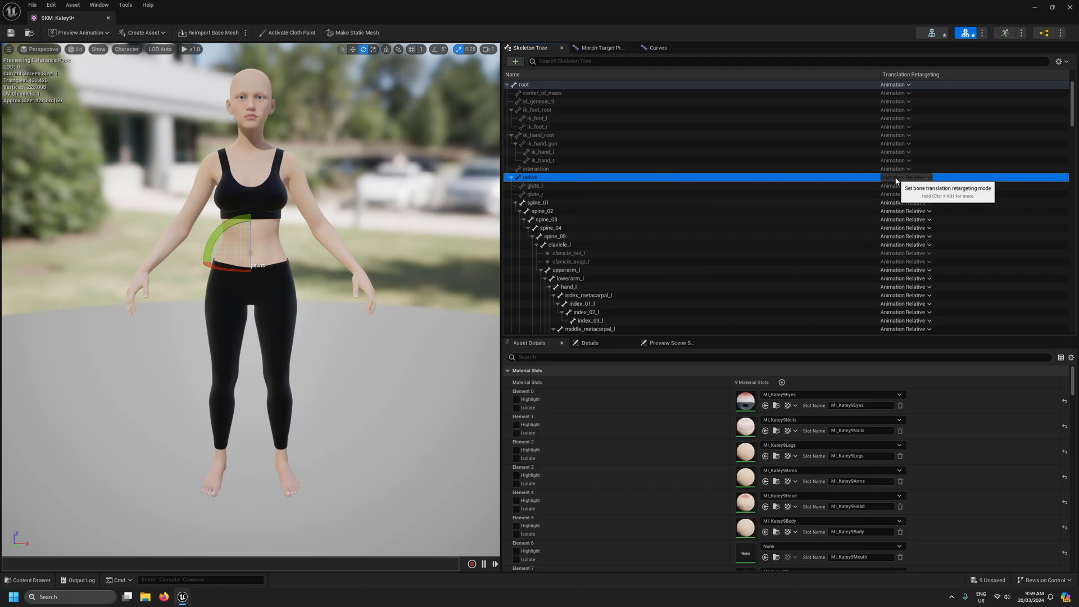
- Set the pelvis bone itself back to Animation Scaled retargeting
click(904, 177)
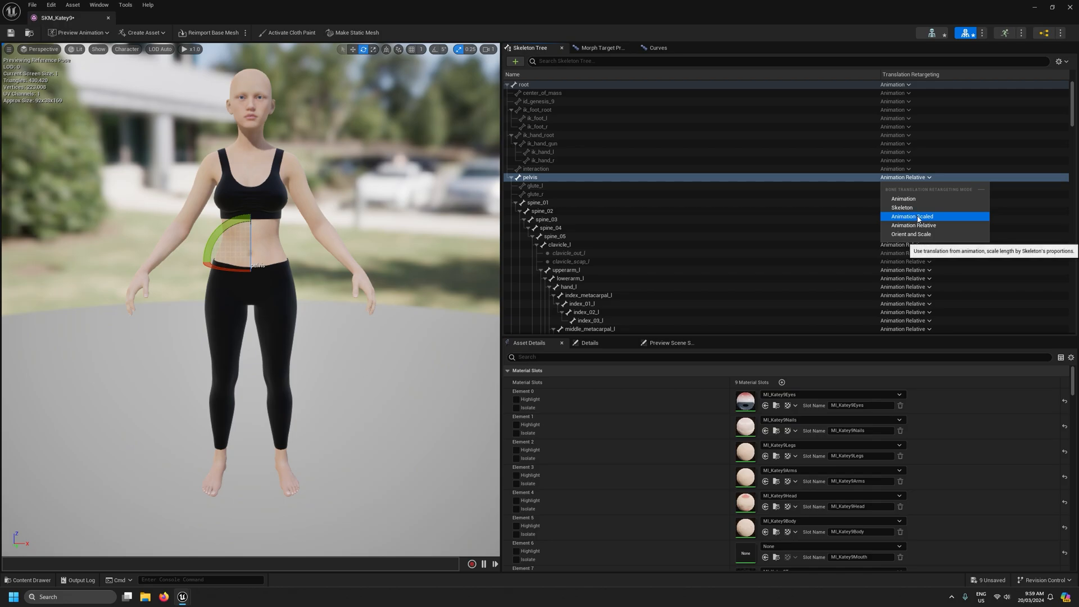
click(913, 216)
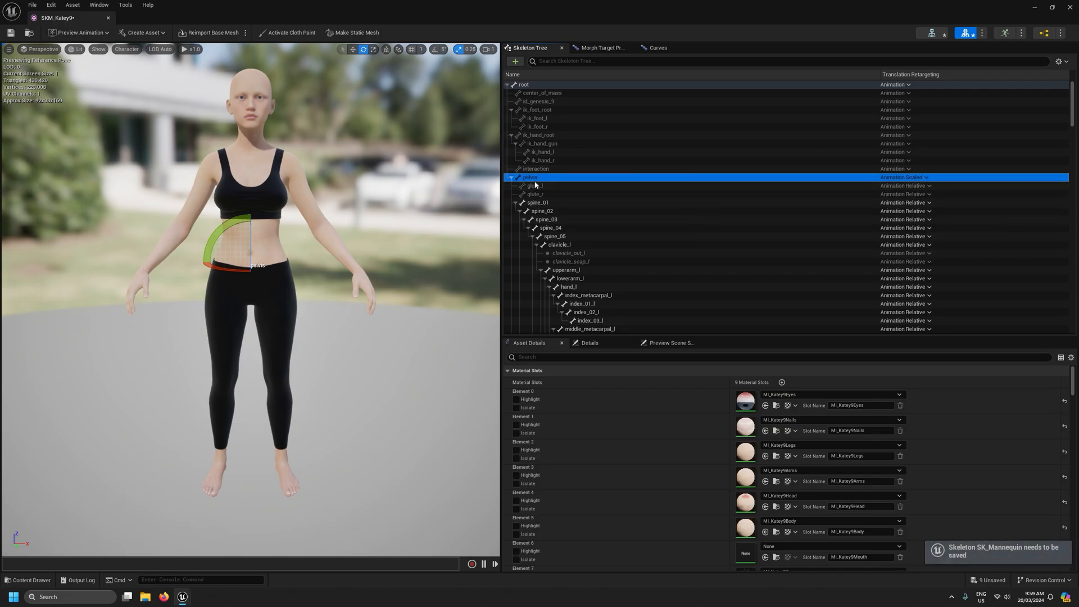
mouse_move(926, 178)
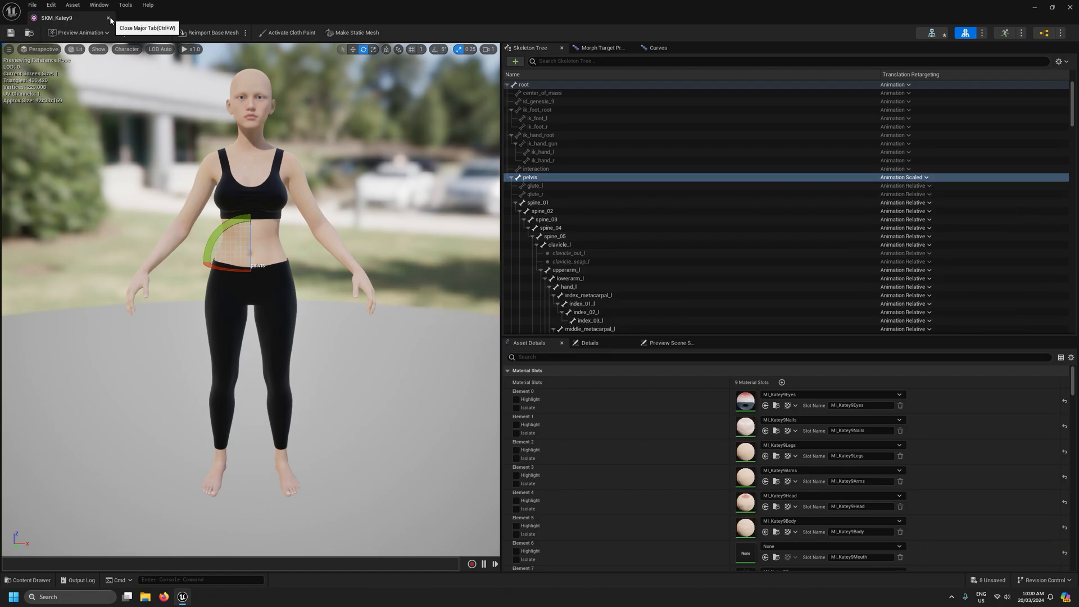
- In BP_ThirdPersonCharacter, set the Mesh component's Skeletal Mesh Asset to SKM_Katey9
click(110, 17)
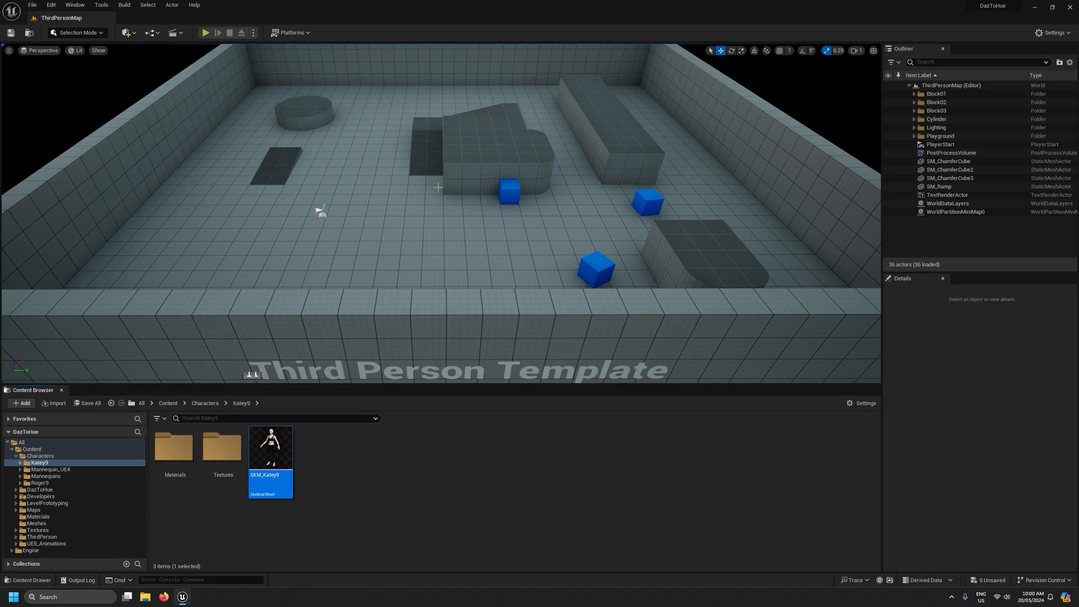
mouse_move(411, 317)
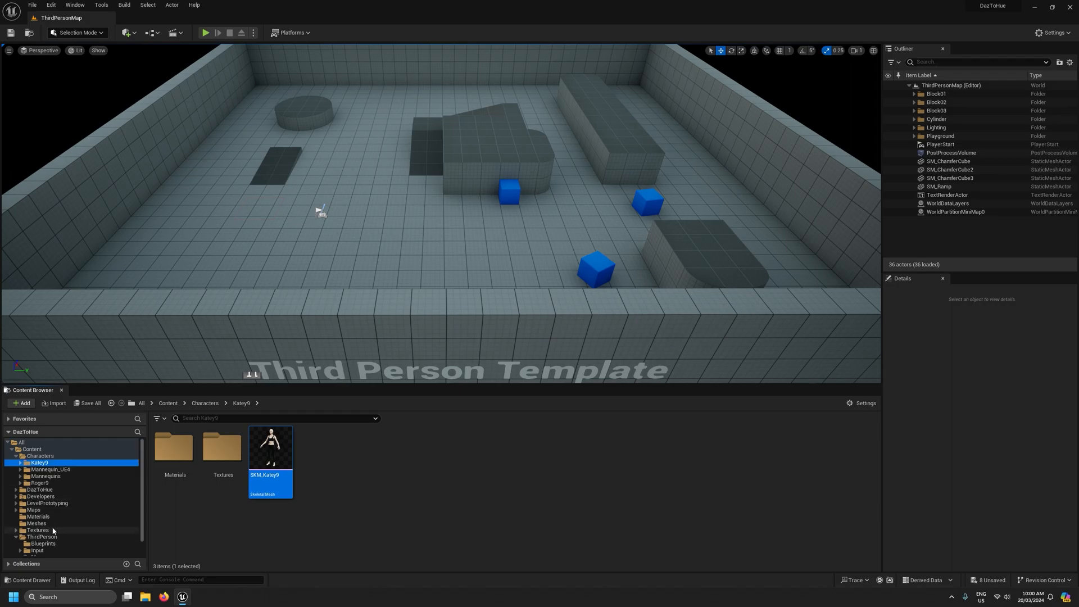
click(43, 526)
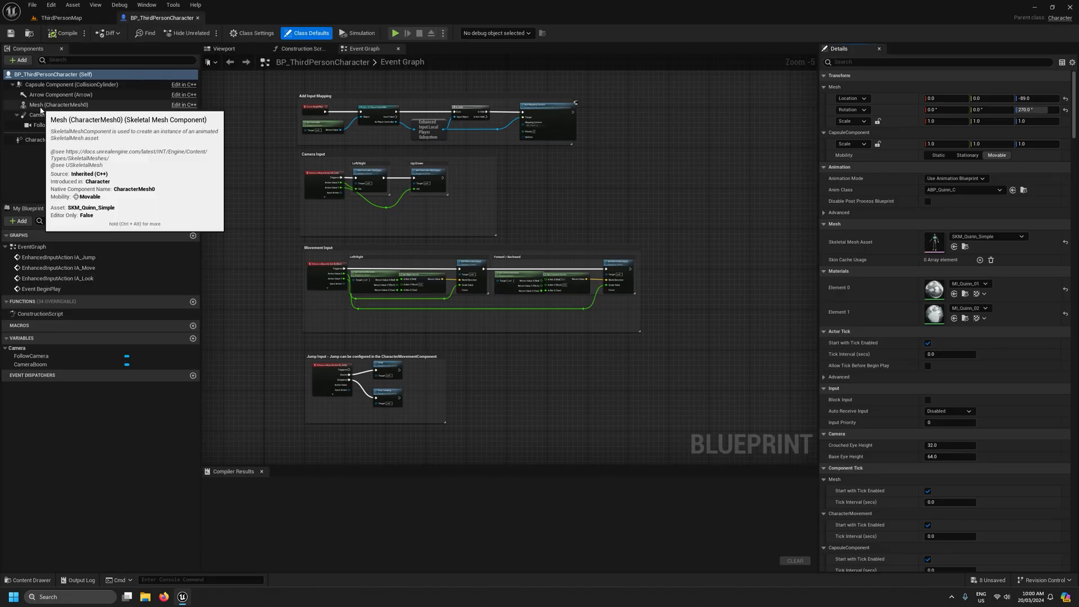
click(59, 104)
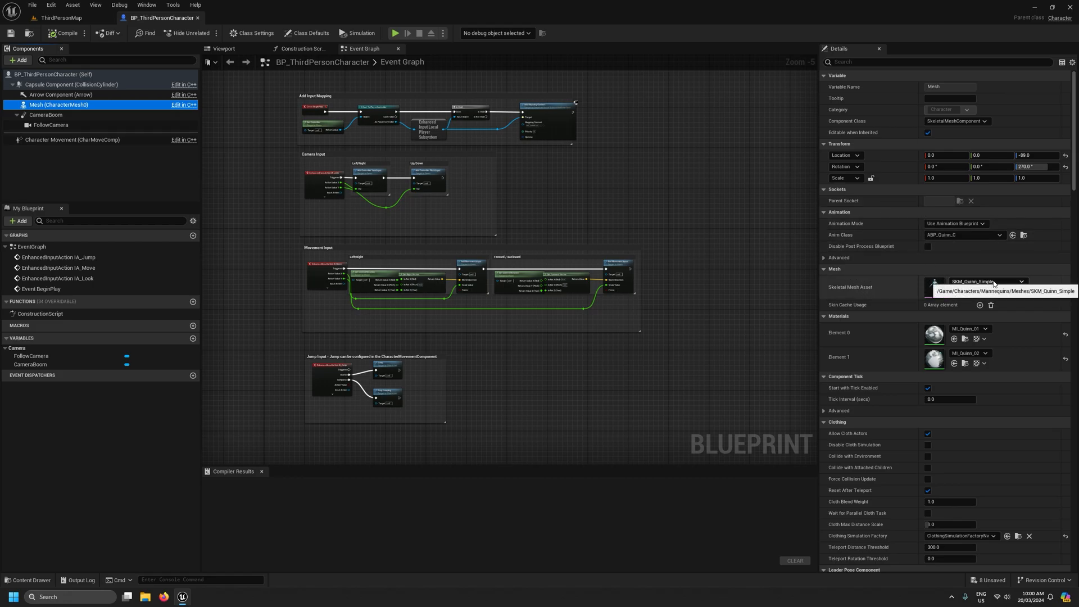
click(1022, 281)
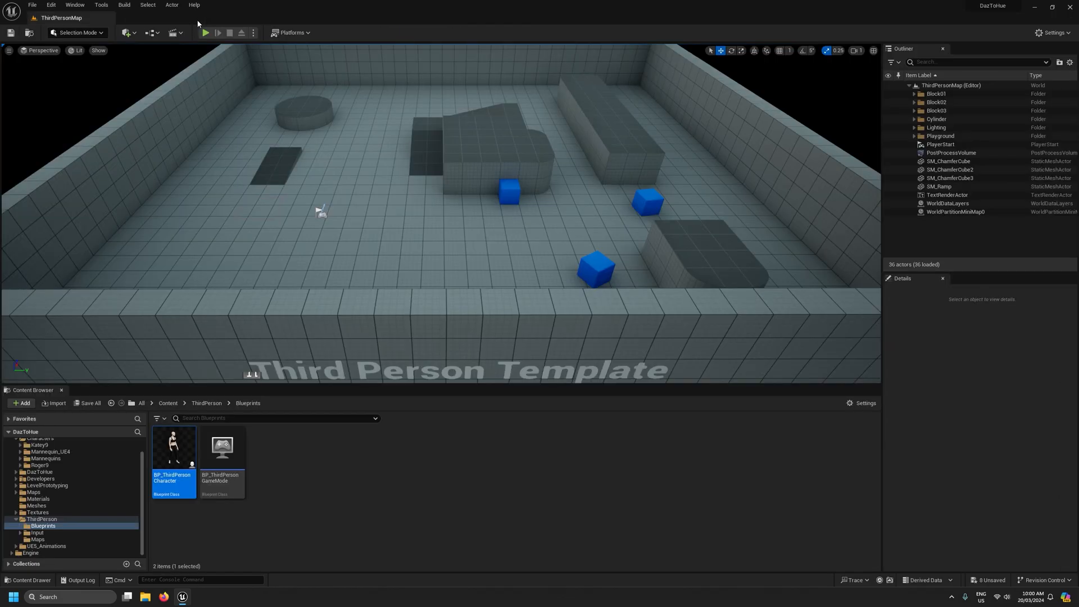
click(205, 33)
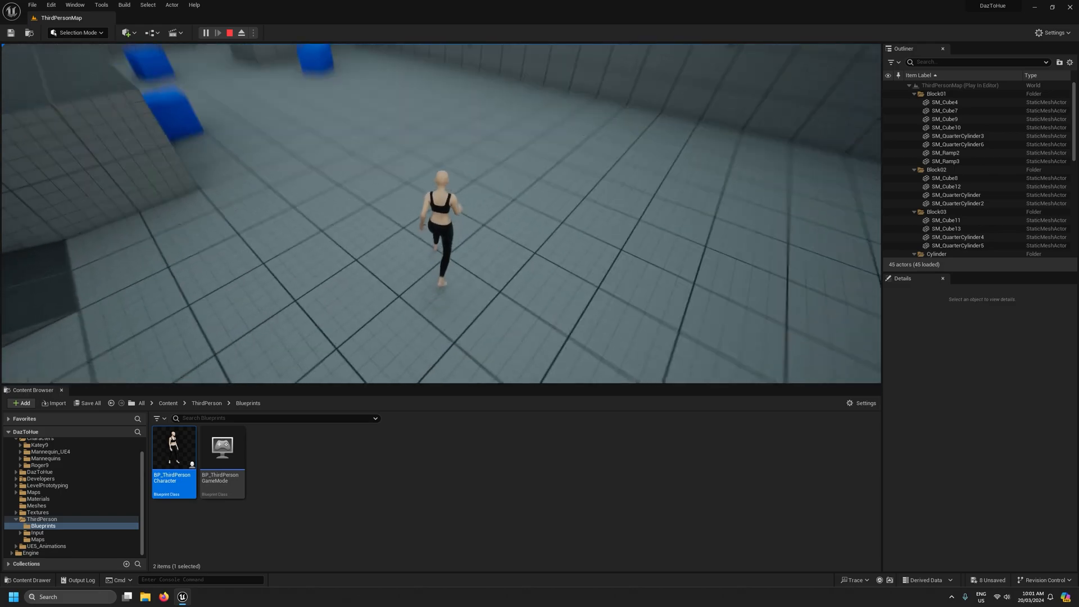
click(227, 32)
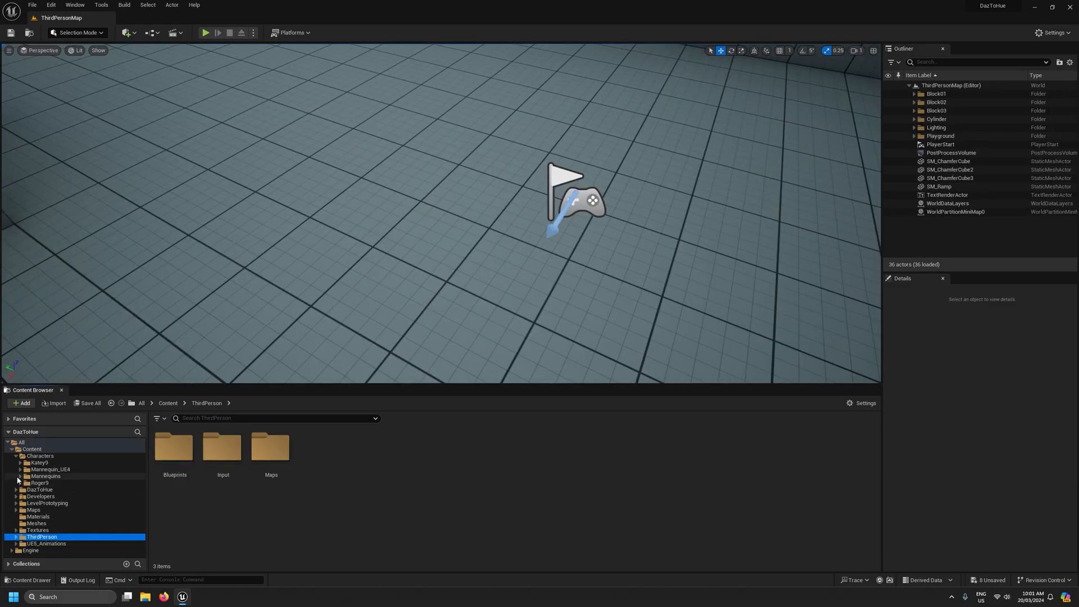
- Open SK_Mannequin from Mannequins > Meshes and scroll its Curves list of facial curves
click(44, 496)
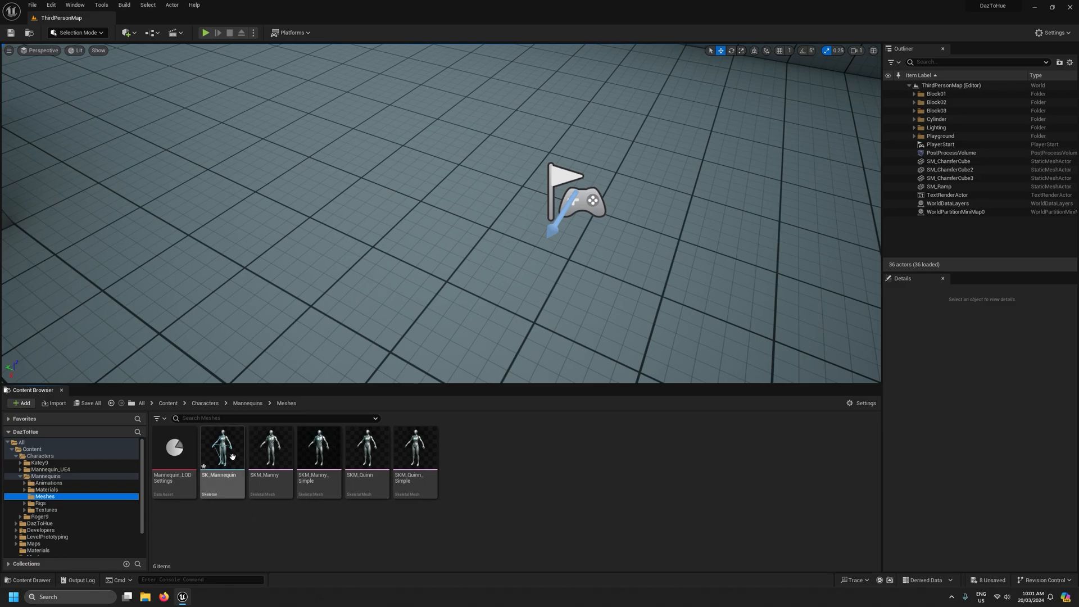
double_click(222, 447)
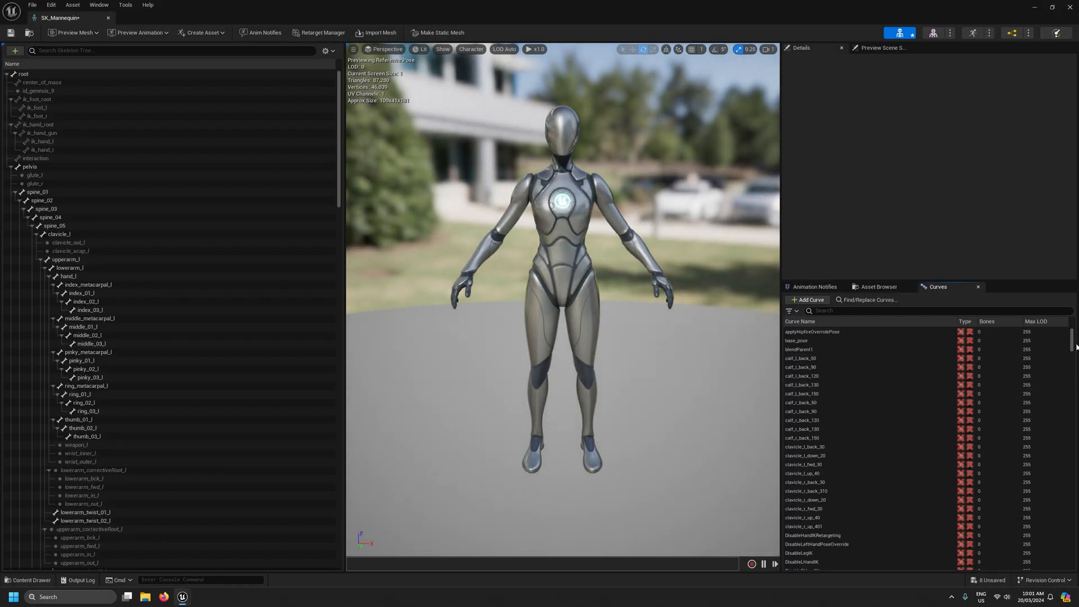
scroll(down, 3)
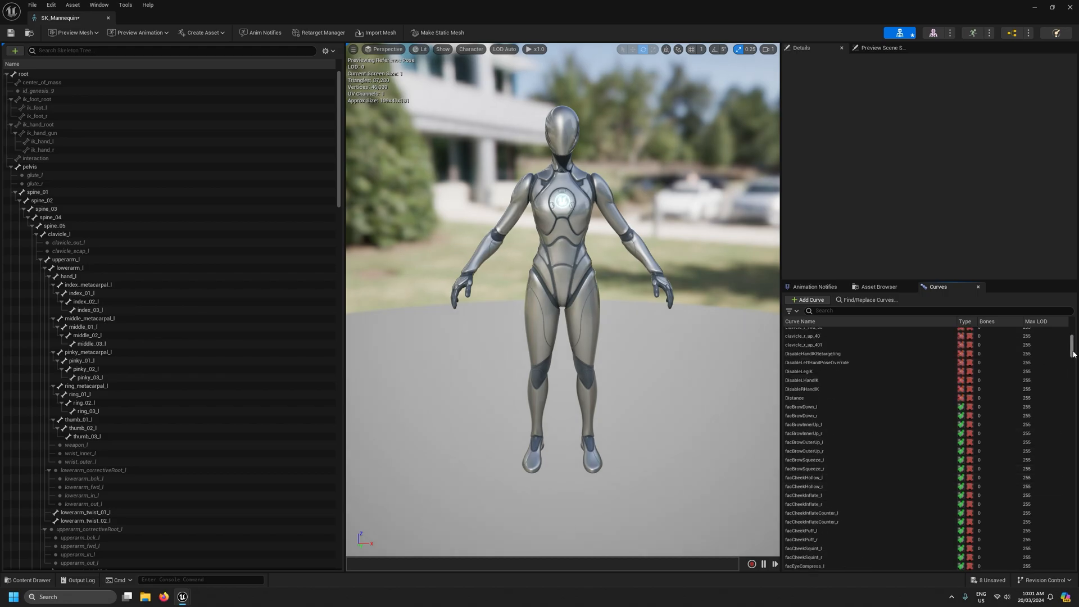
scroll(down, 3)
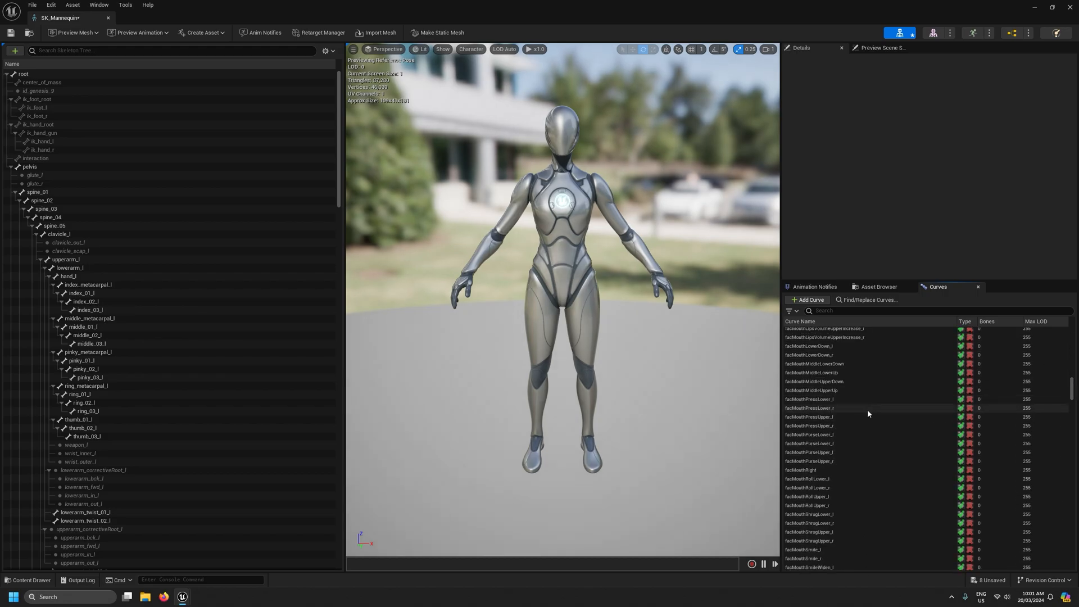
scroll(down, 3)
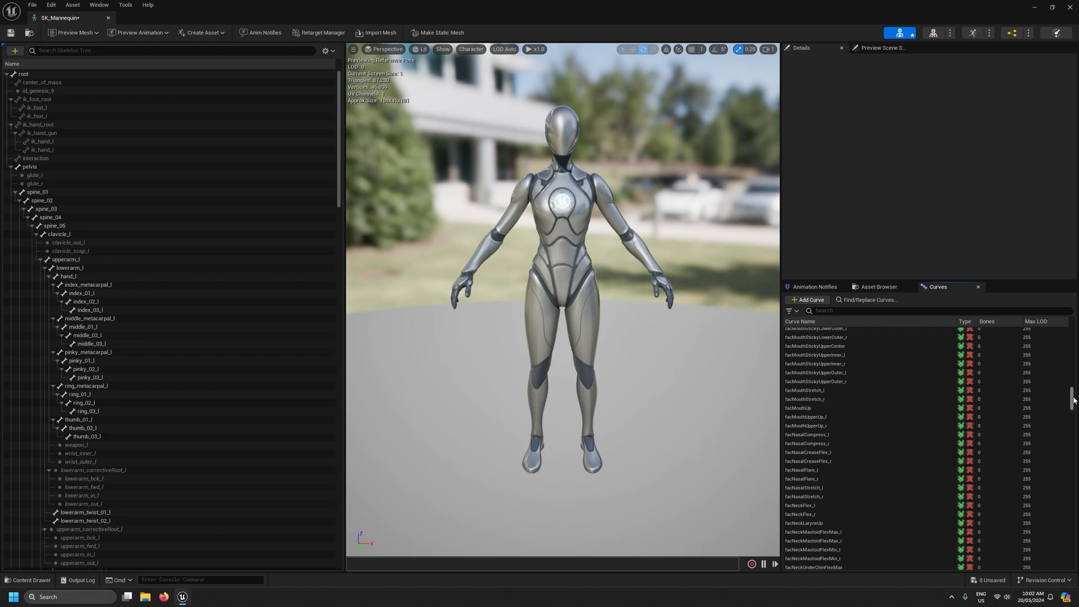
- Scroll the Content Browser tree up toward the Mannequins folder
scroll(up, 3)
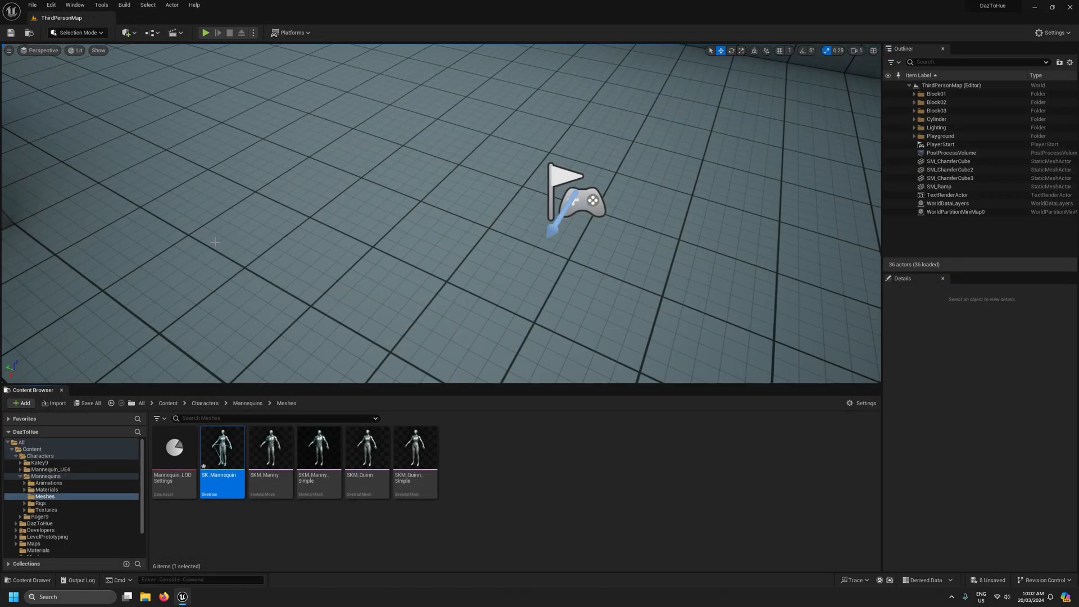
mouse_move(221, 448)
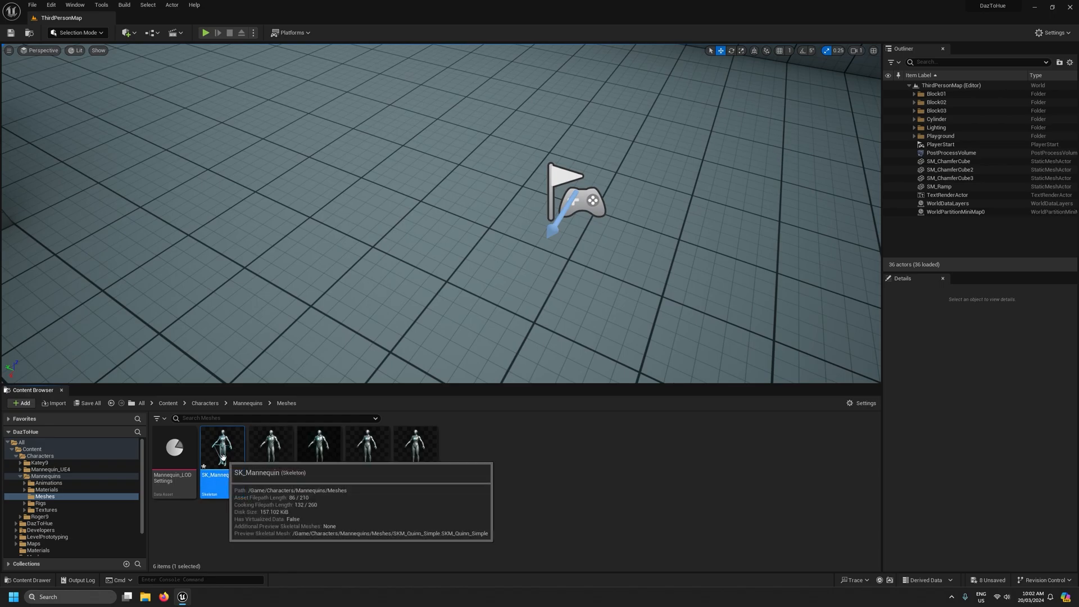
mouse_move(233, 472)
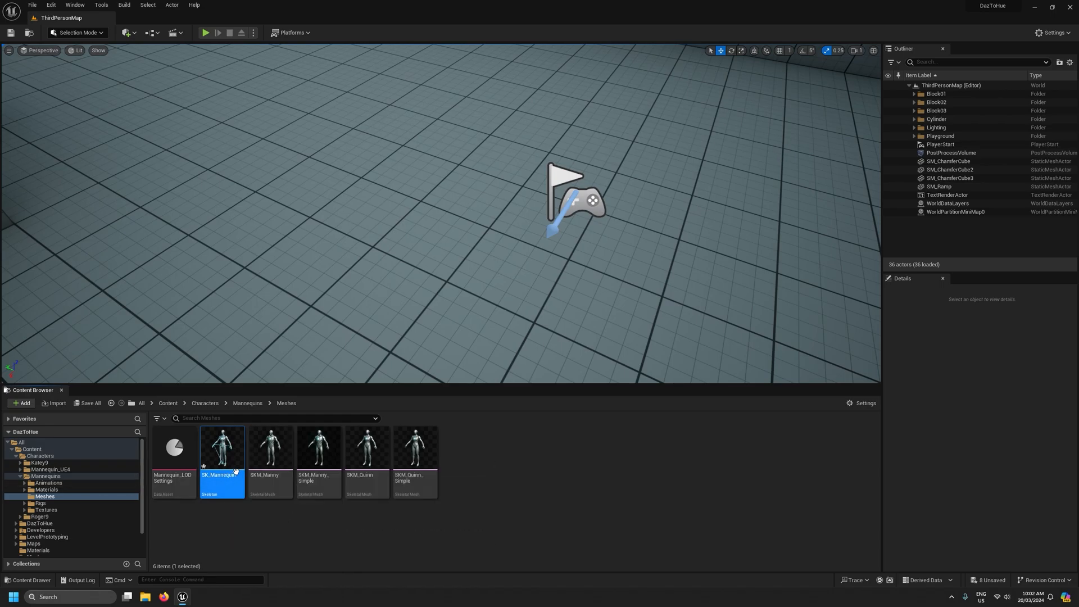
mouse_move(525, 467)
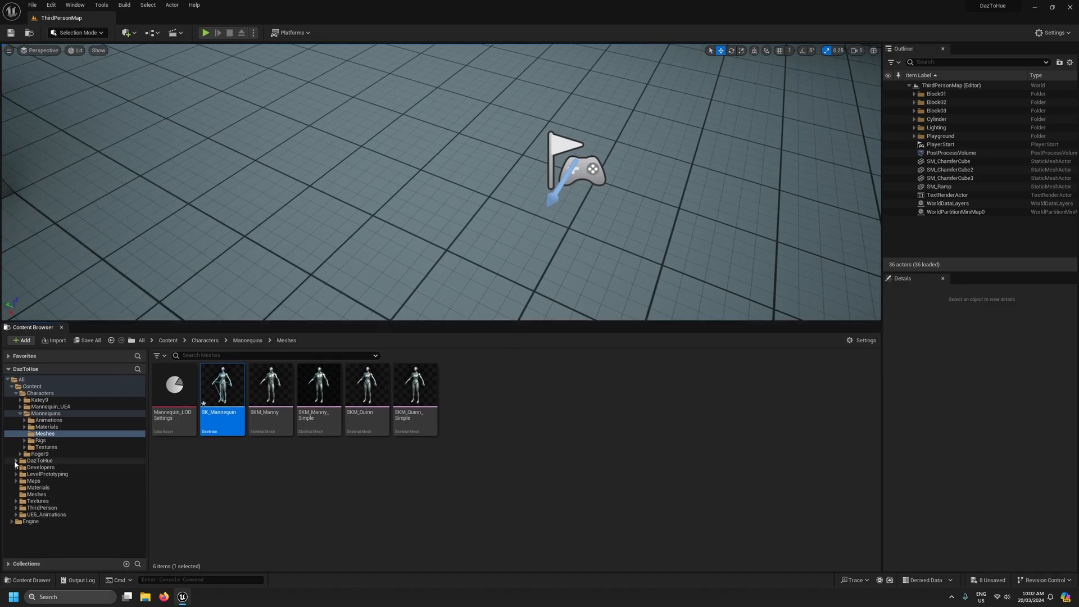
mouse_move(222, 382)
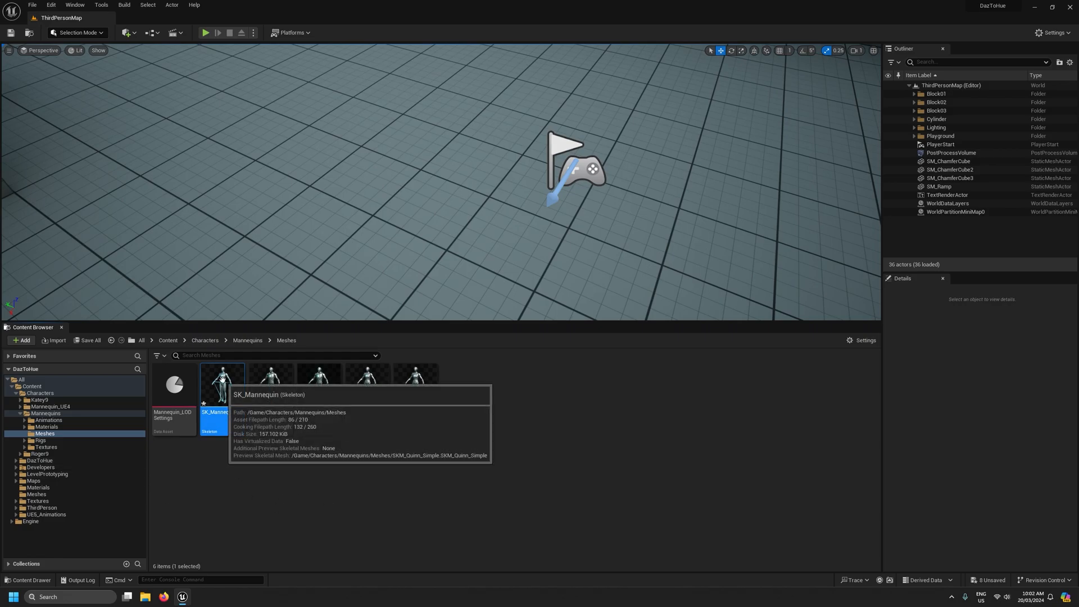
mouse_move(557, 414)
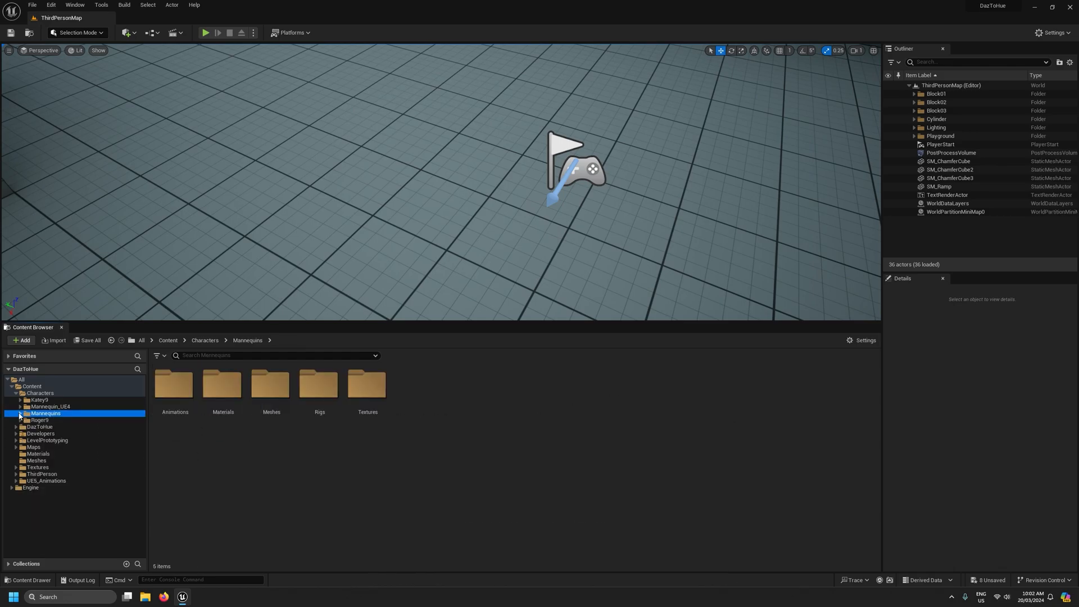
- Navigate into the DazToHue/Mannequin/Genesis_9 folder in the Content Browser
click(16, 426)
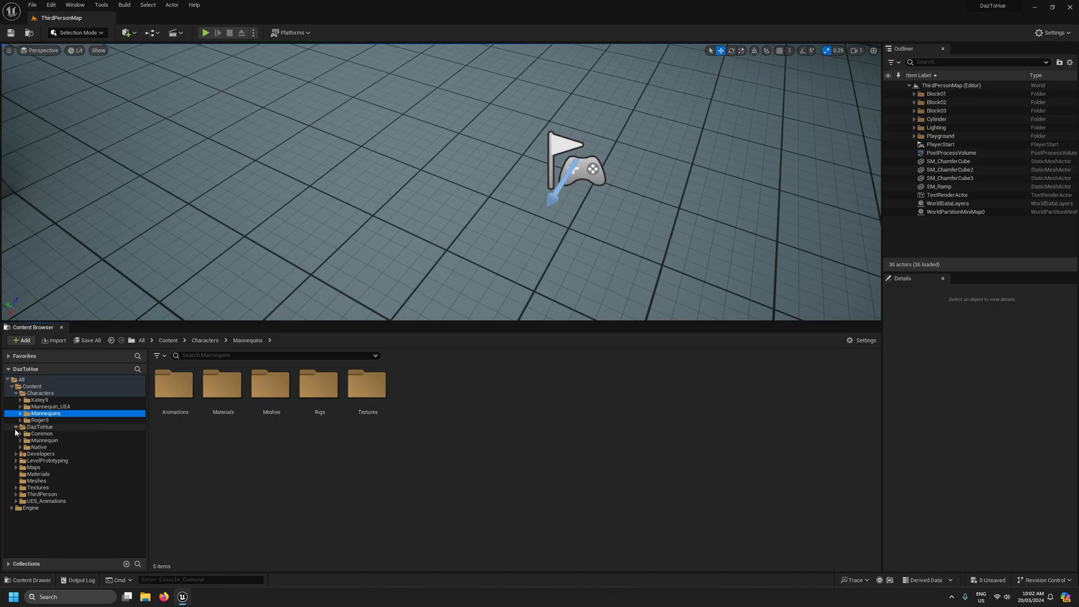
mouse_move(44, 440)
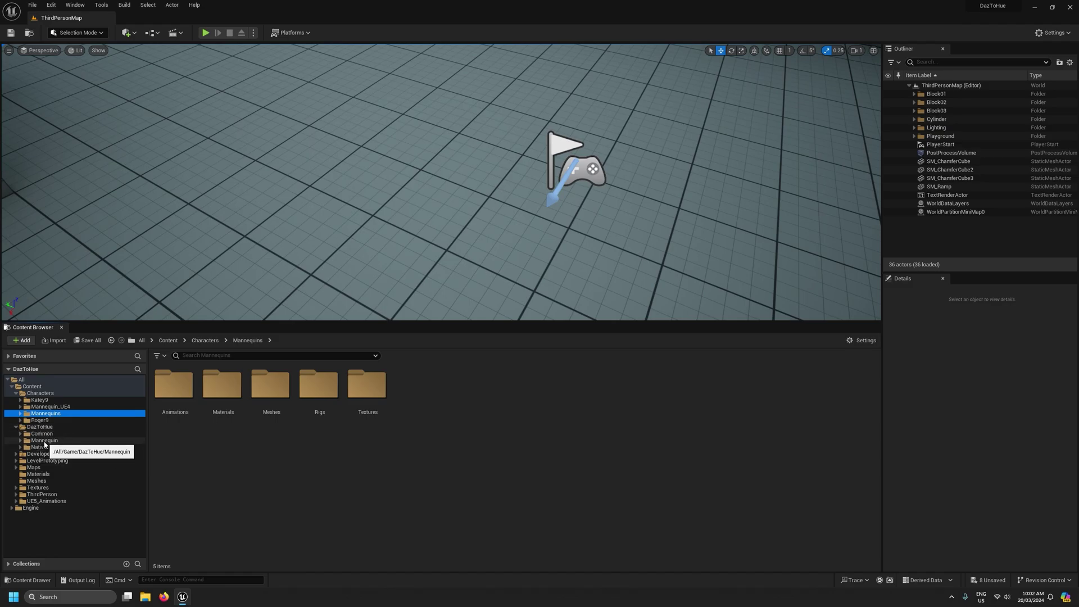
click(21, 440)
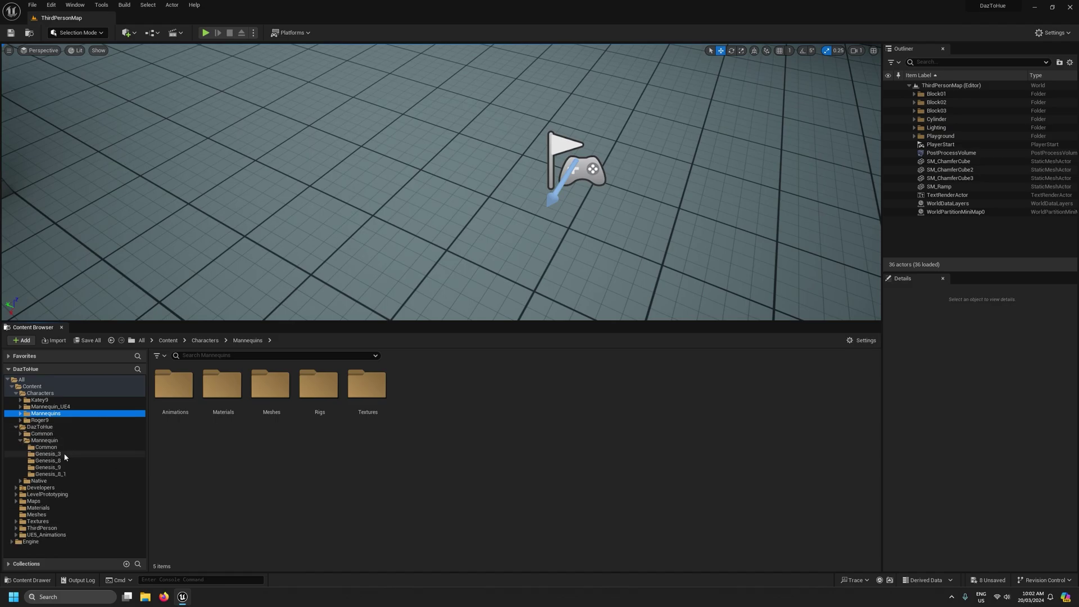
click(47, 467)
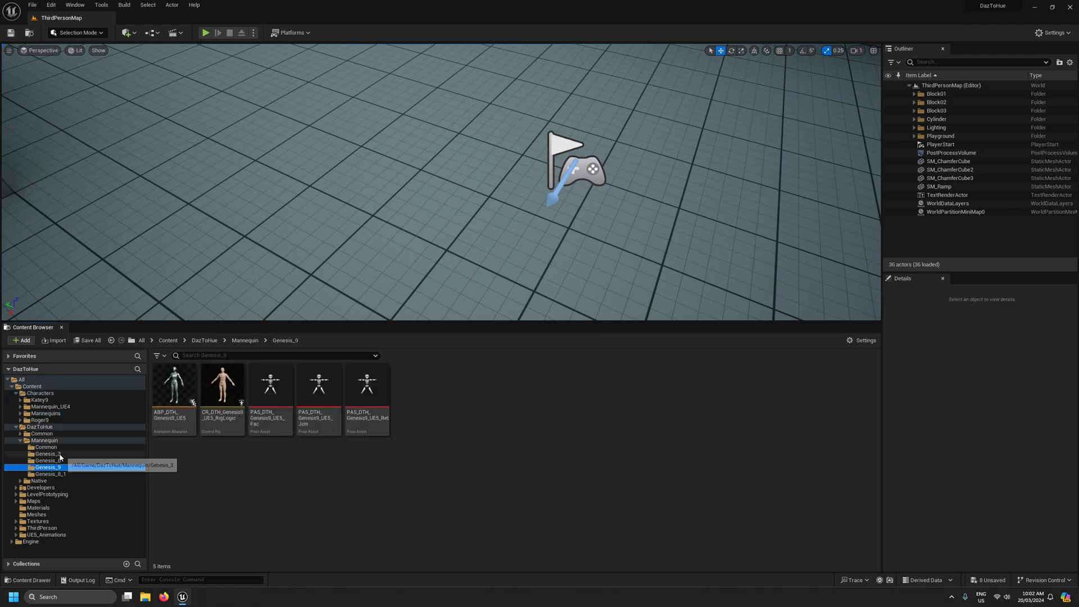
click(47, 467)
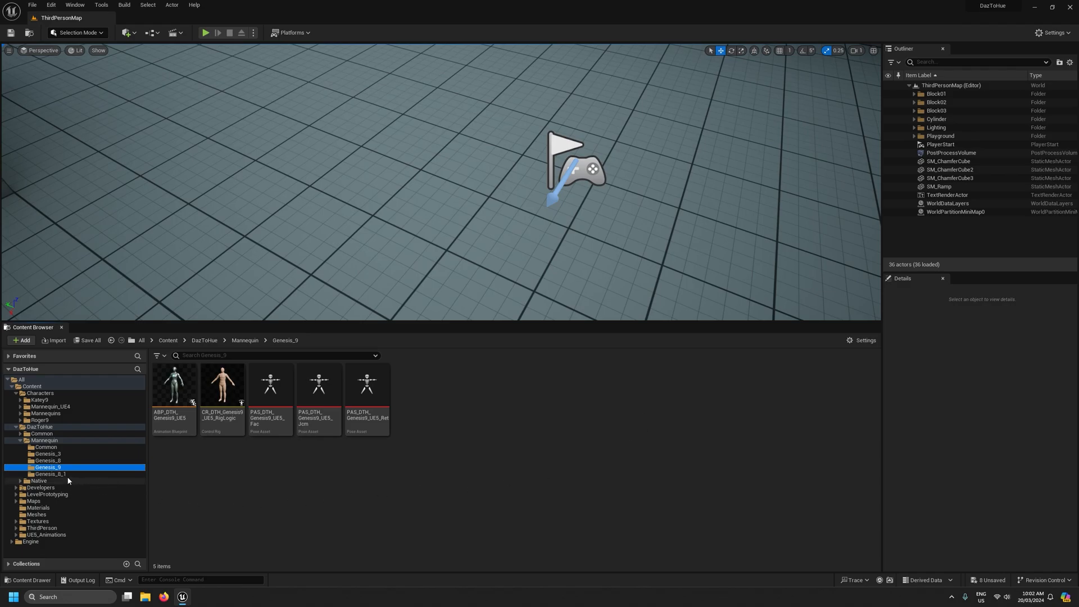
mouse_move(46, 467)
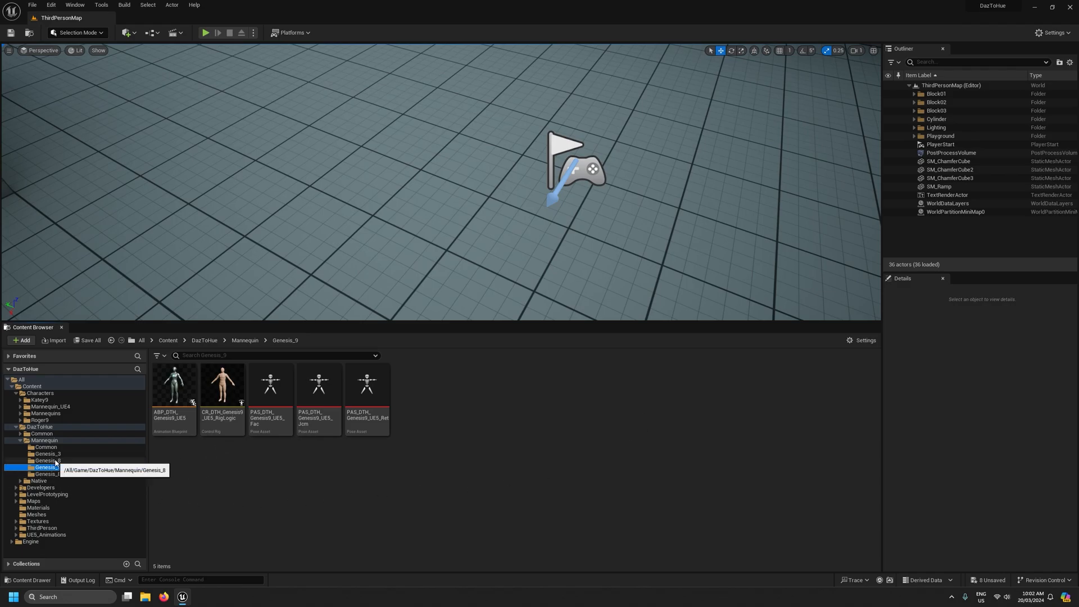
click(47, 467)
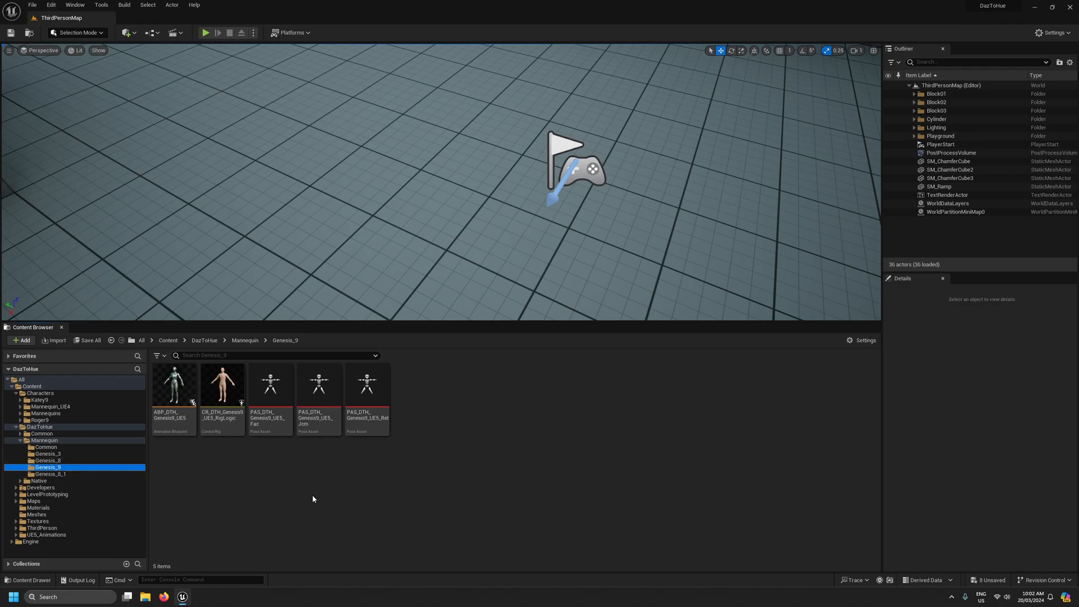
mouse_move(299, 432)
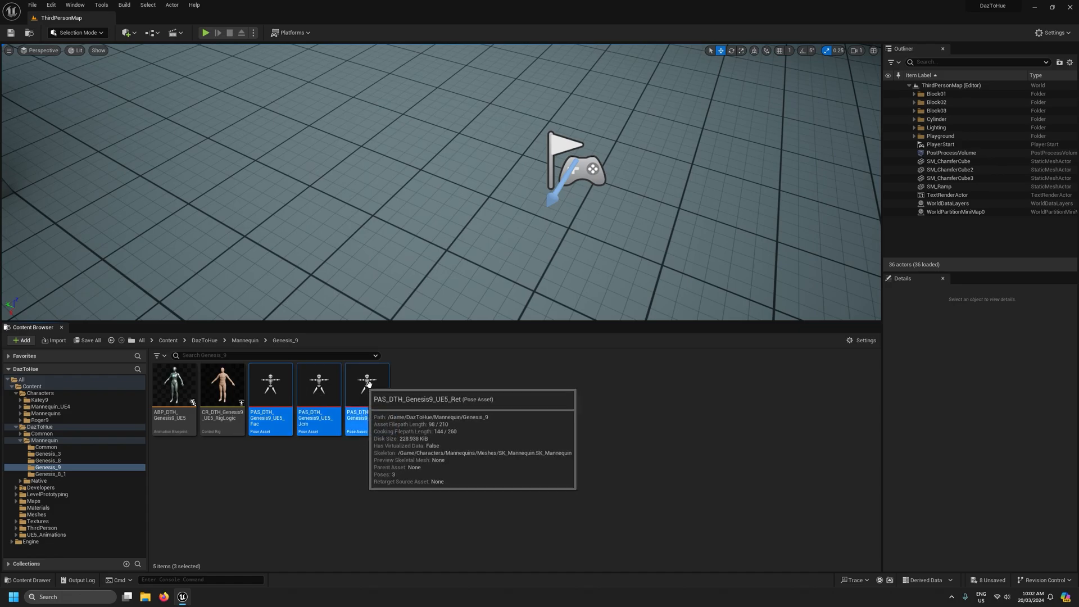
- Replace the skeleton of the three selected Genesis9 pose assets with SK_Mannequin
right_click(367, 386)
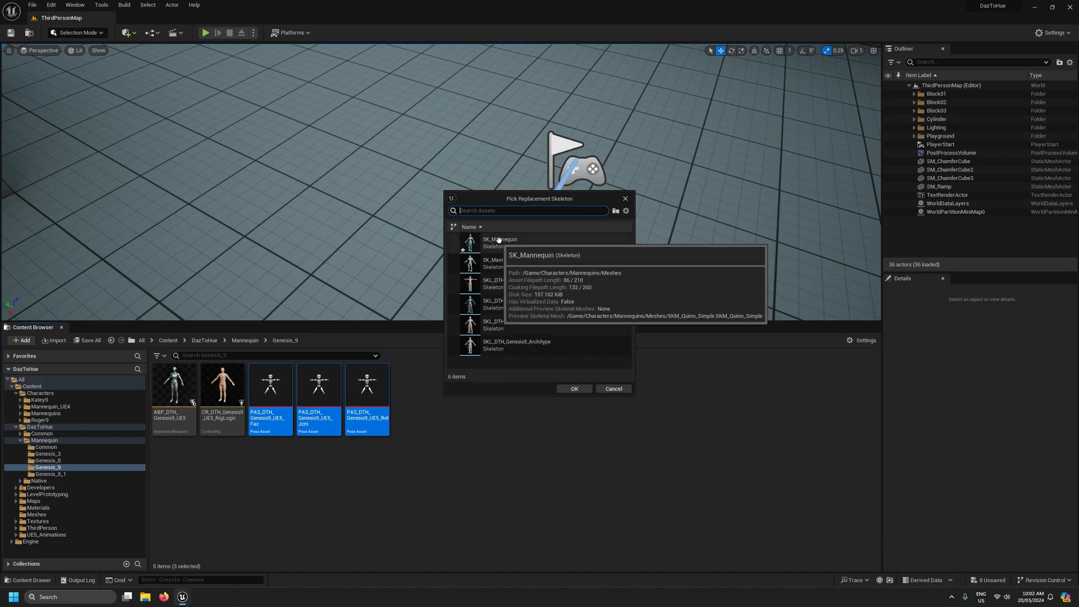
click(574, 388)
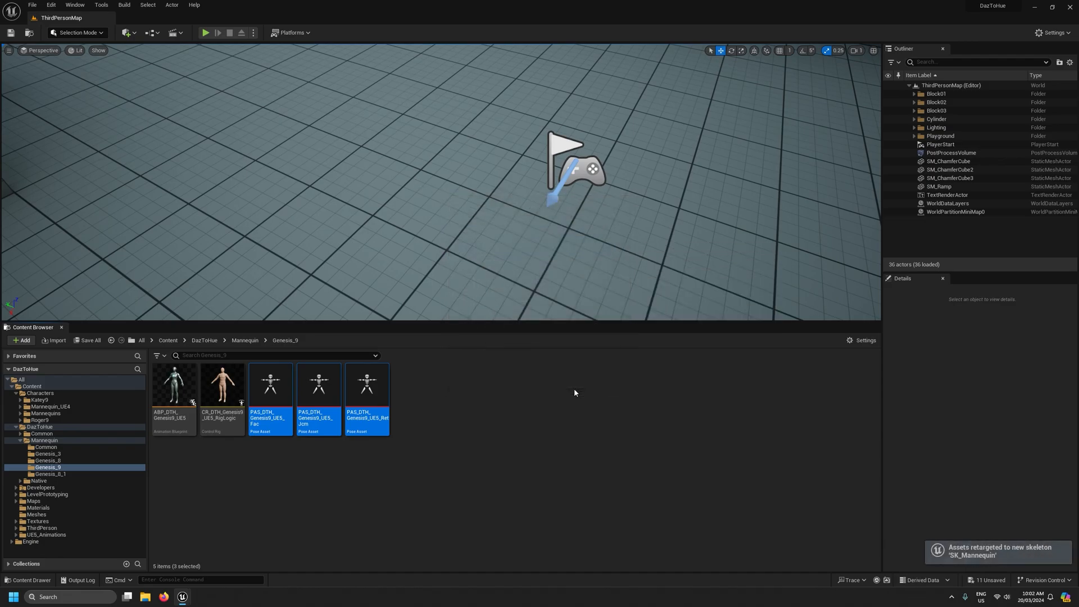
mouse_move(540, 403)
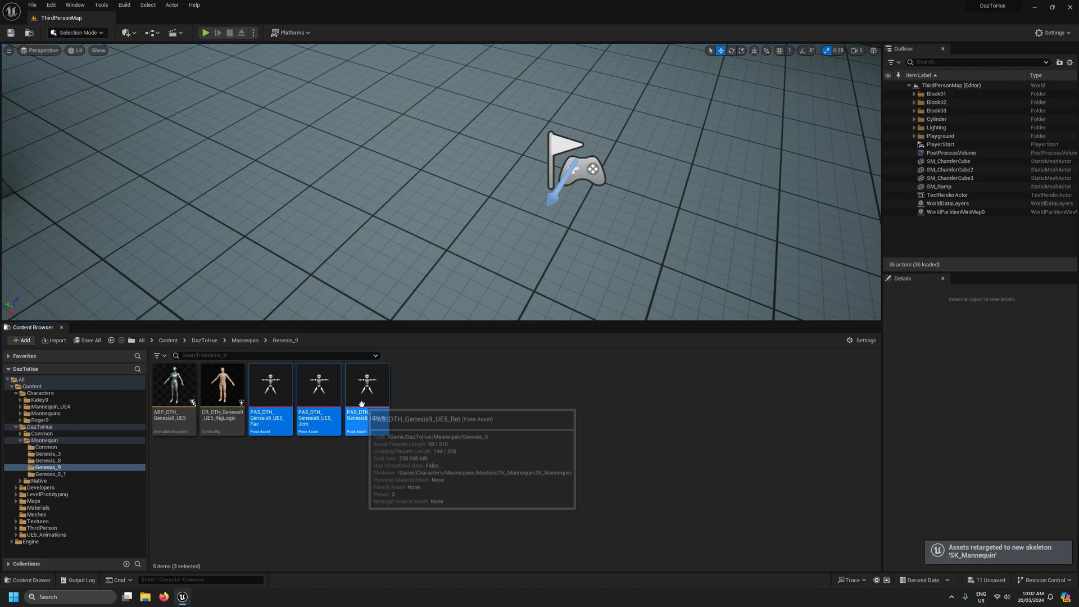
mouse_move(243, 515)
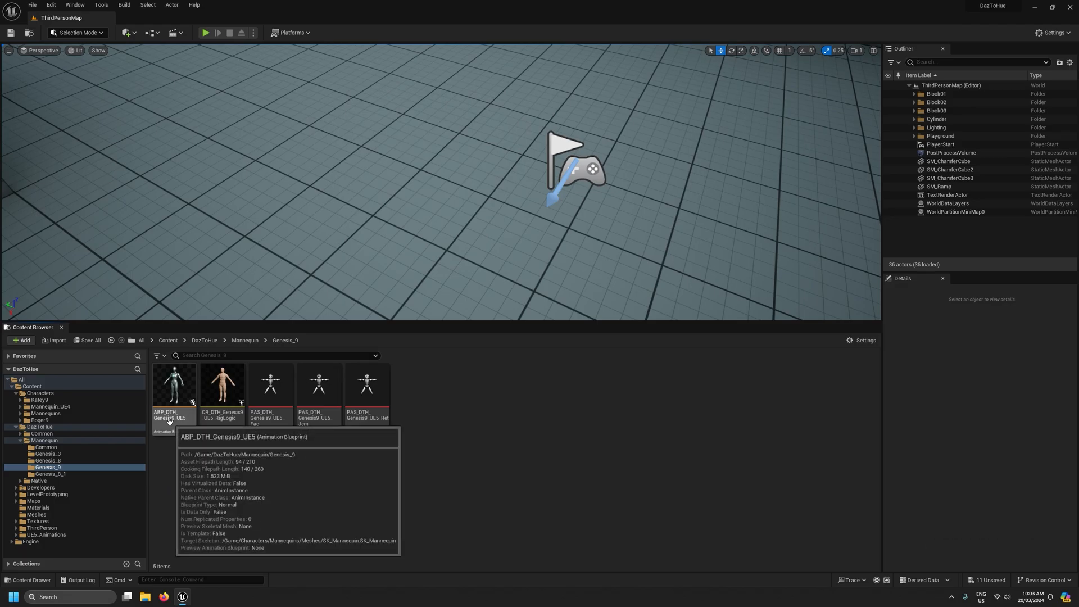
click(174, 383)
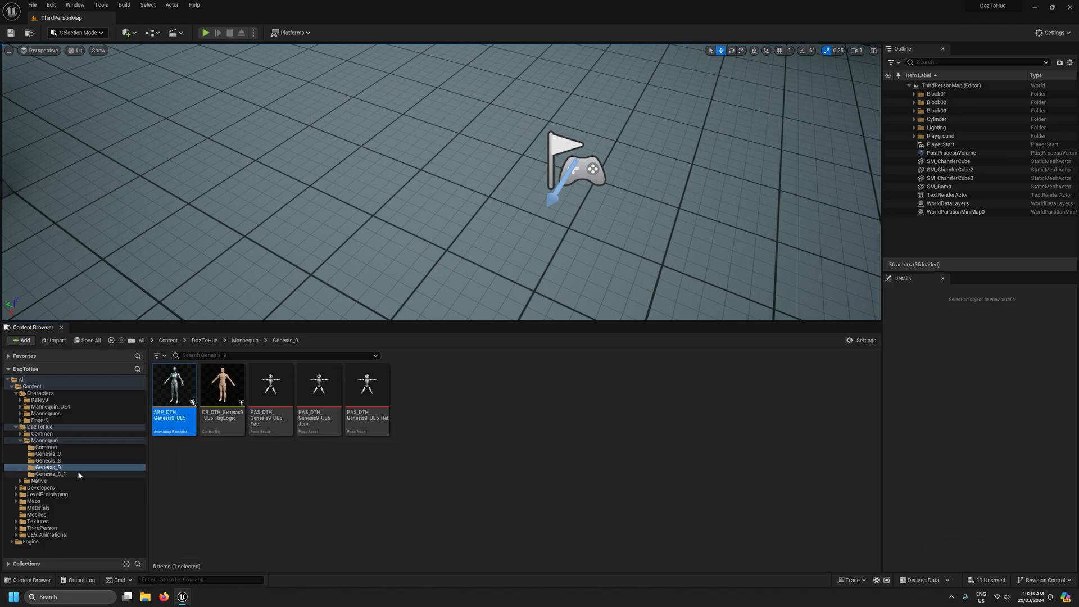
right_click(173, 384)
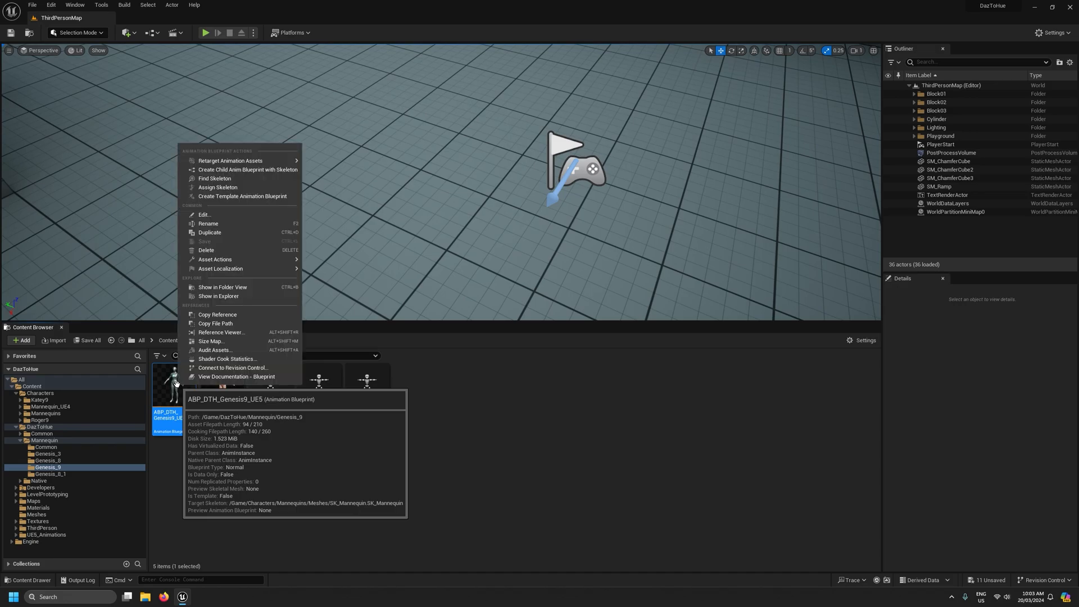
click(218, 188)
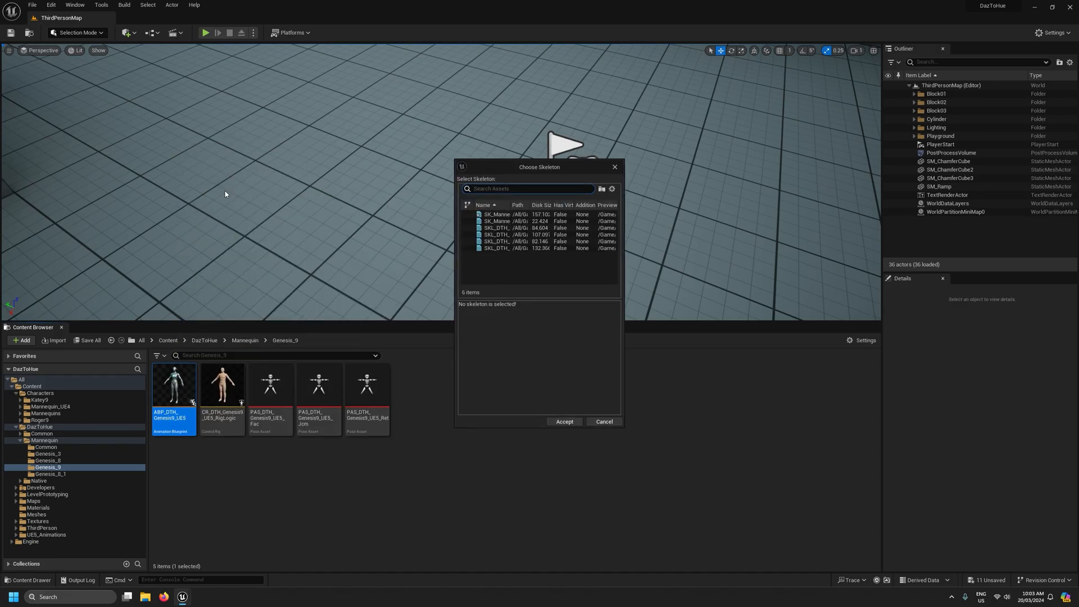
mouse_move(490, 214)
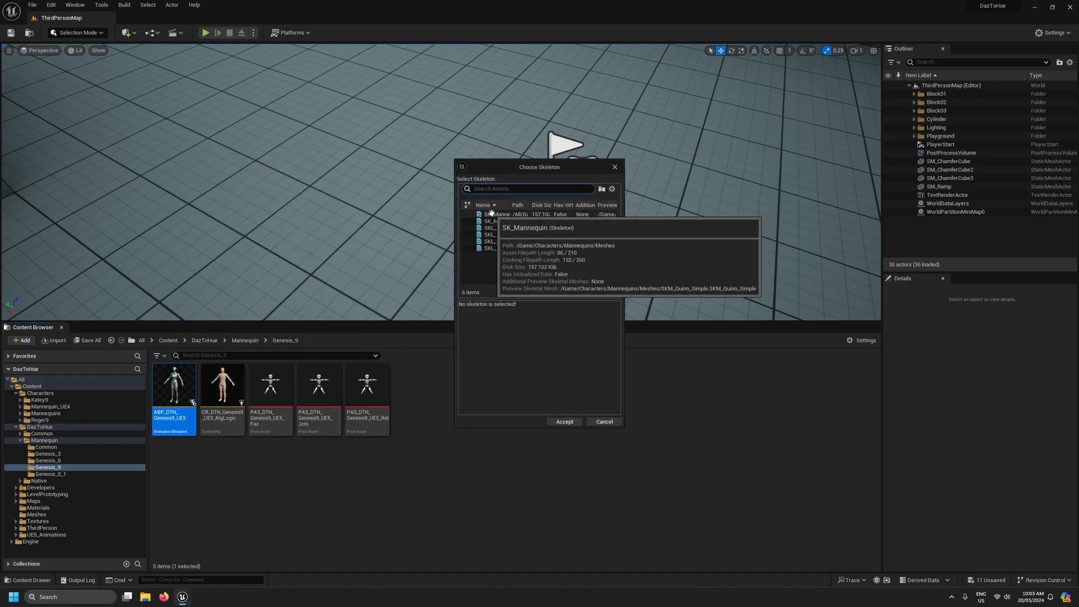
click(495, 214)
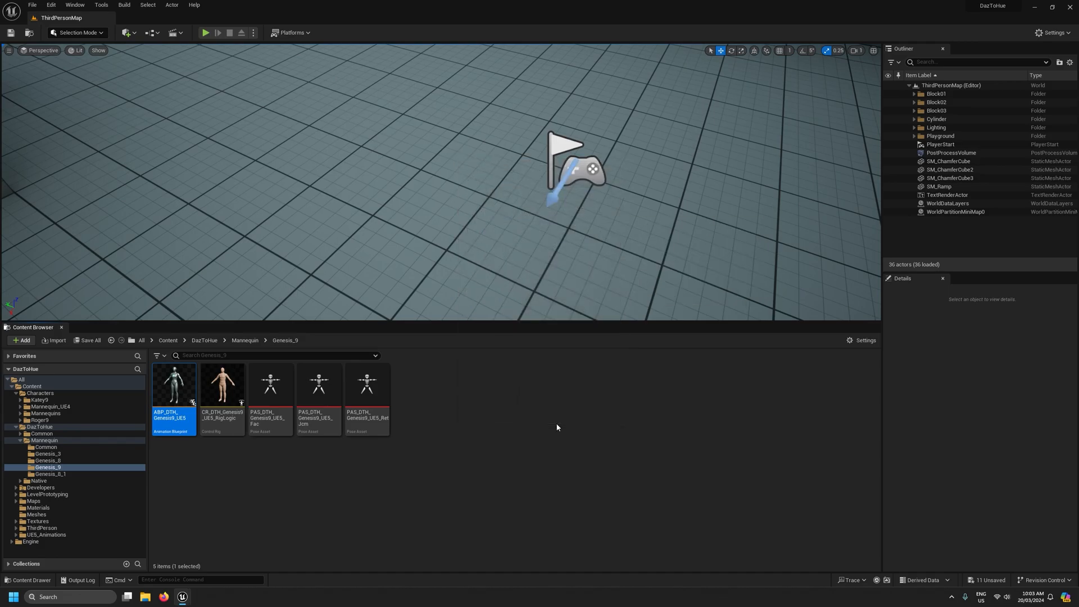
mouse_move(329, 486)
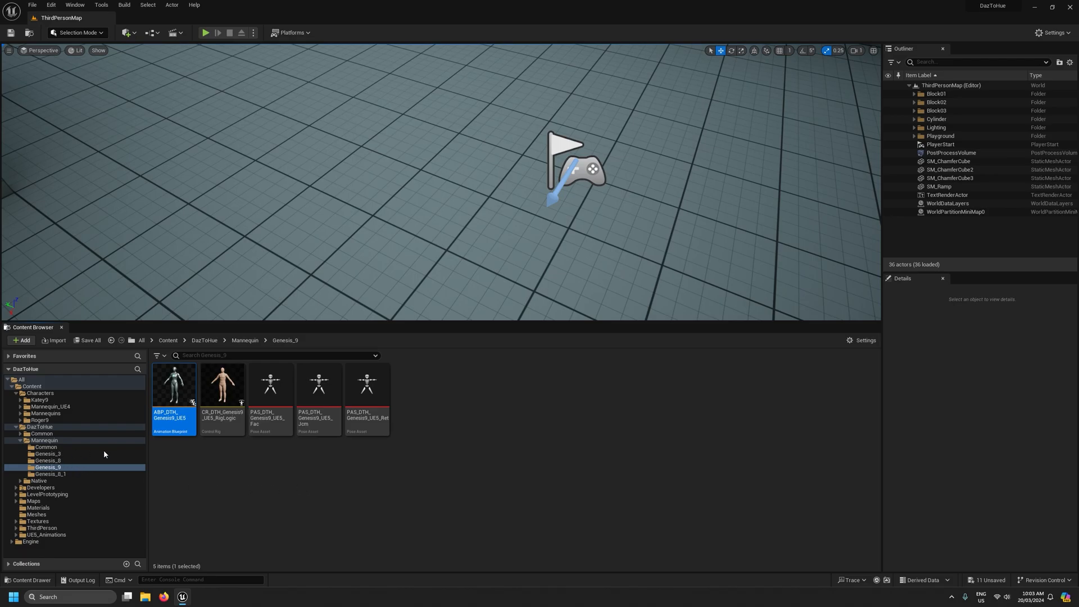
- Retarget PAS_DTH_UE5_Arkit in the Mannequin Common folder to the SK_Mannequin skeleton
click(45, 447)
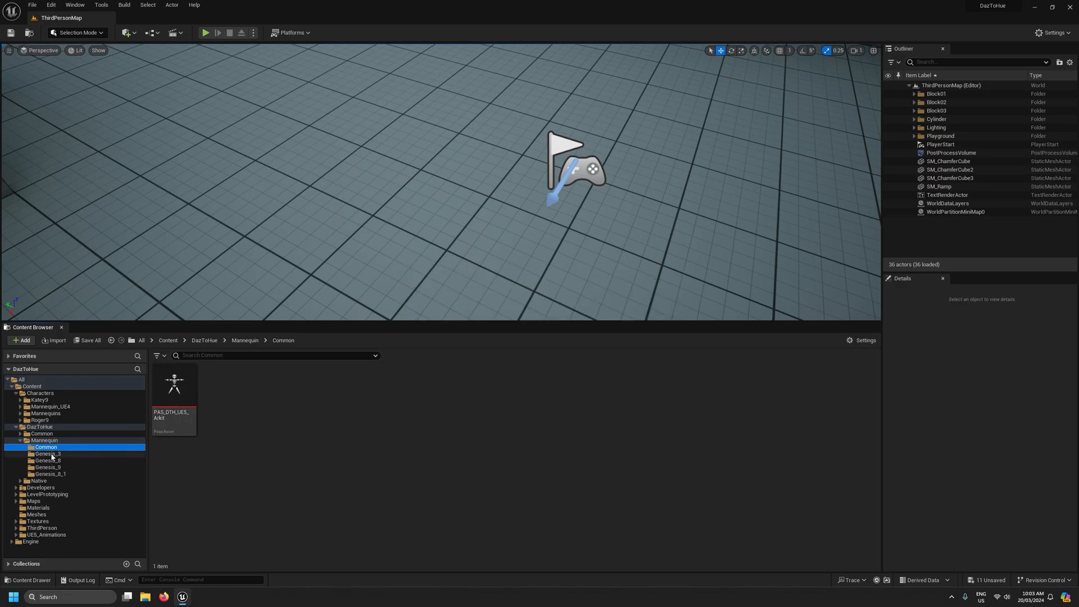
mouse_move(174, 385)
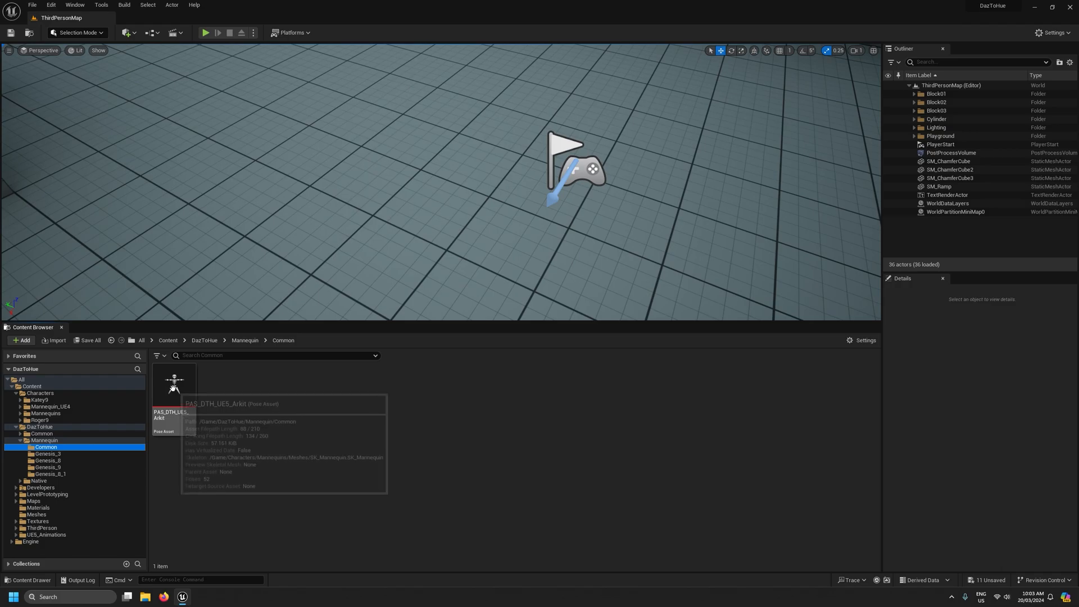
right_click(174, 386)
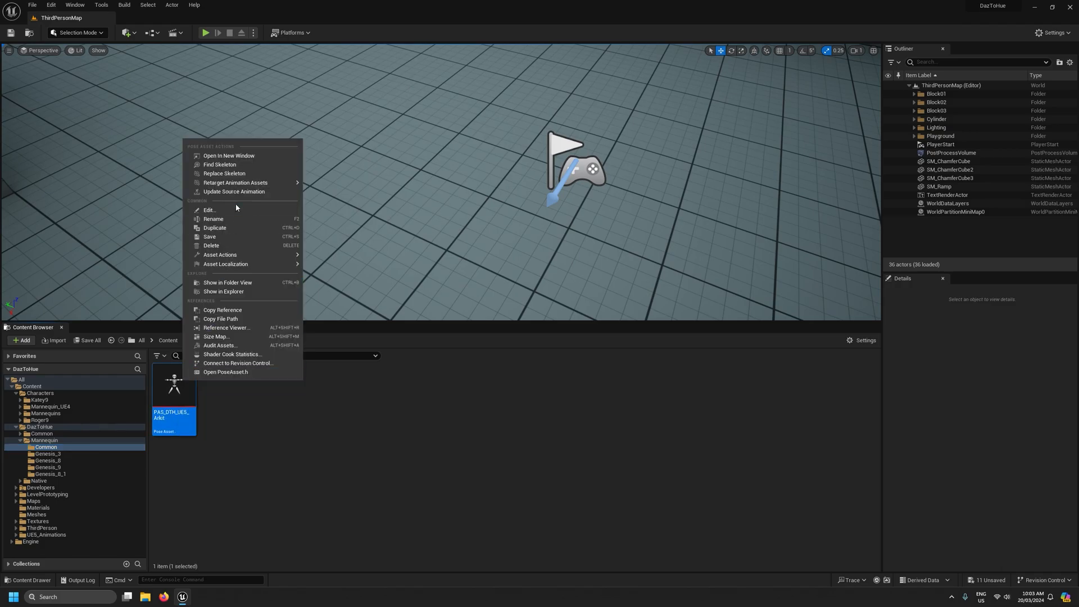
click(224, 172)
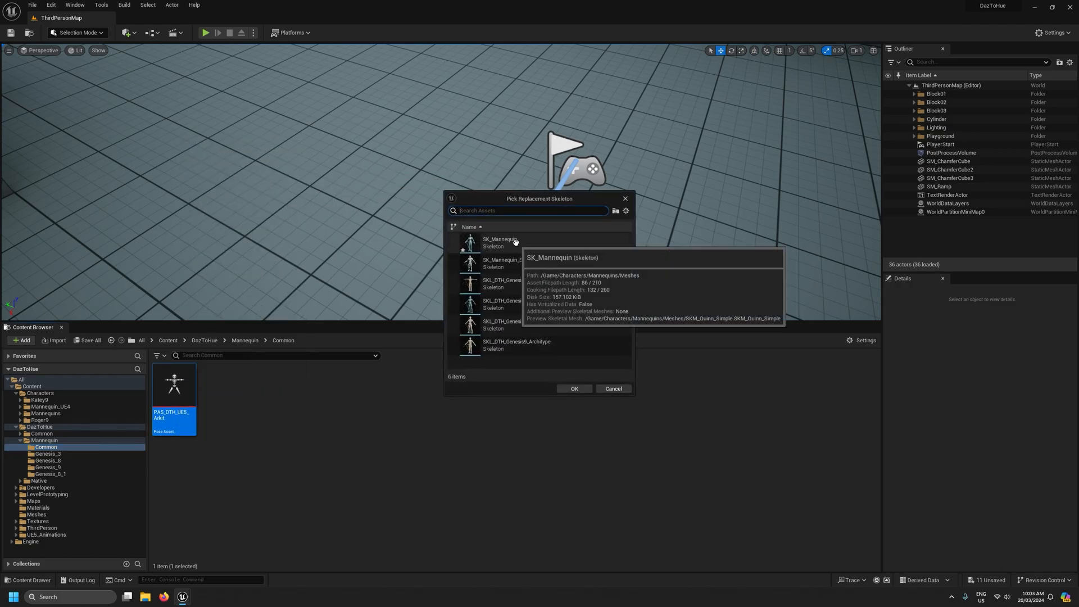
click(574, 388)
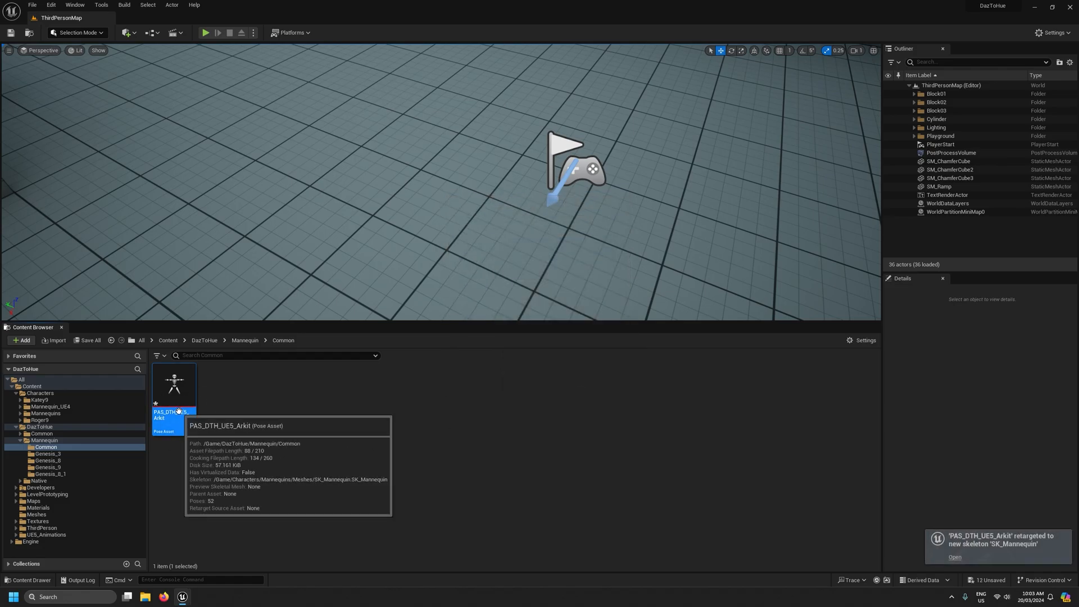
mouse_move(71, 479)
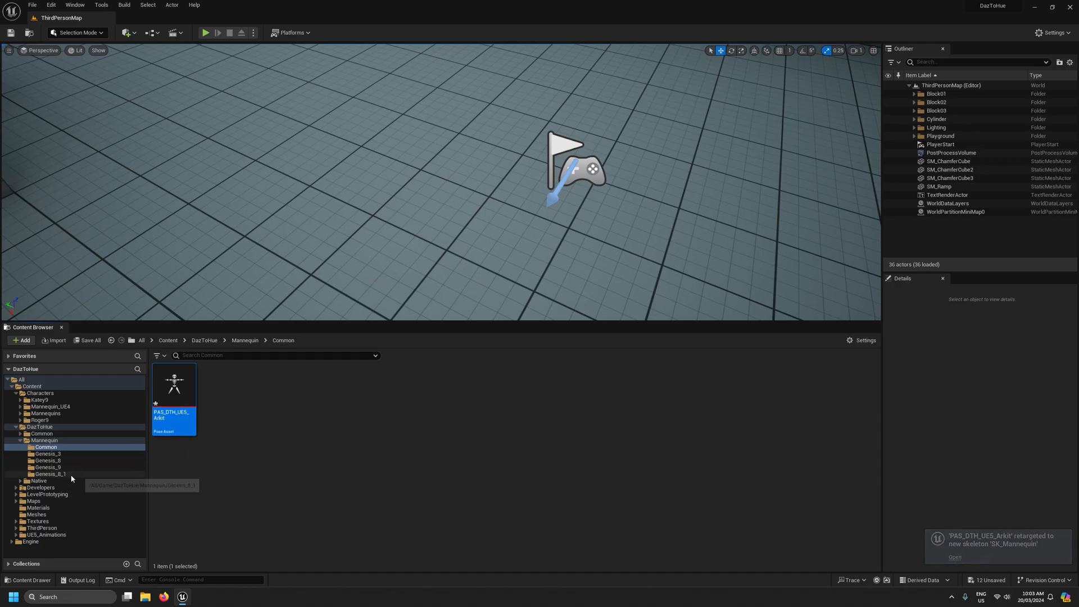
mouse_move(49, 473)
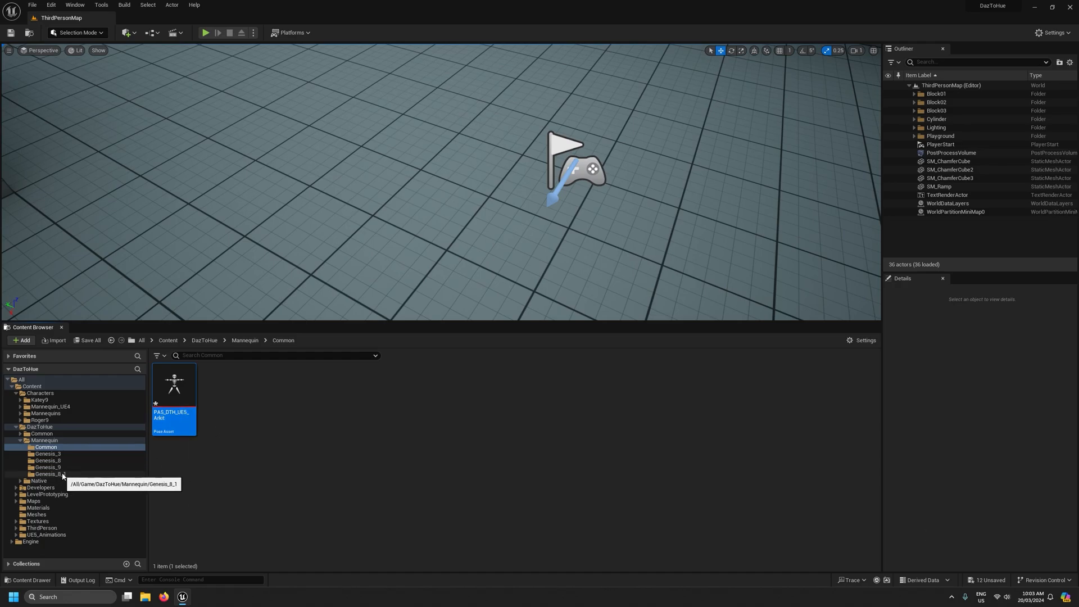
mouse_move(46, 455)
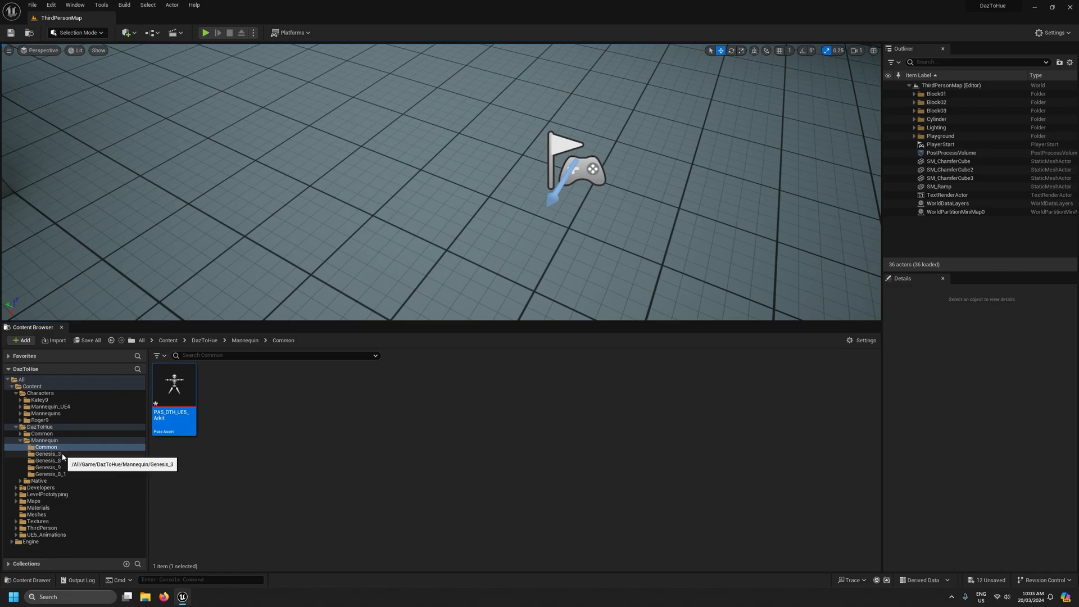
- Save all unsaved work and go to the Characters/Katey9 folder
click(31, 5)
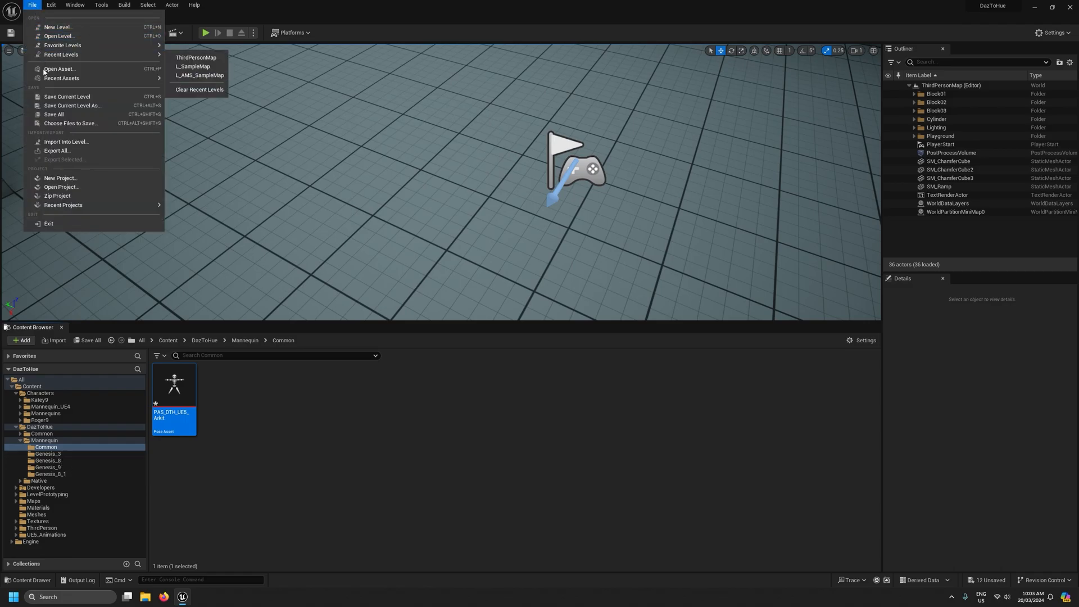
click(53, 114)
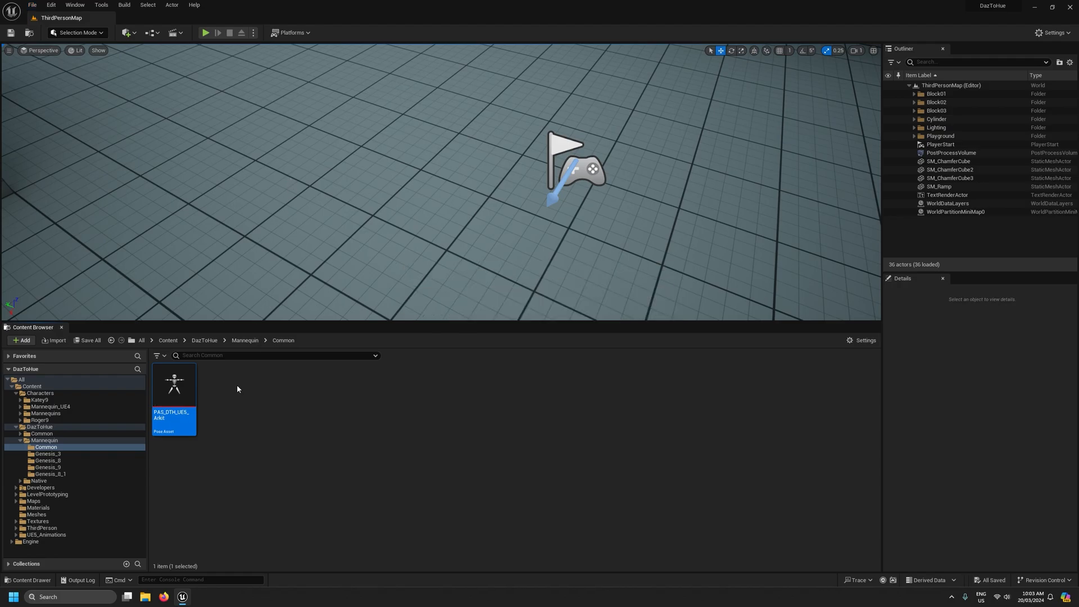
click(39, 400)
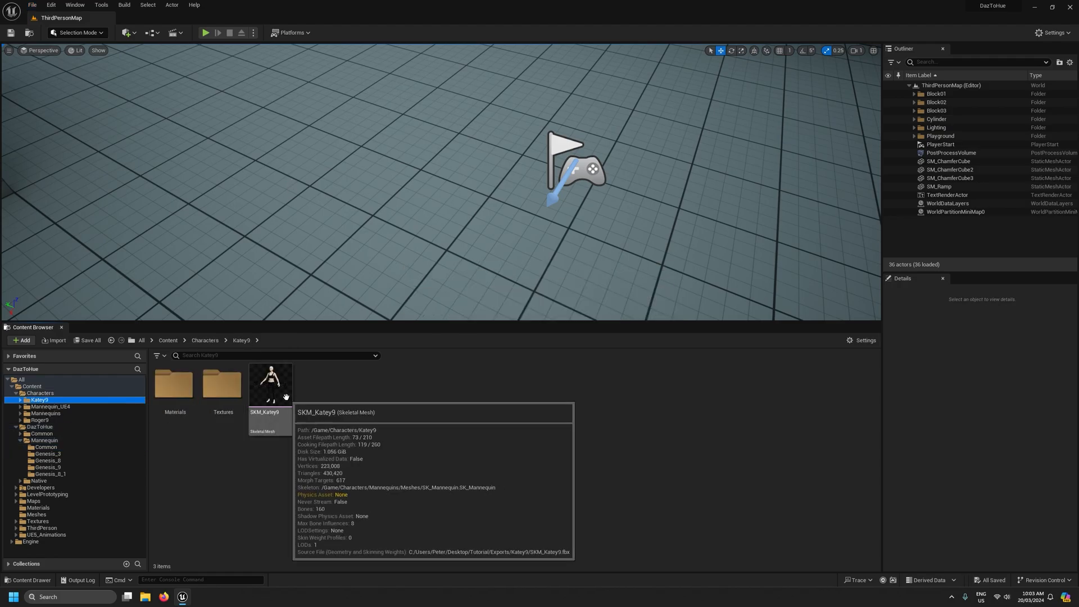
- Assign ABP_DTH_Genesis9_UE5 as SKM_Katey9's Post Process Anim Blueprint via a 'post' property search
double_click(269, 380)
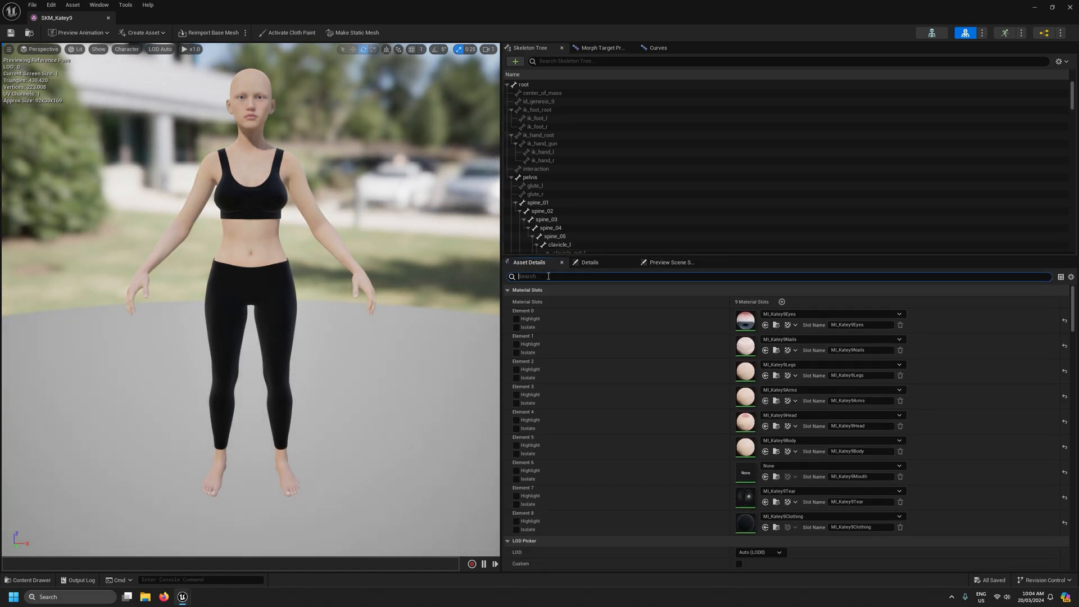
text(post)
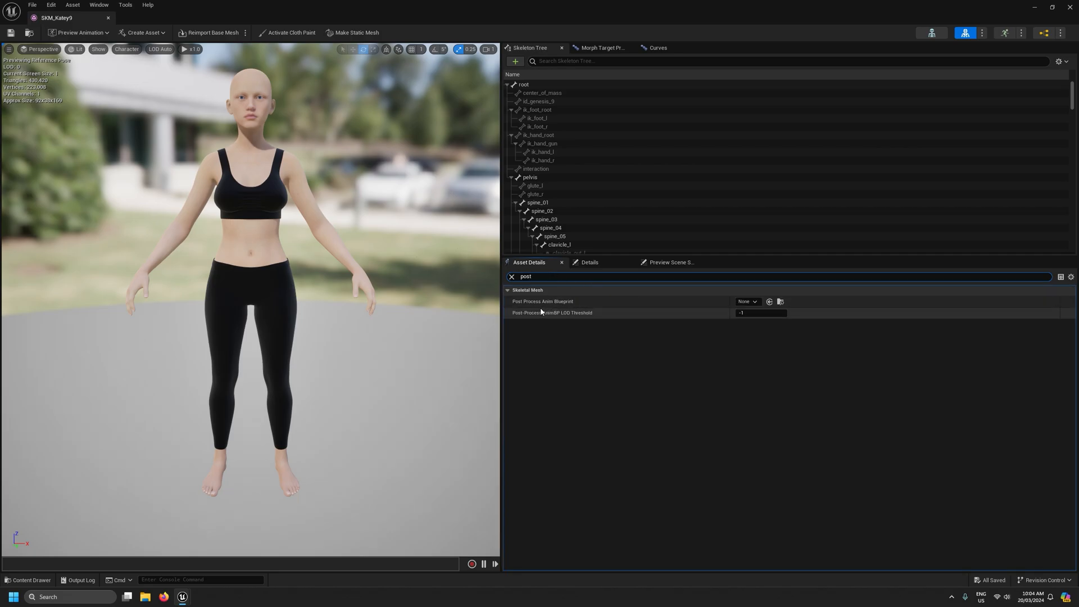
mouse_move(727, 306)
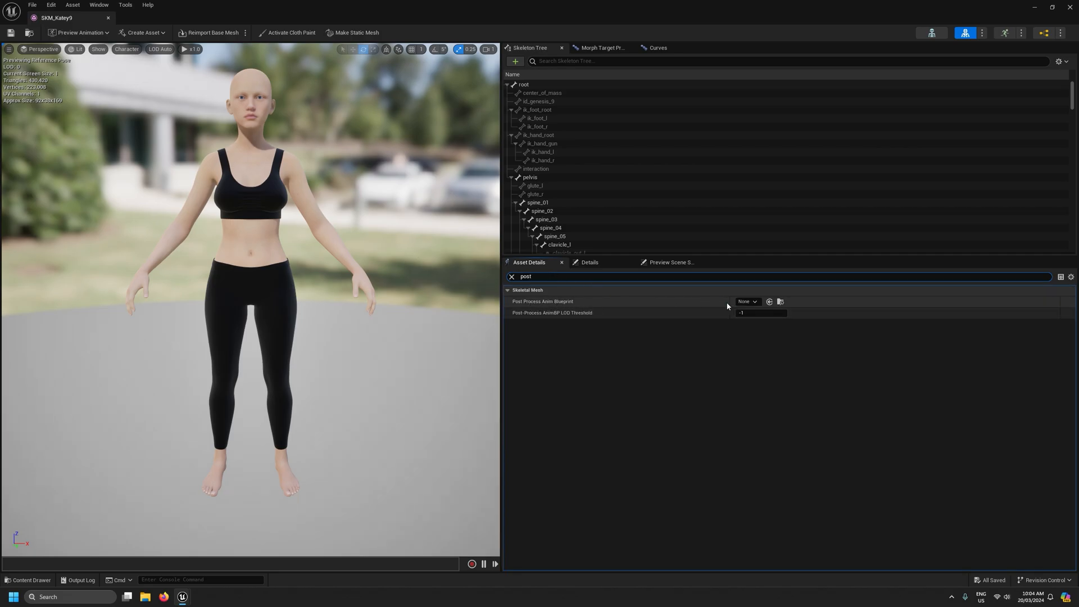
click(747, 301)
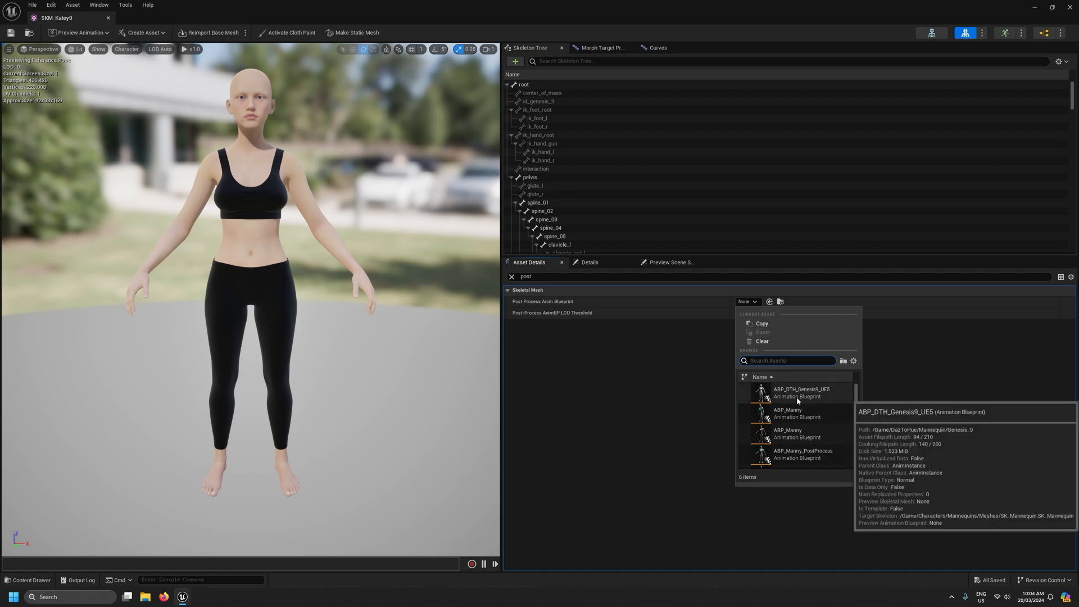
mouse_move(810, 395)
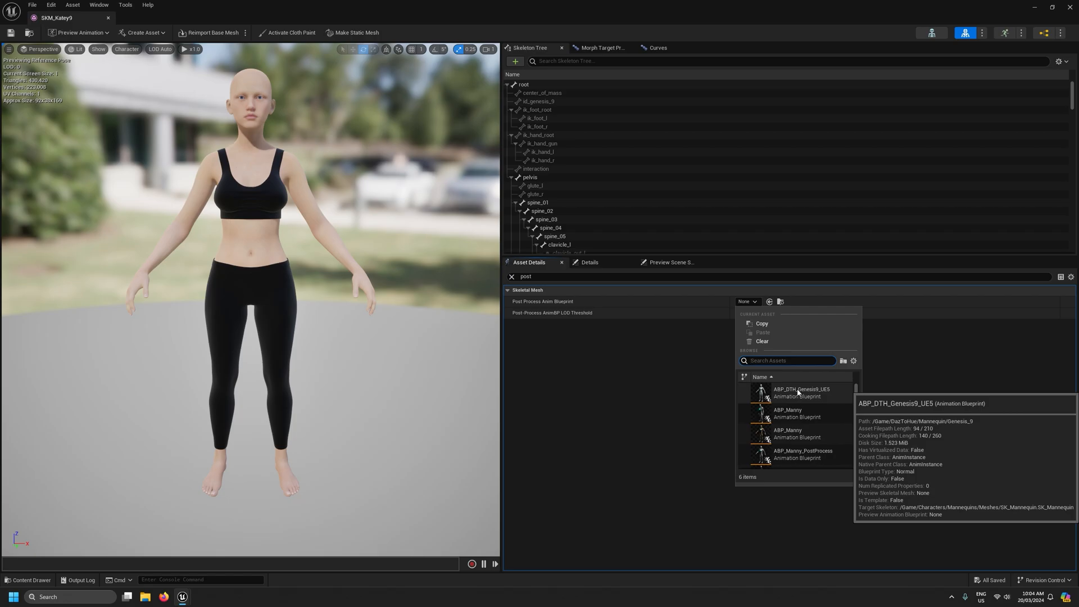
click(799, 392)
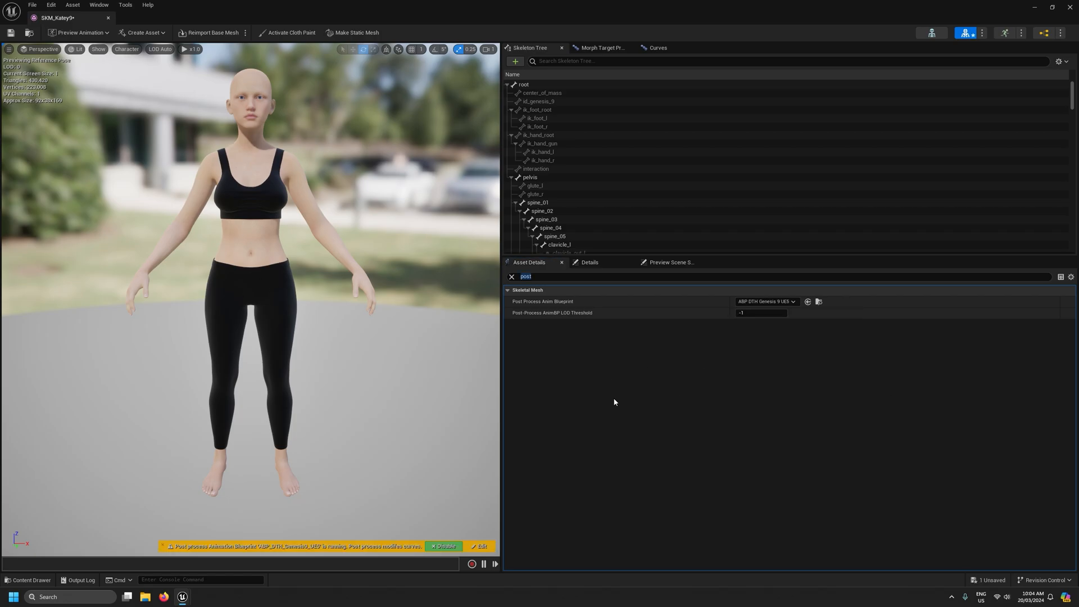
mouse_move(249, 257)
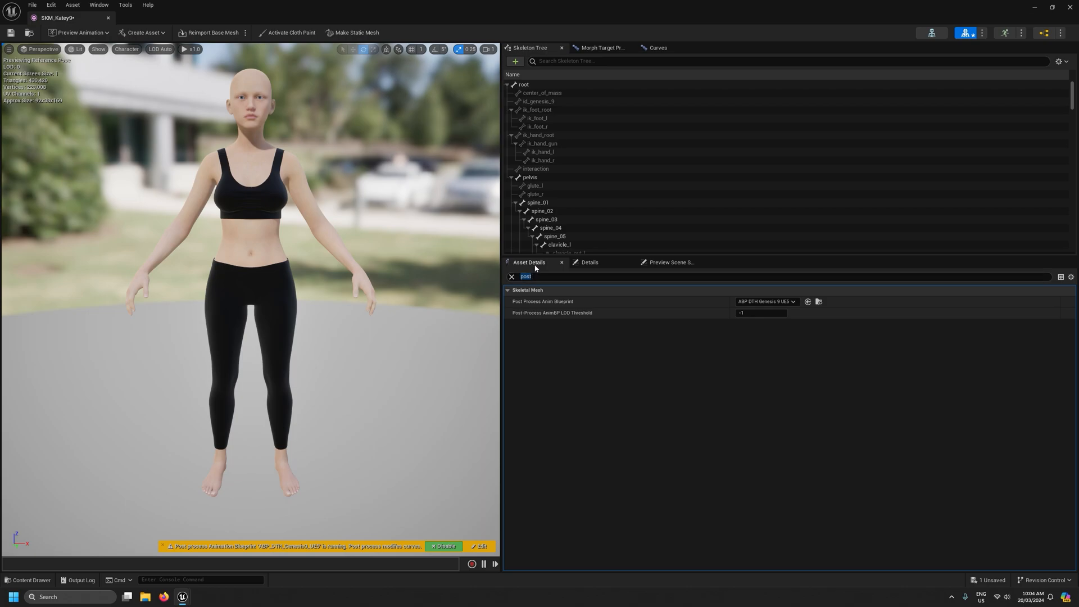
- Set SKM_Katey9's Default Animating Rig to CR_DTH_Genesis9 via a 'rig' search and save the mesh
click(551, 276)
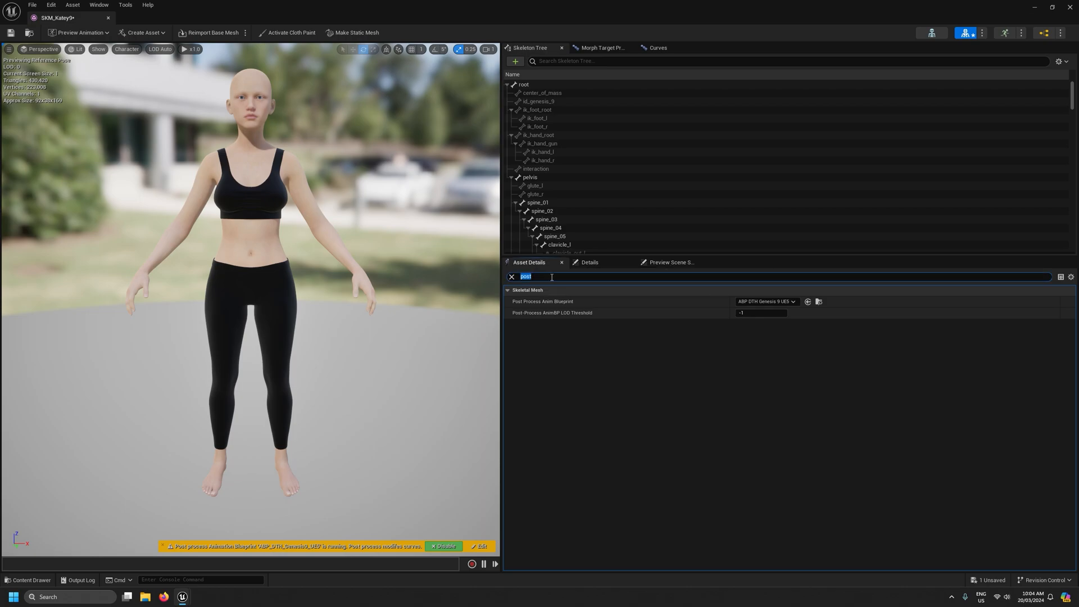
text(rig)
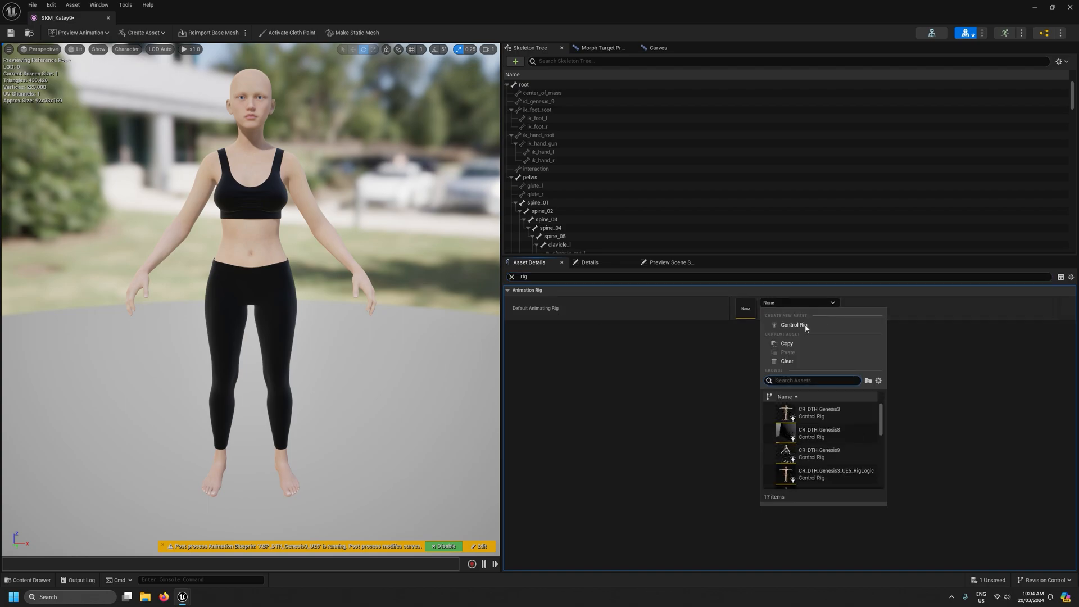
mouse_move(819, 453)
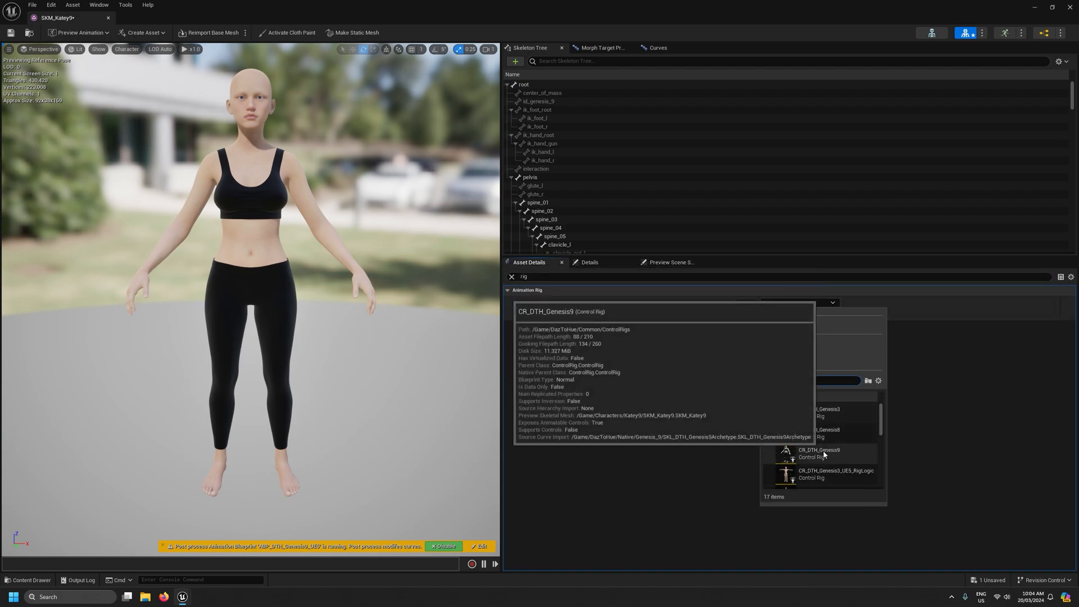
click(819, 454)
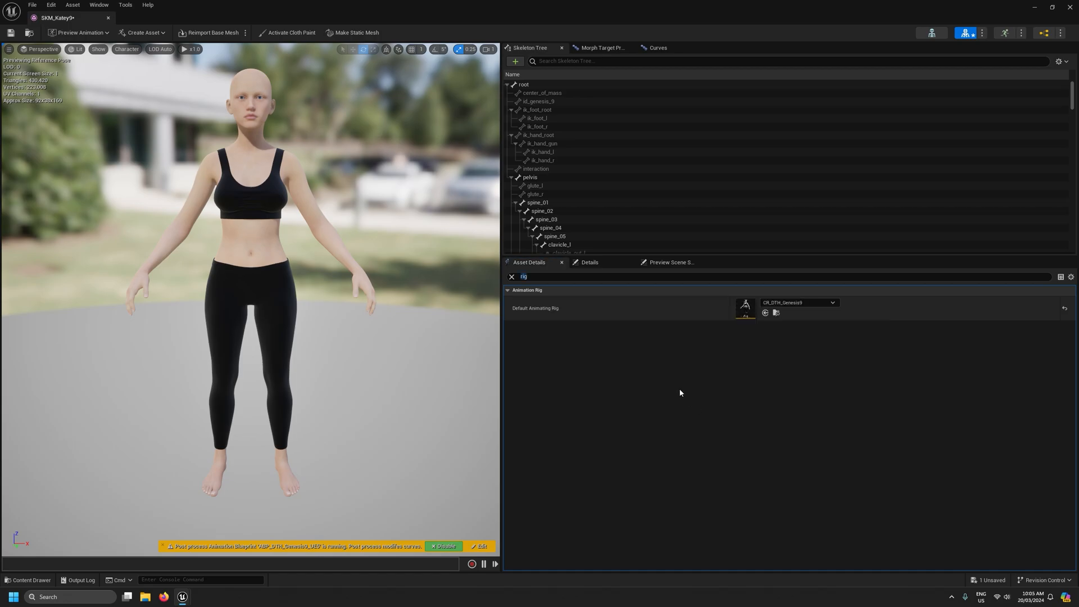
mouse_move(797, 305)
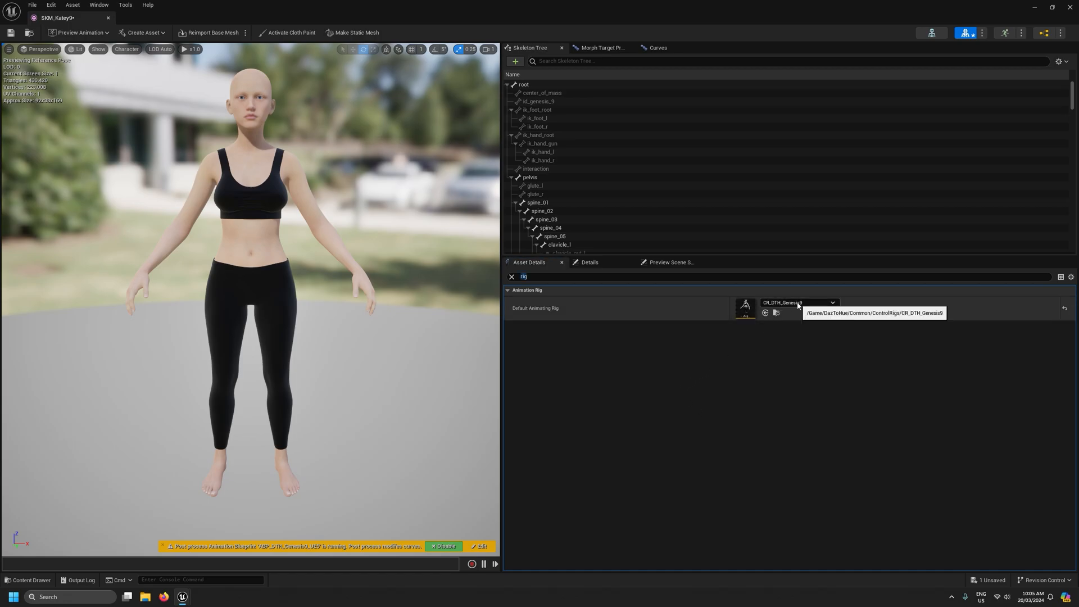
mouse_move(721, 403)
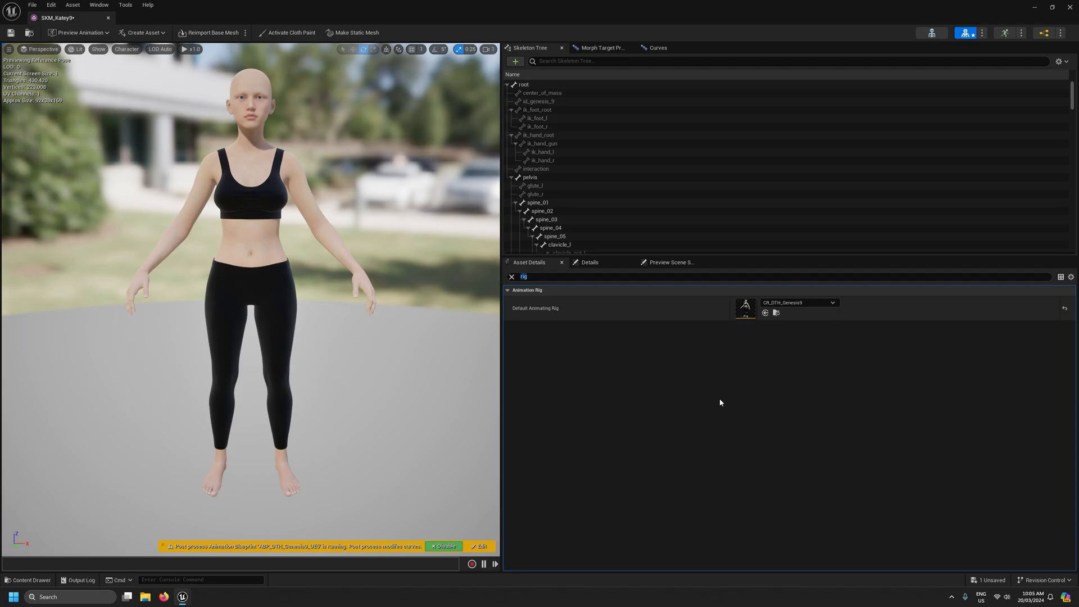
click(11, 33)
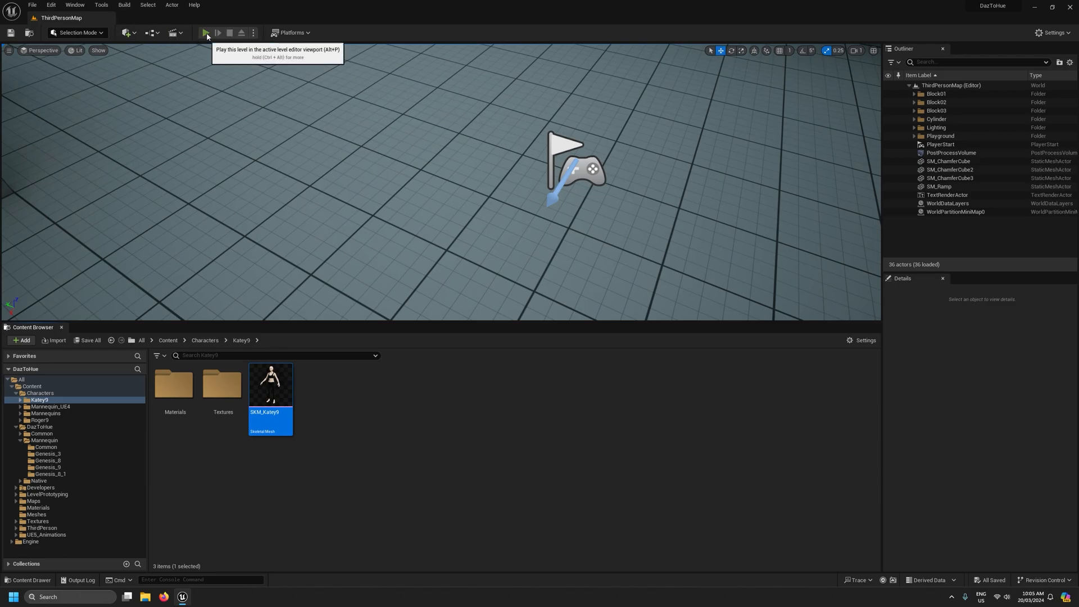
- Play ThirdPersonMap to watch Katey running with the new rig, then stop the session
click(205, 32)
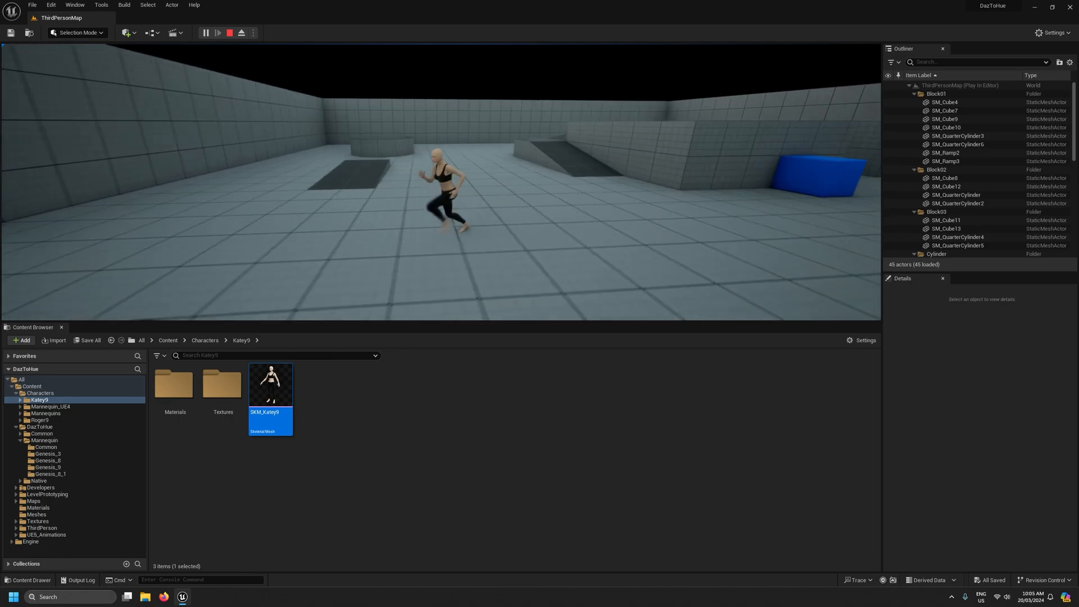
click(230, 33)
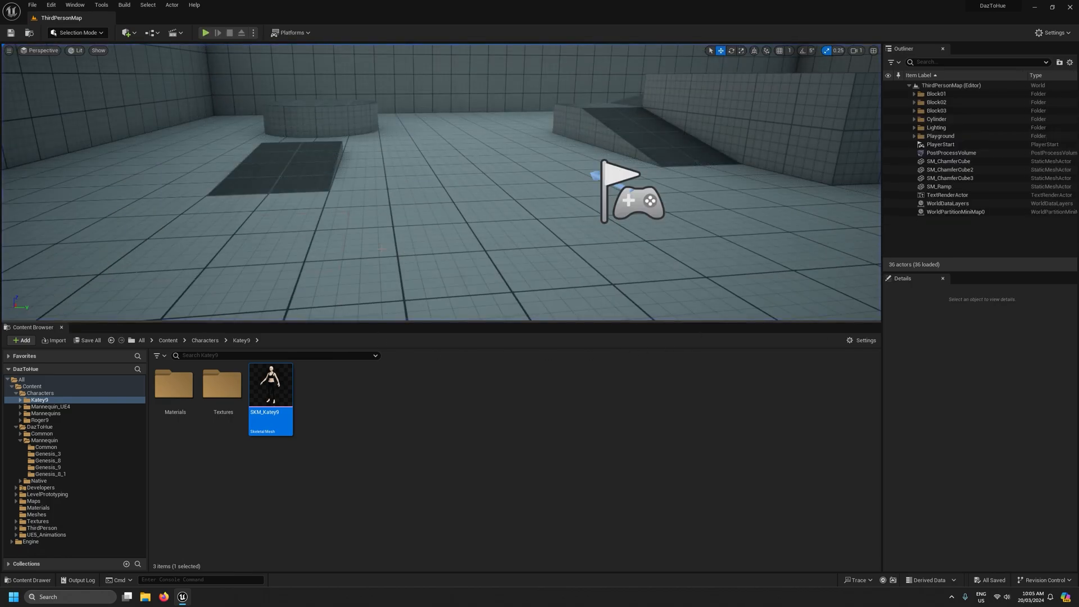
mouse_move(270, 384)
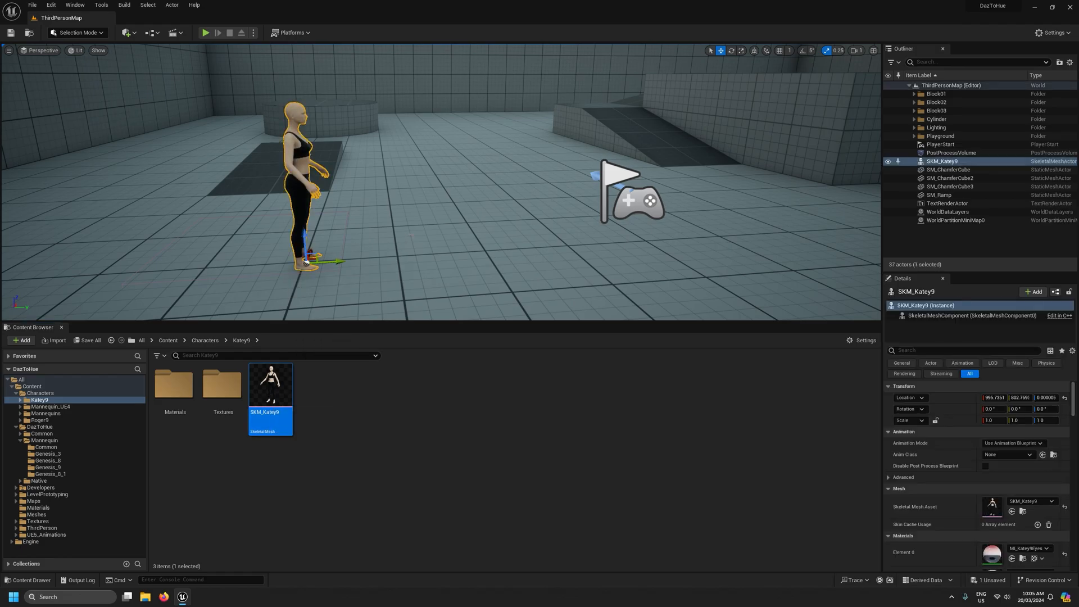
- Create a new level sequence from Cinematics and save it as NewLevelSequence1
click(173, 33)
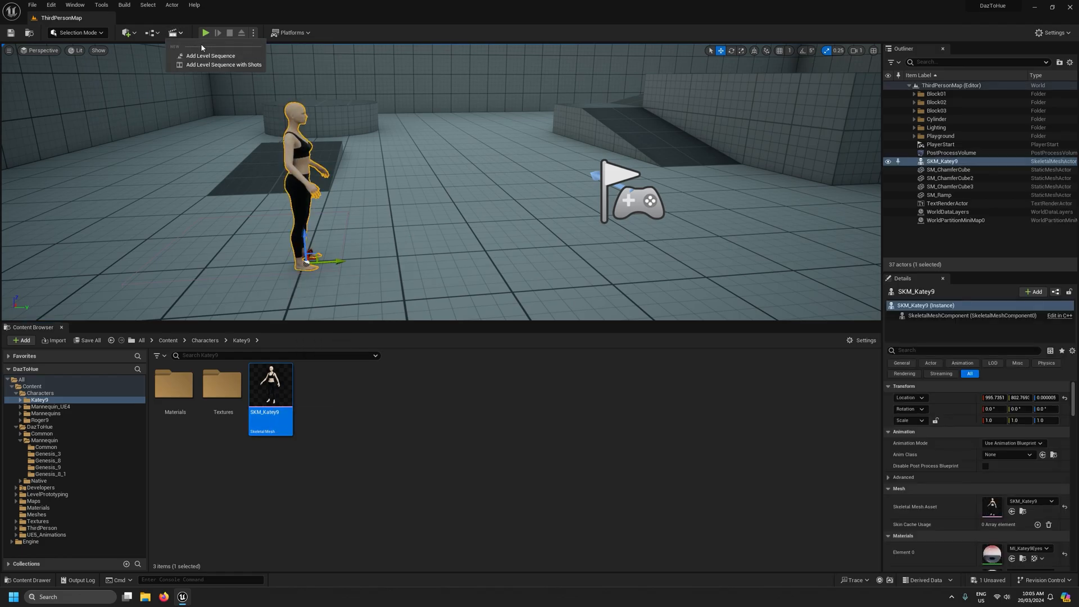
click(210, 55)
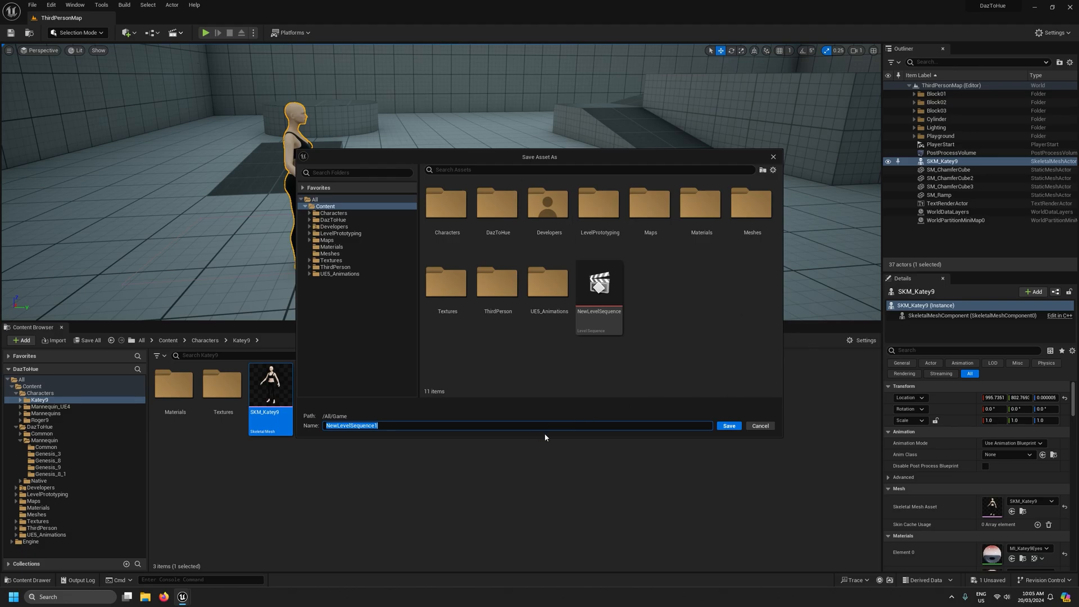
click(729, 426)
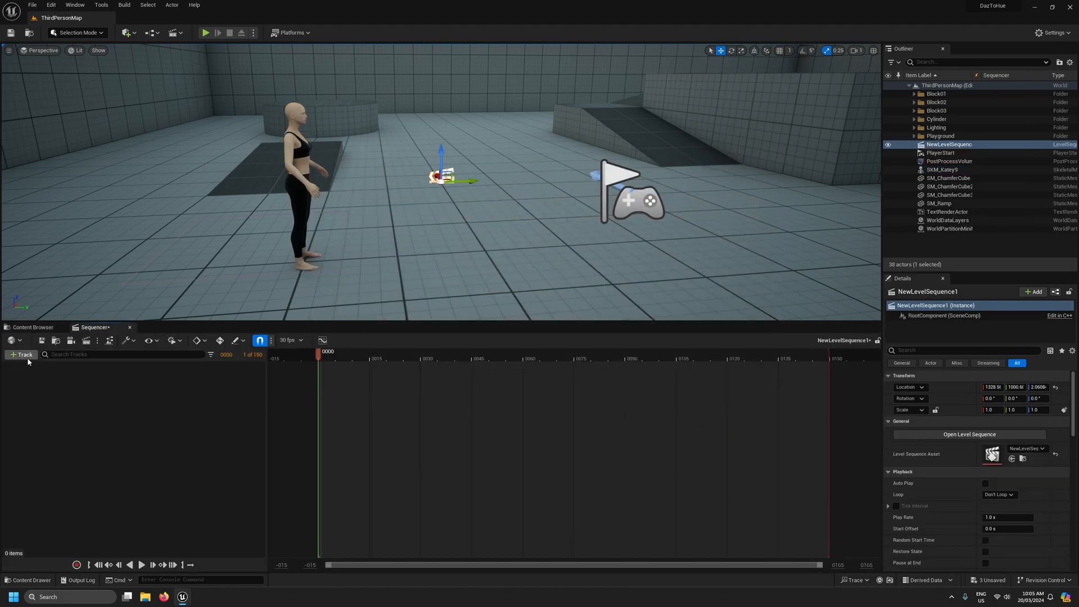
- Add SKM_Katey9 with its CR_DTH_Genesis9 control rig as a track and select the left hand FK control
click(21, 355)
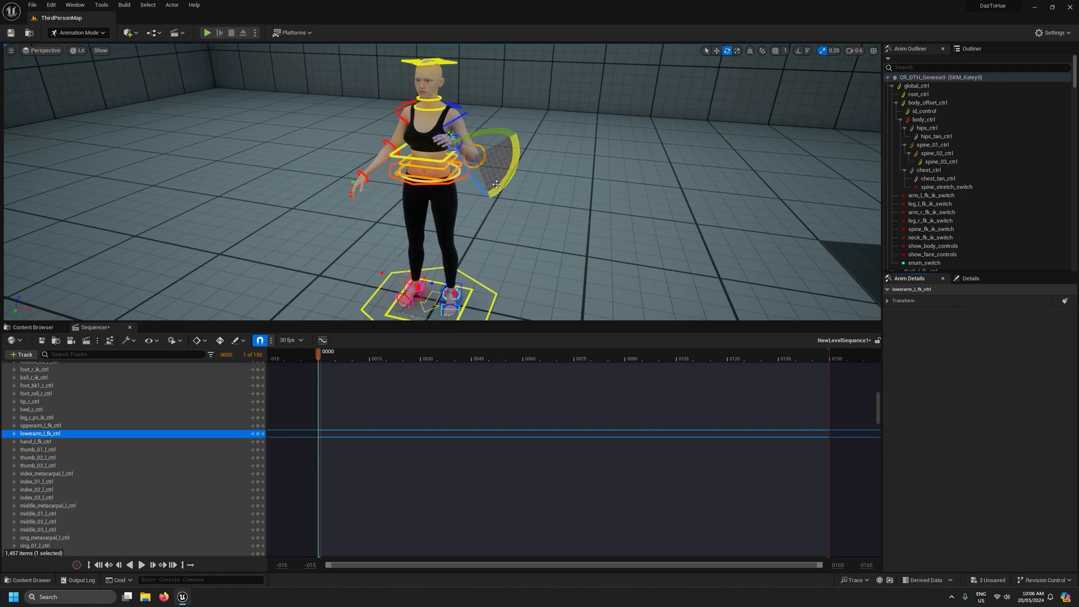
click(35, 442)
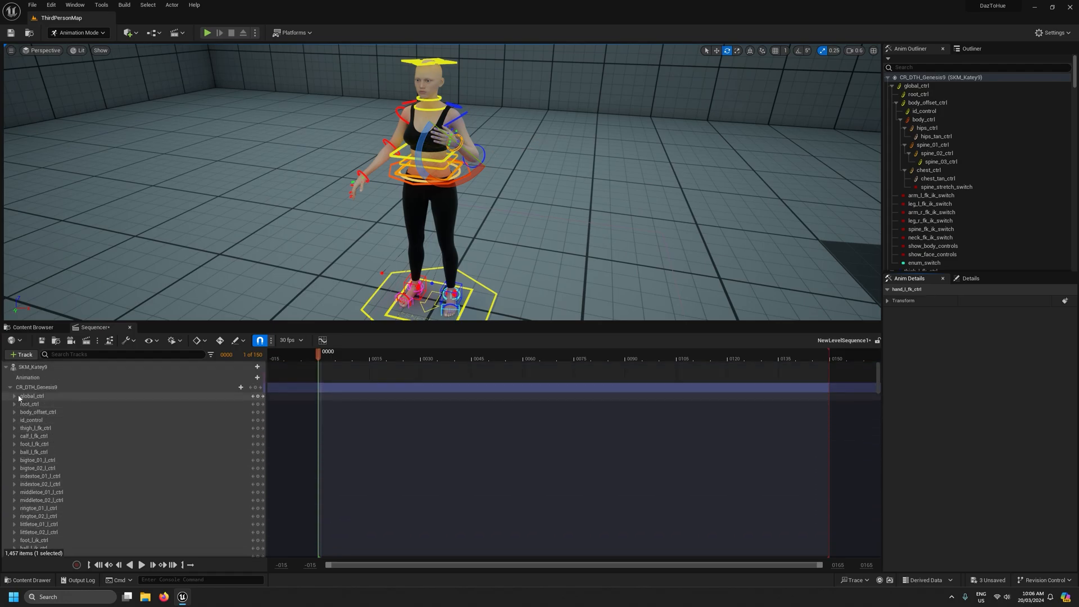
click(14, 396)
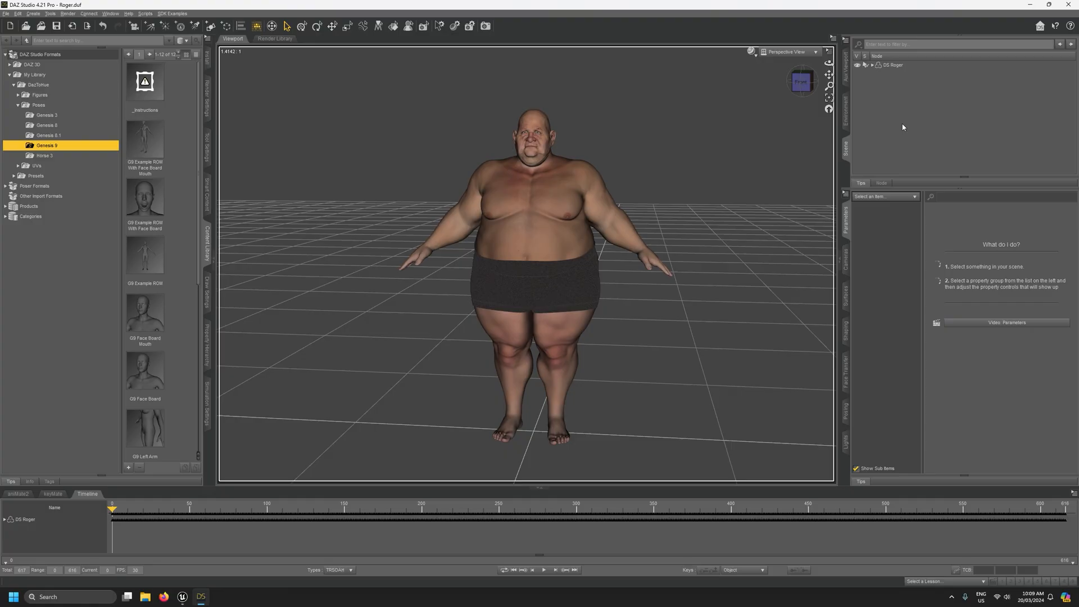
mouse_move(799, 270)
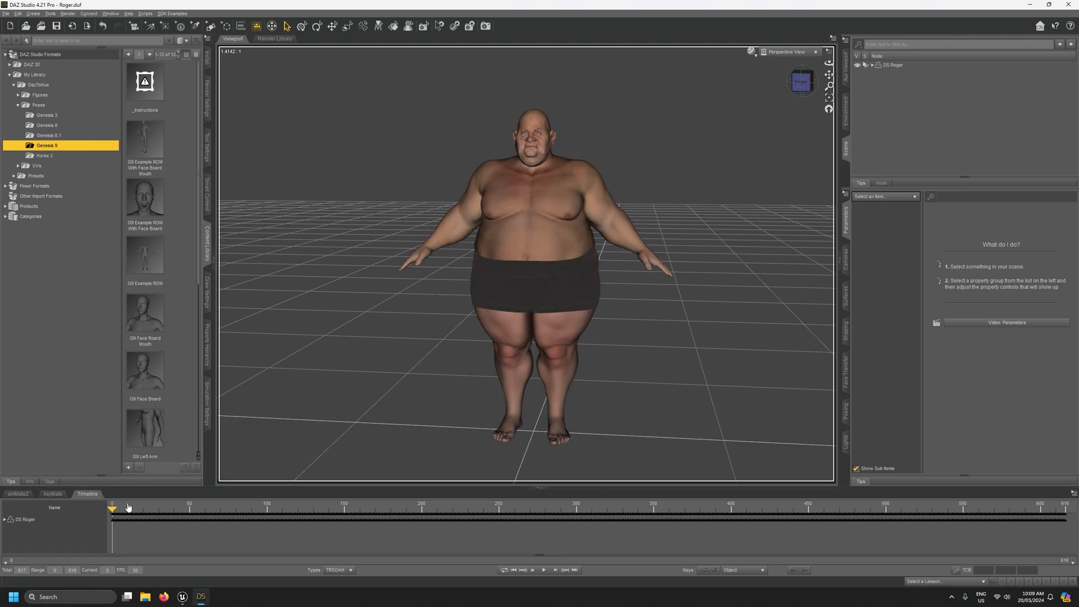
mouse_move(838, 361)
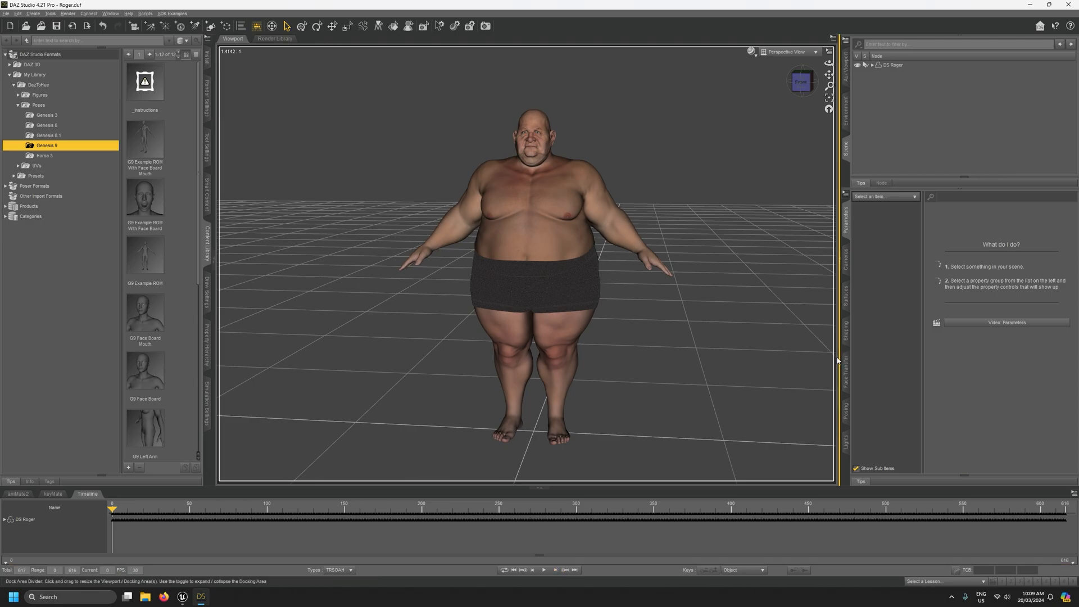
mouse_move(748, 549)
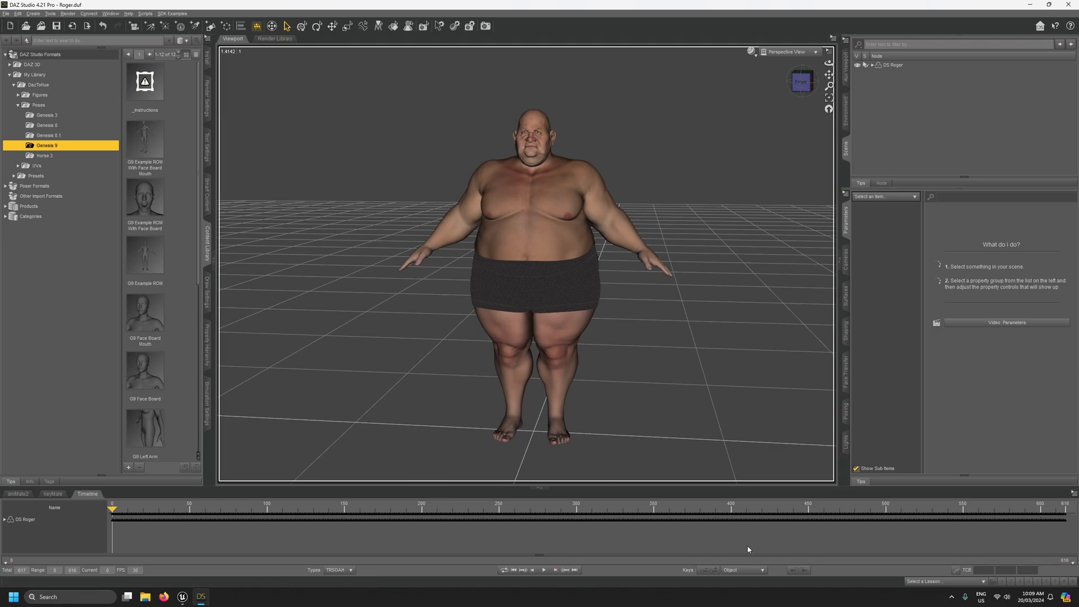
mouse_move(737, 357)
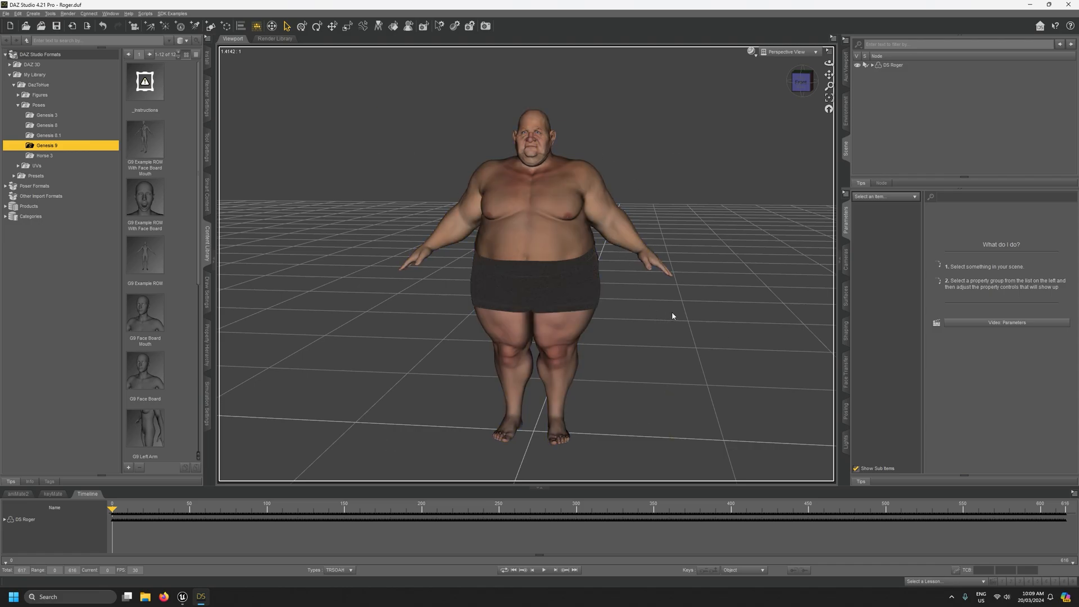
click(540, 179)
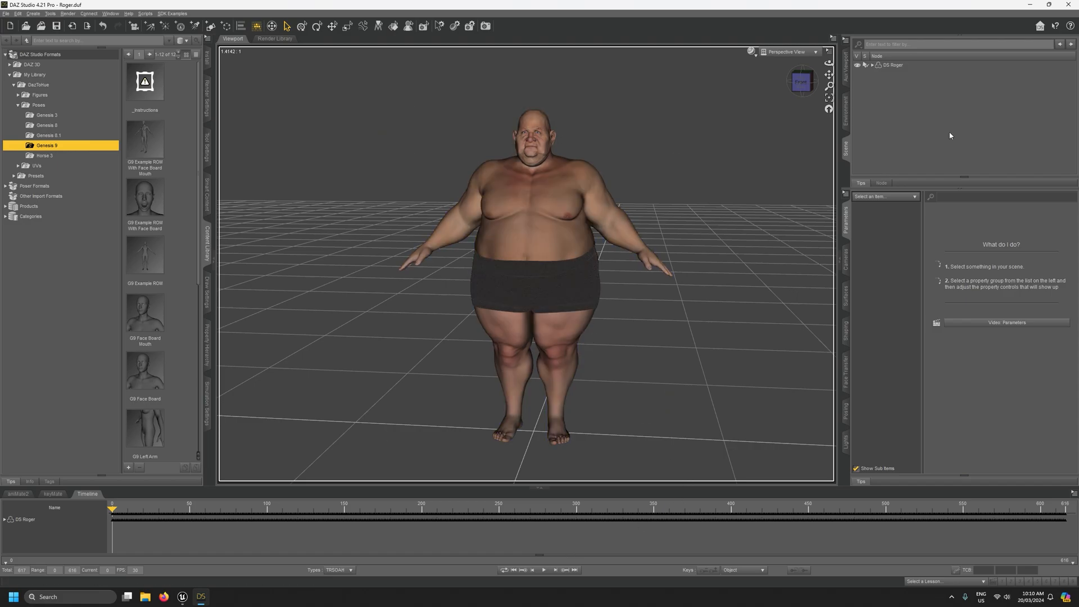
mouse_move(776, 183)
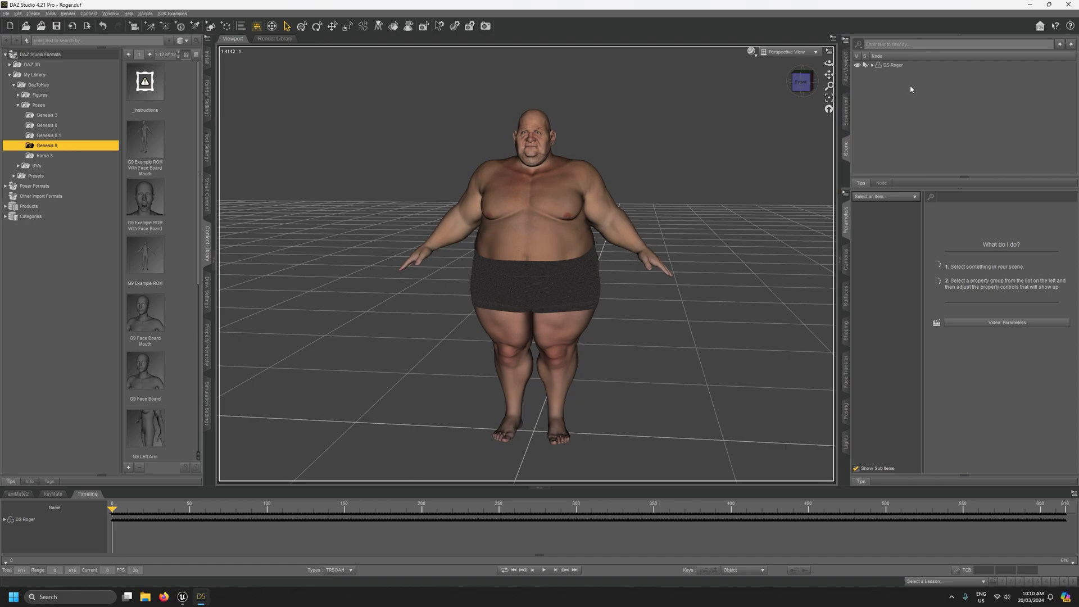
mouse_move(596, 110)
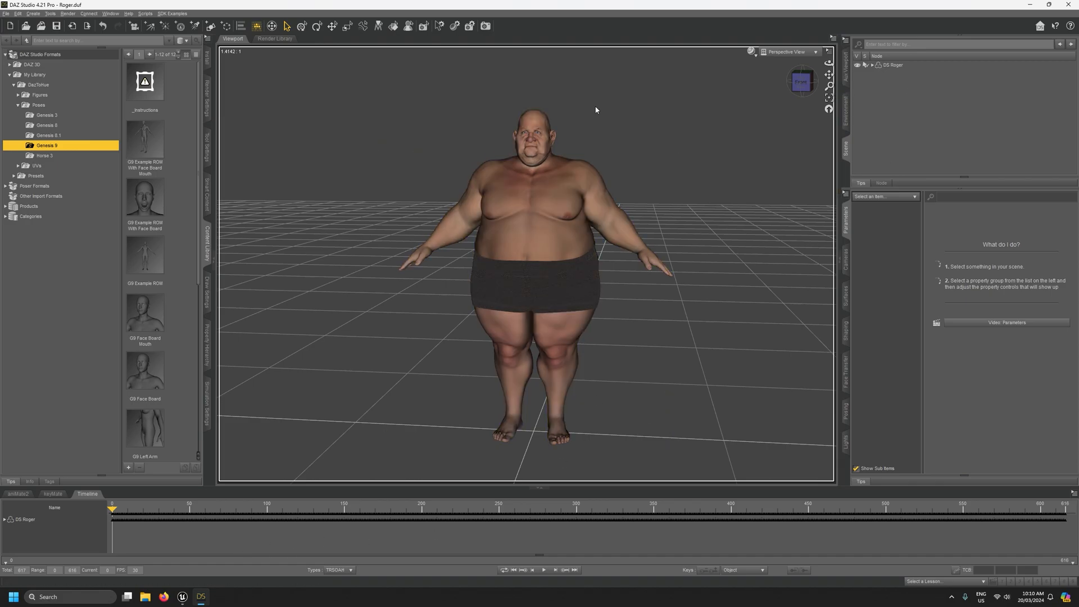
mouse_move(656, 368)
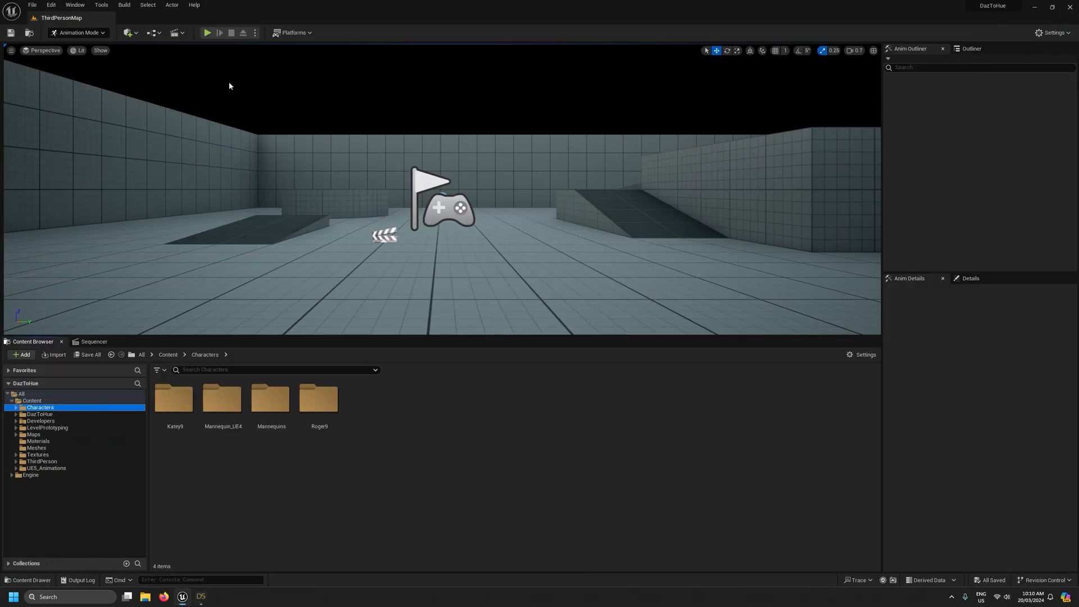
- Play ThirdPersonMap to watch Roger walking around, then stop the session
click(207, 32)
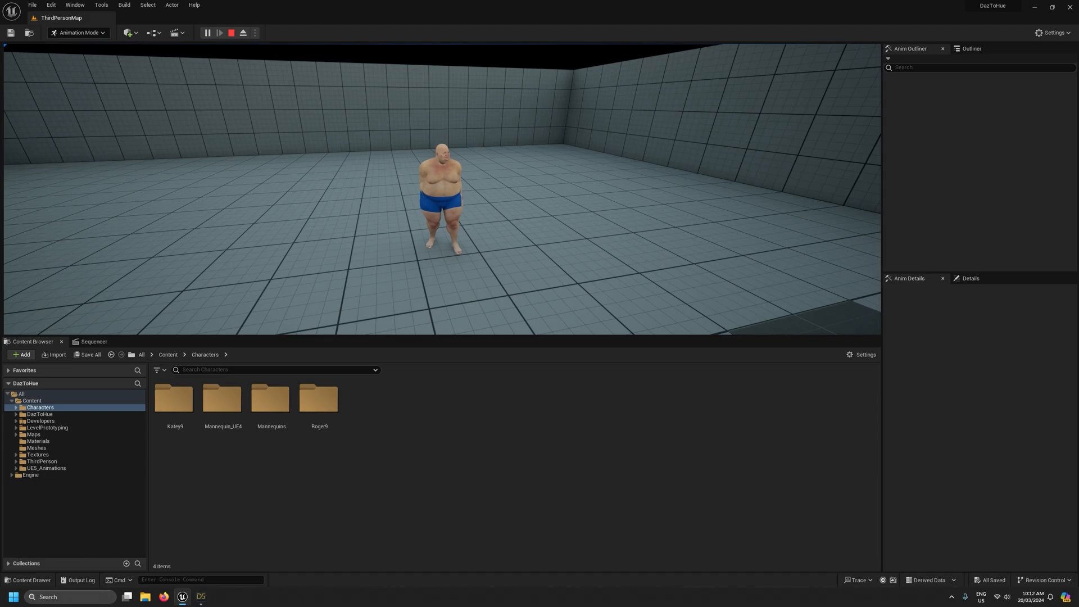
click(207, 33)
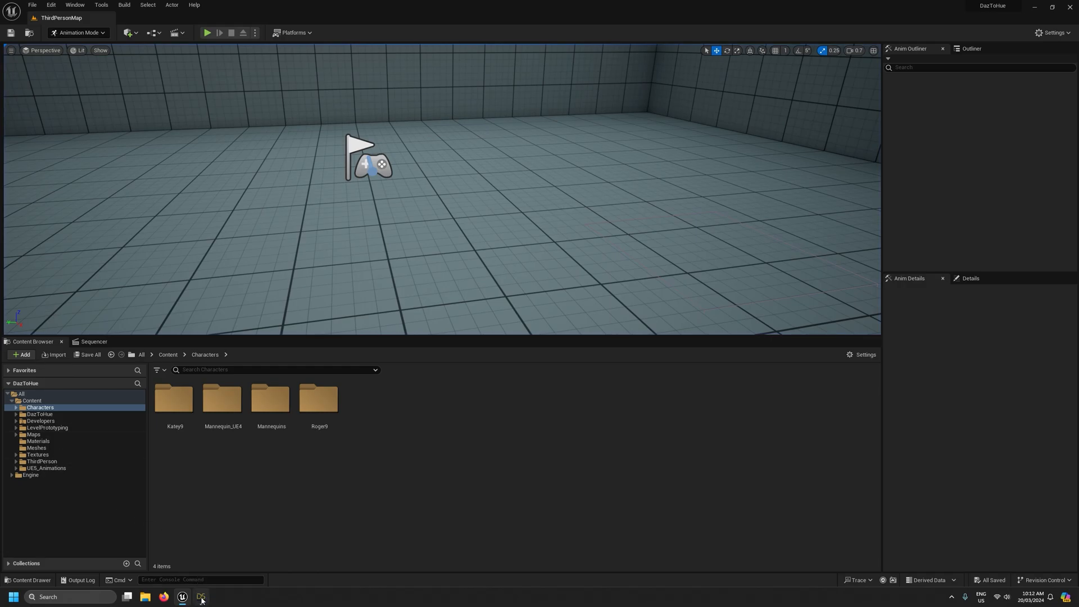
mouse_move(200, 597)
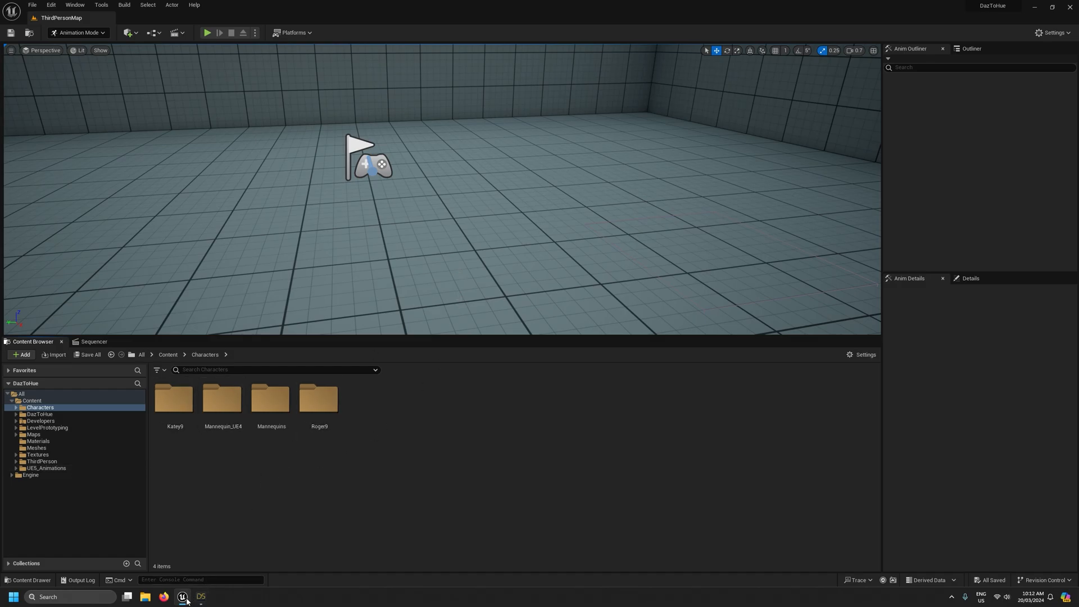
mouse_move(200, 596)
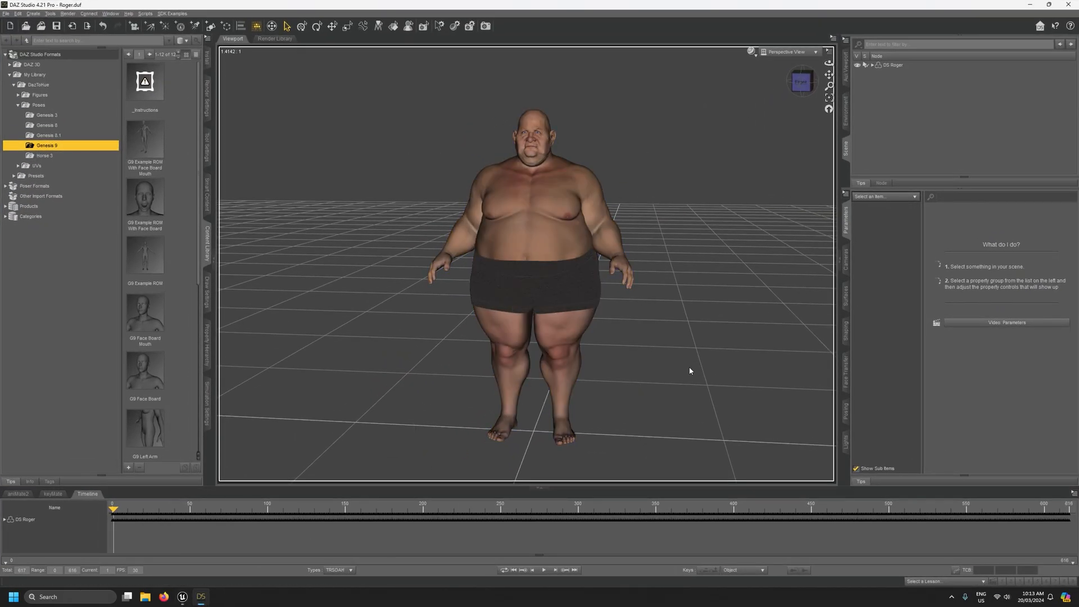
mouse_move(514, 570)
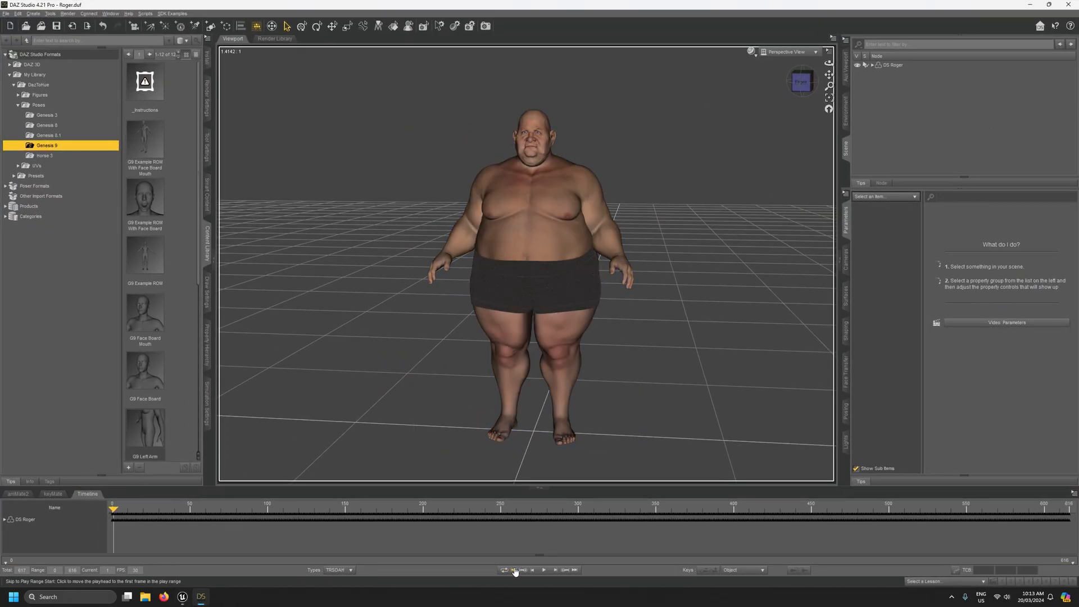
mouse_move(513, 570)
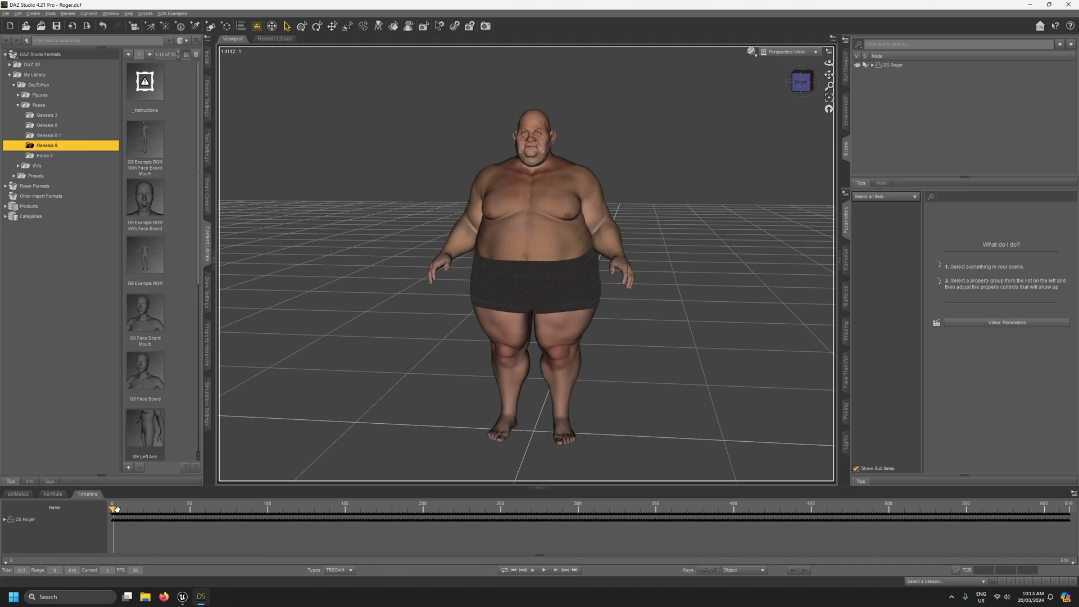
- At frame 0, adjust the Bend value of Roger's upper arms to lift them, then step one frame forward
click(581, 221)
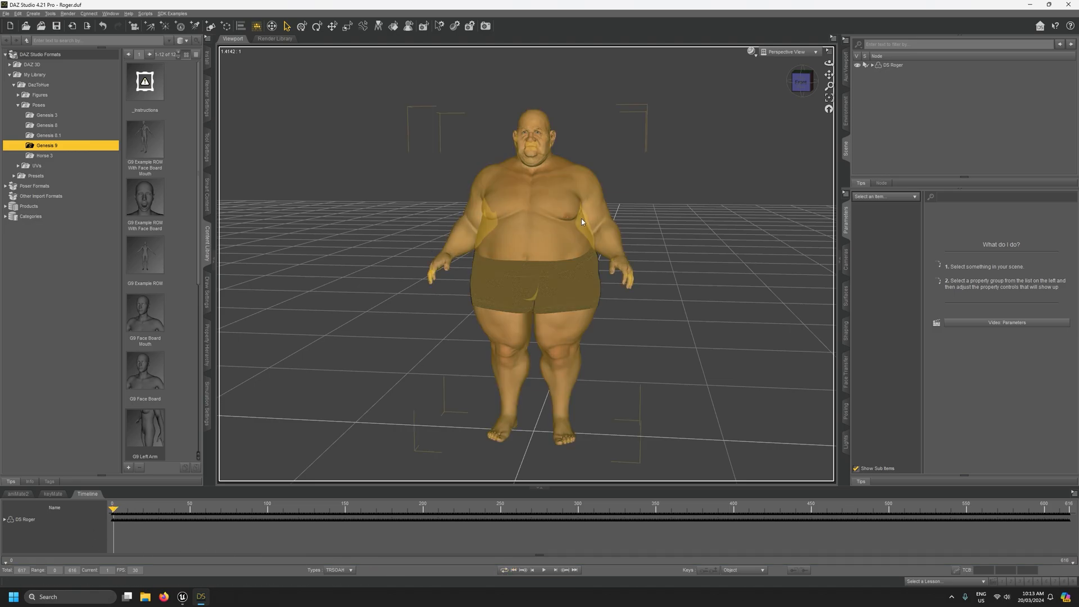
click(595, 209)
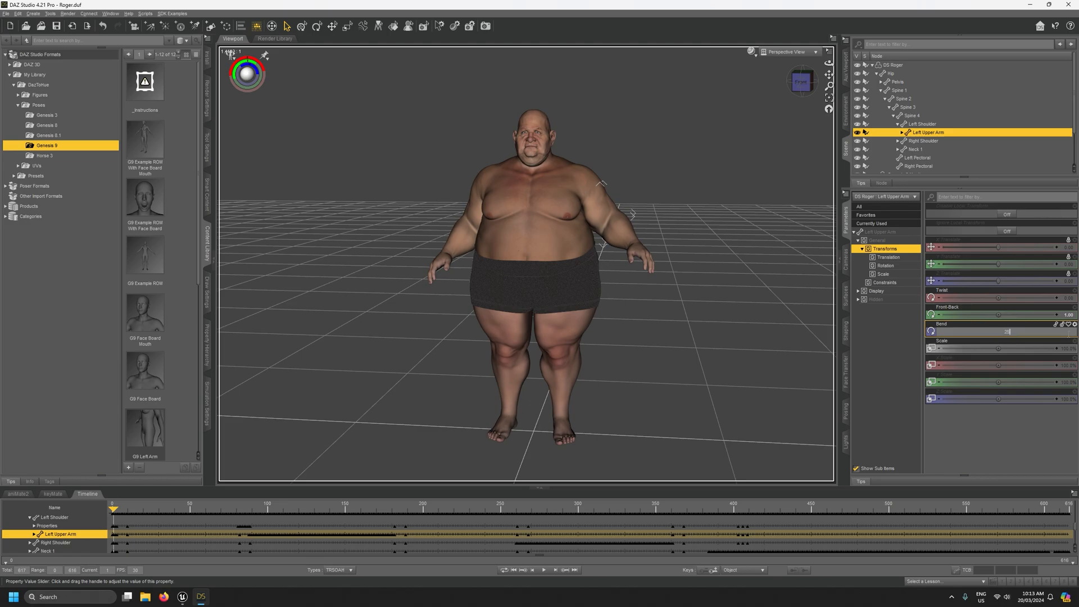
click(929, 149)
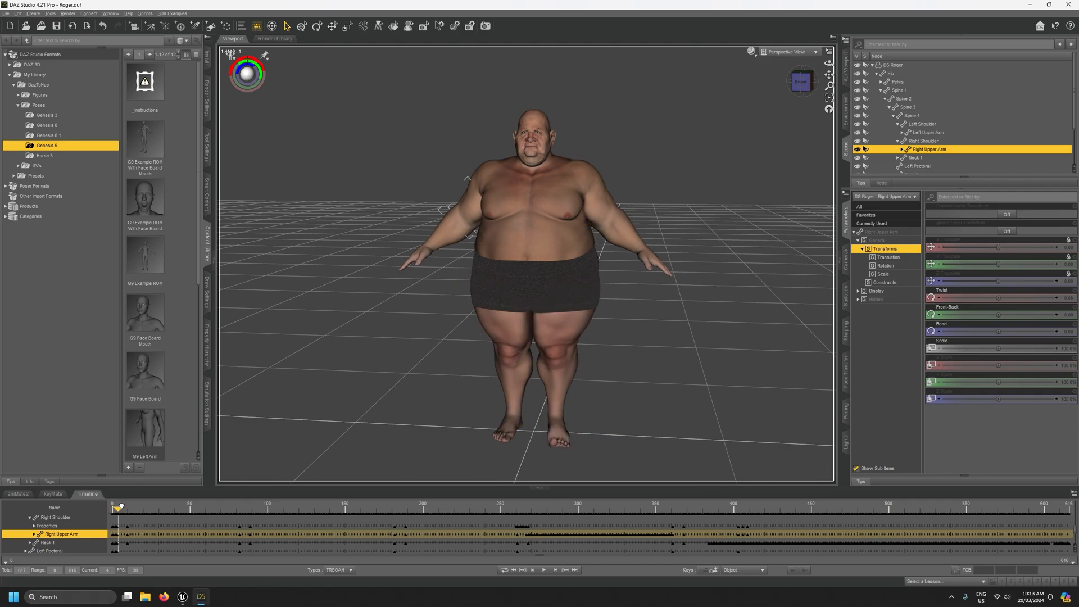
click(555, 570)
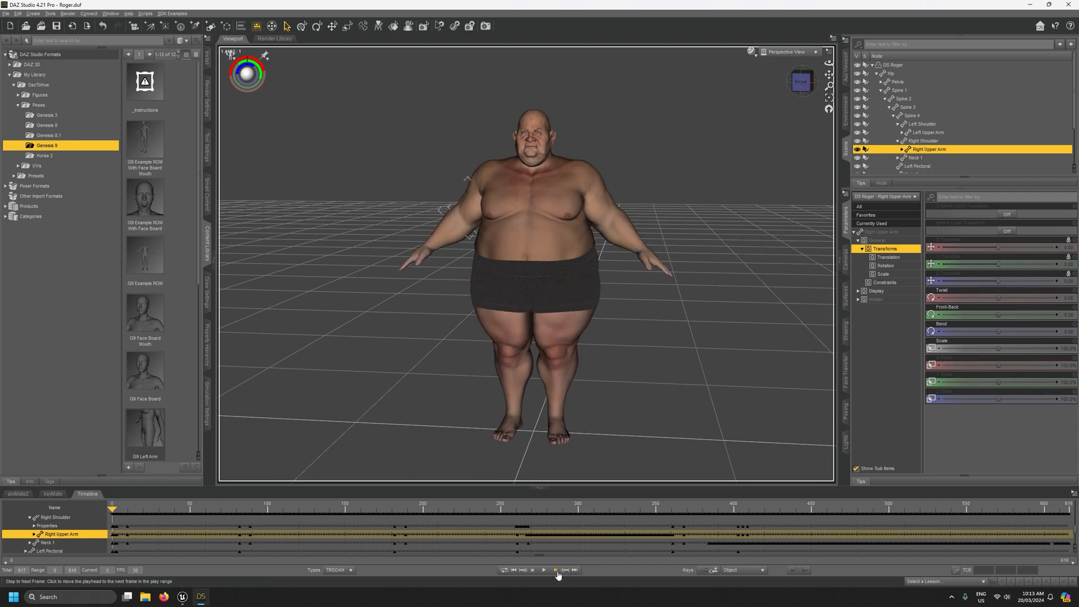
click(554, 570)
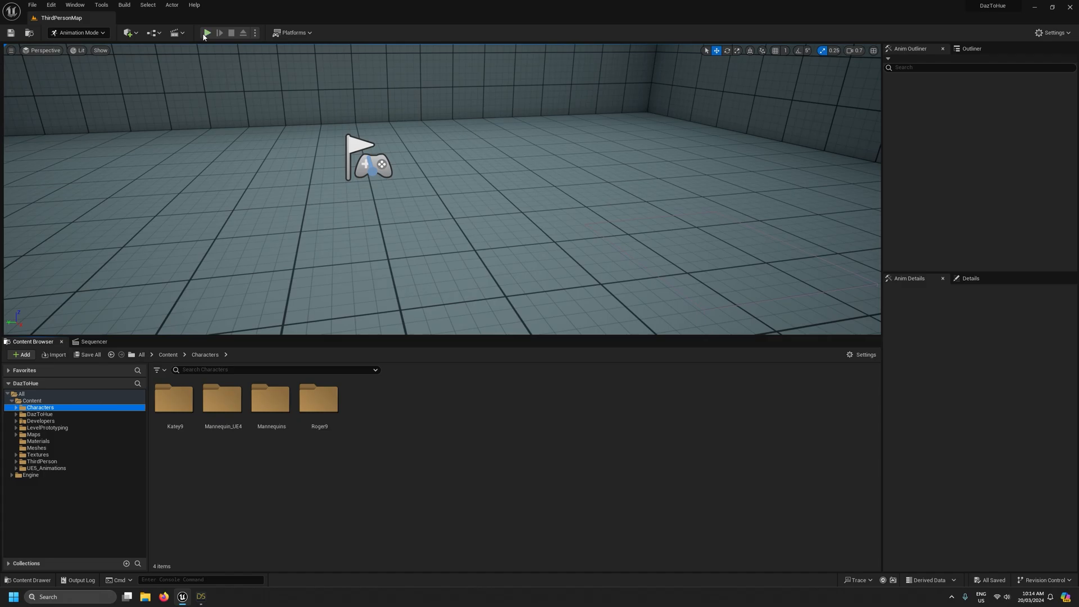
- Play the level to test Roger's revised arm pose, check the Daz Studio scene, and resume play
click(208, 33)
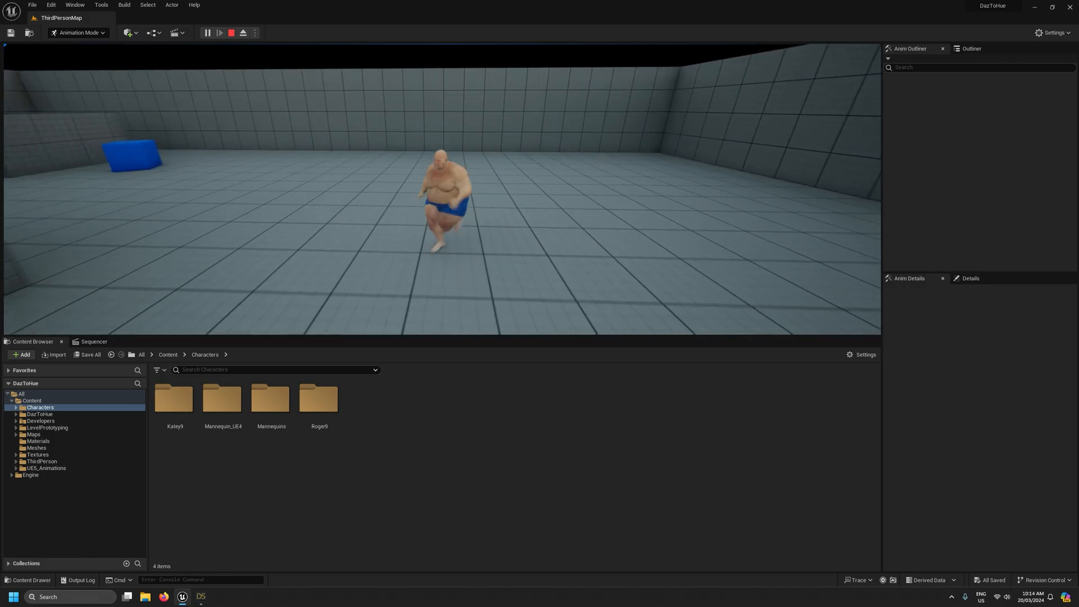
click(230, 33)
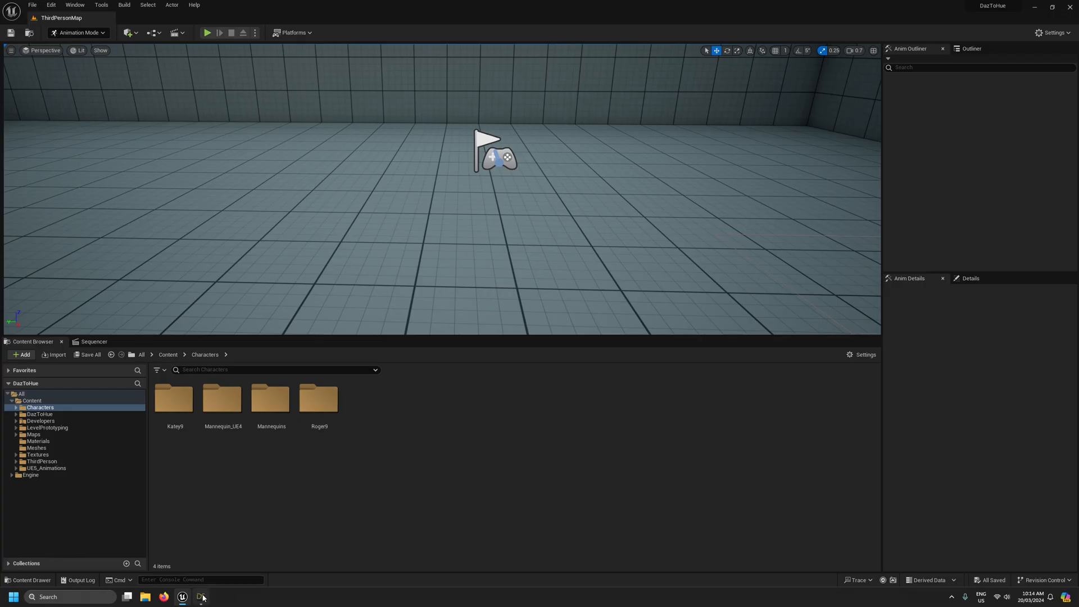
click(202, 597)
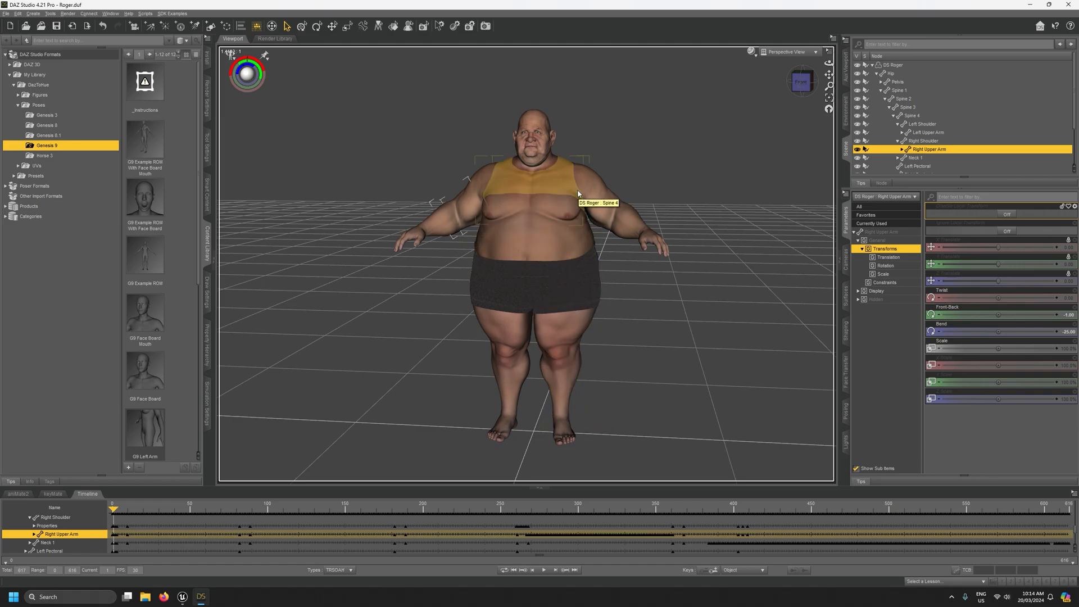
click(182, 597)
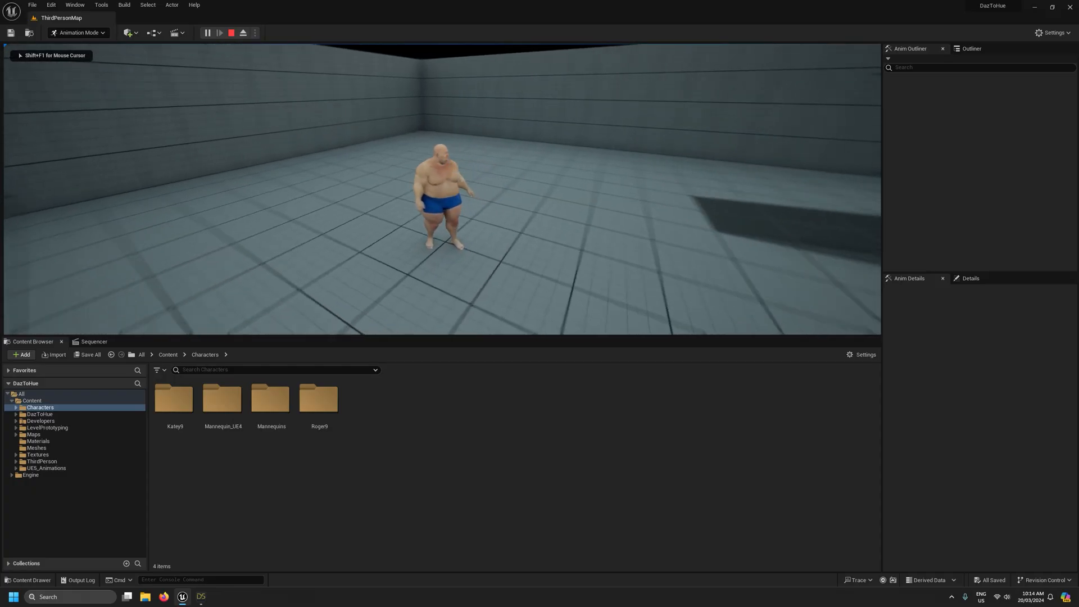